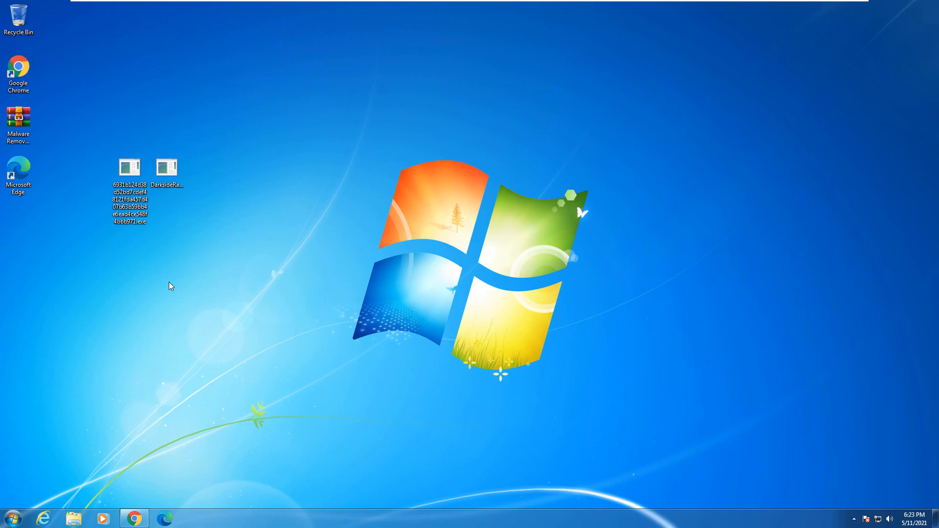
mouse_move(190, 183)
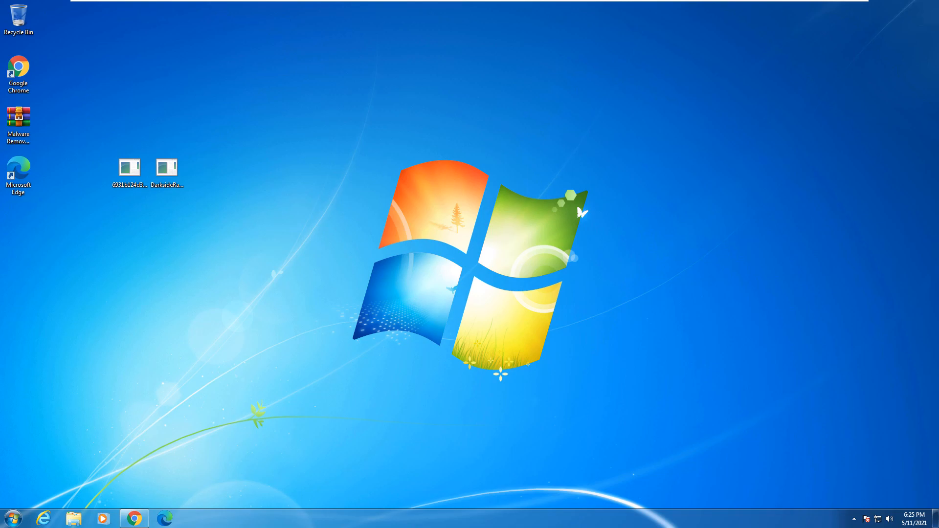
mouse_move(137, 255)
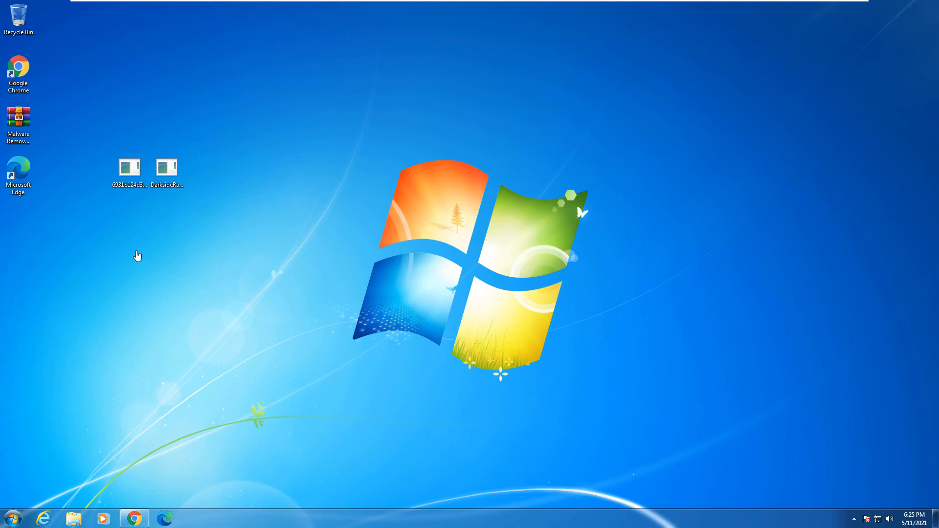
mouse_move(187, 270)
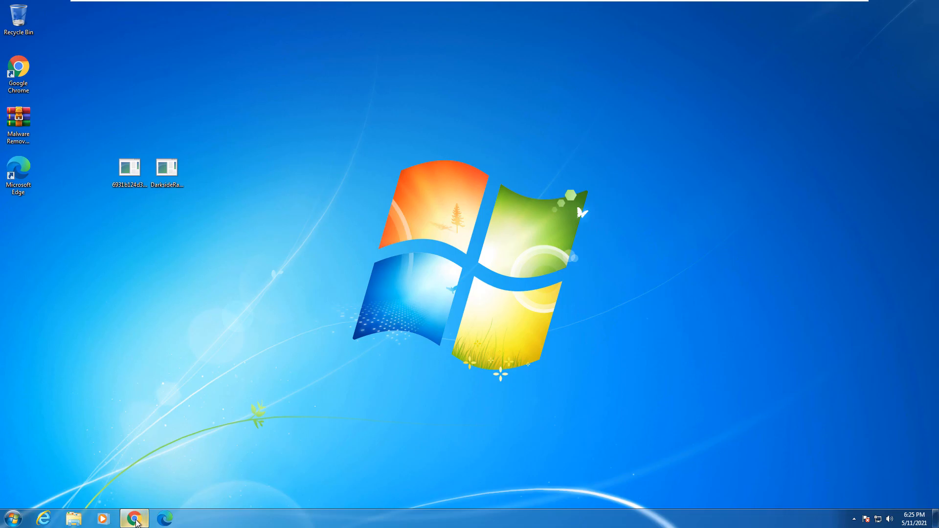
Restore Chrome and read the Krebs DarkSide article down past the Colonial Pipeline map to the gang's 'Let's start' forum advertisement.
left_click(134, 518)
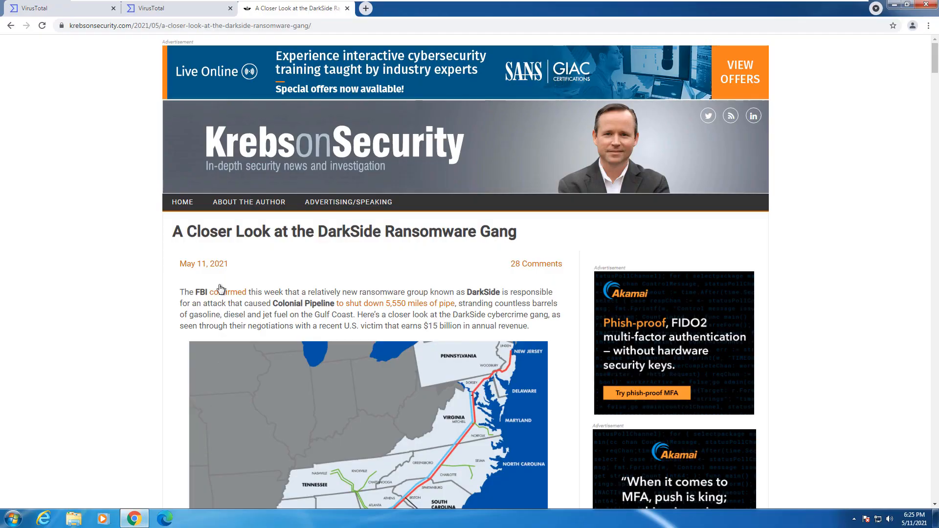
scroll("down", 3)
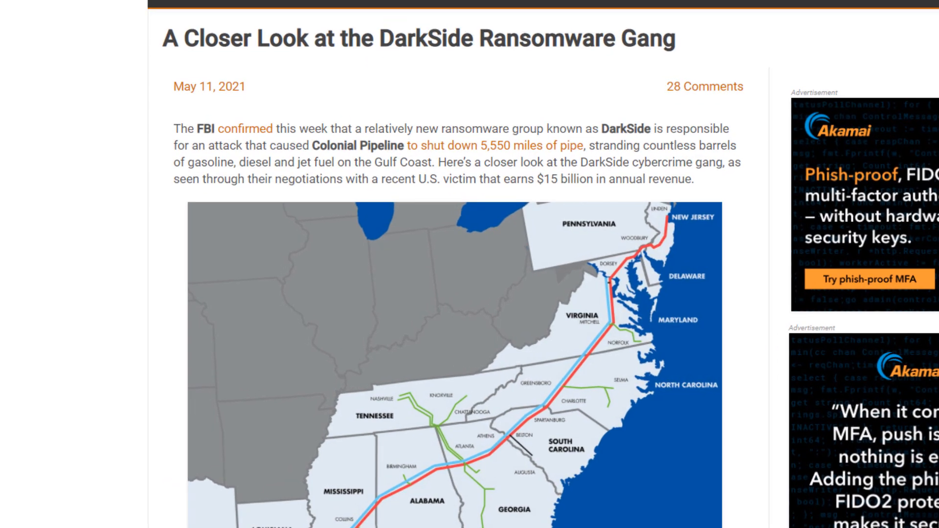
scroll("down", 3)
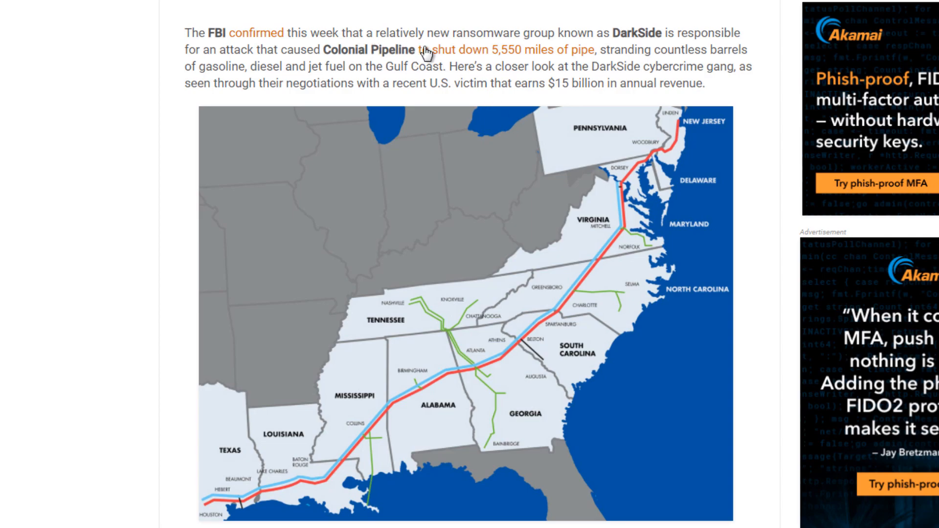
mouse_move(482, 157)
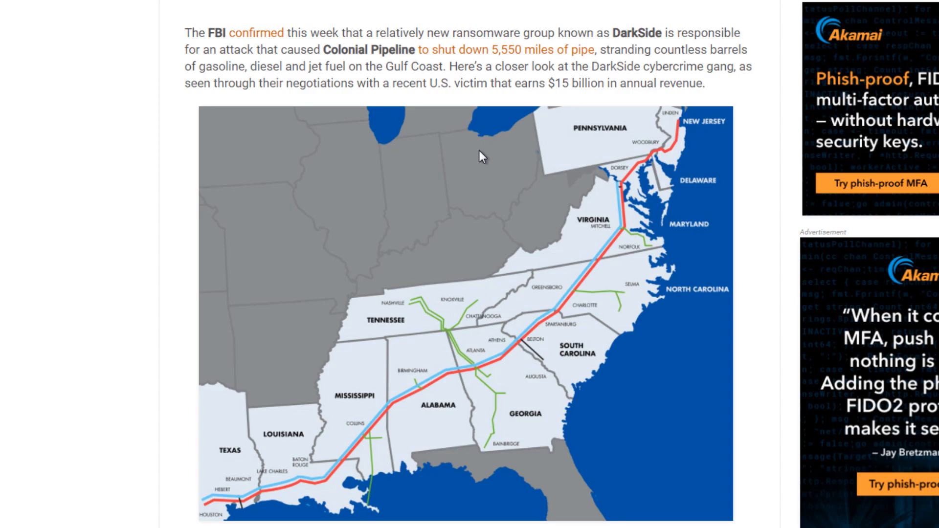
mouse_move(371, 358)
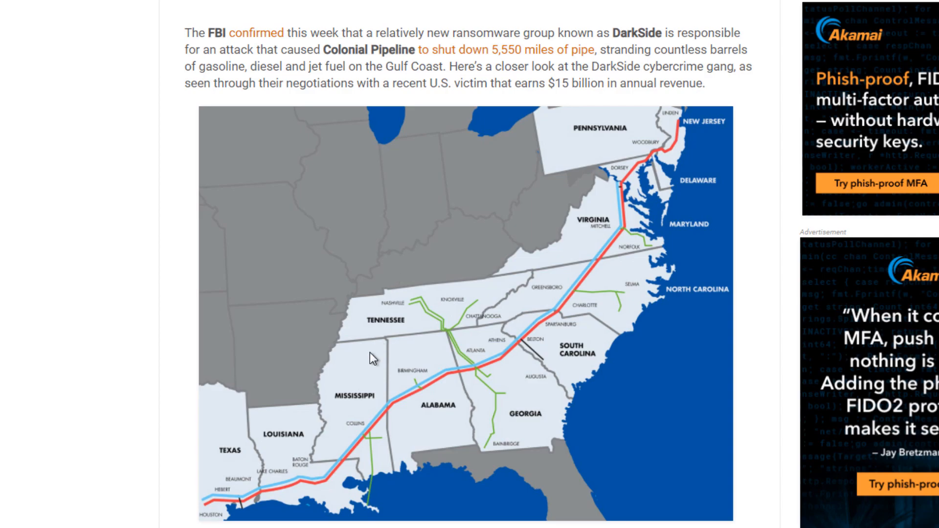
scroll("down", 3)
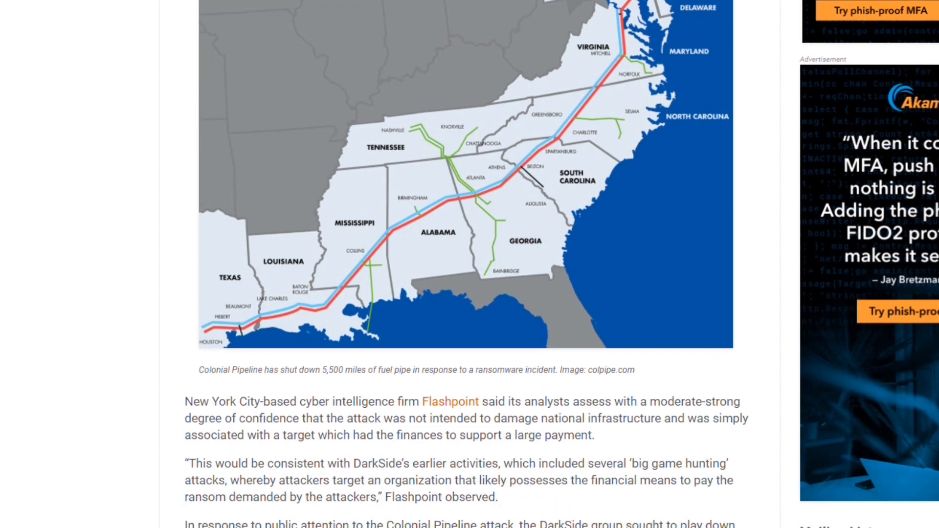
scroll("down", 3)
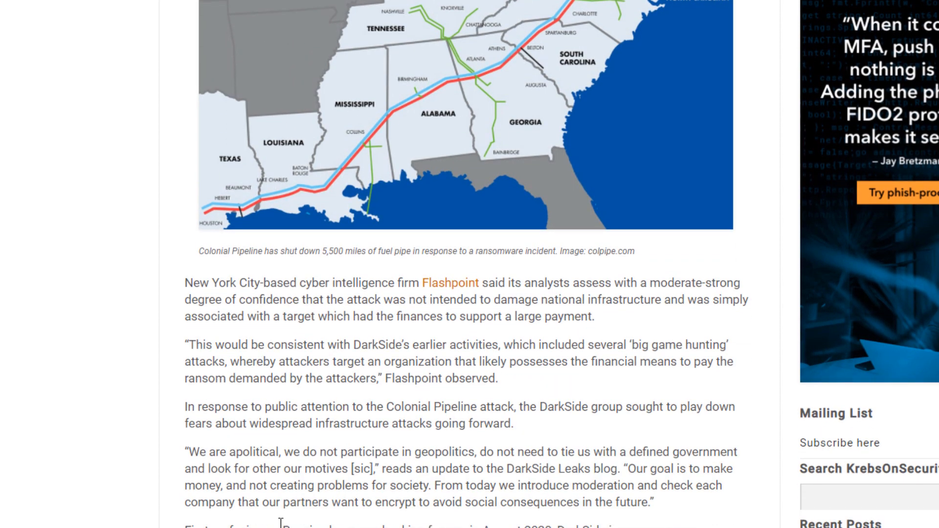
scroll("down", 3)
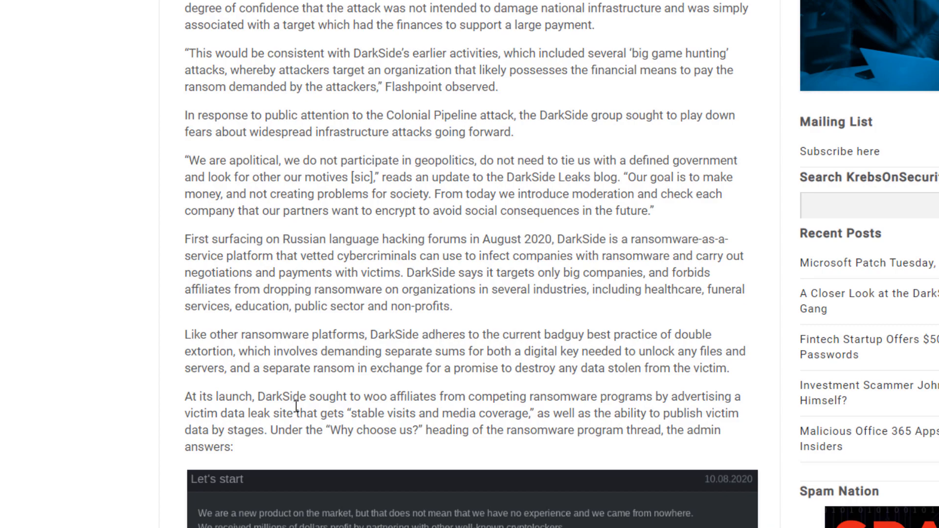
scroll("down", 3)
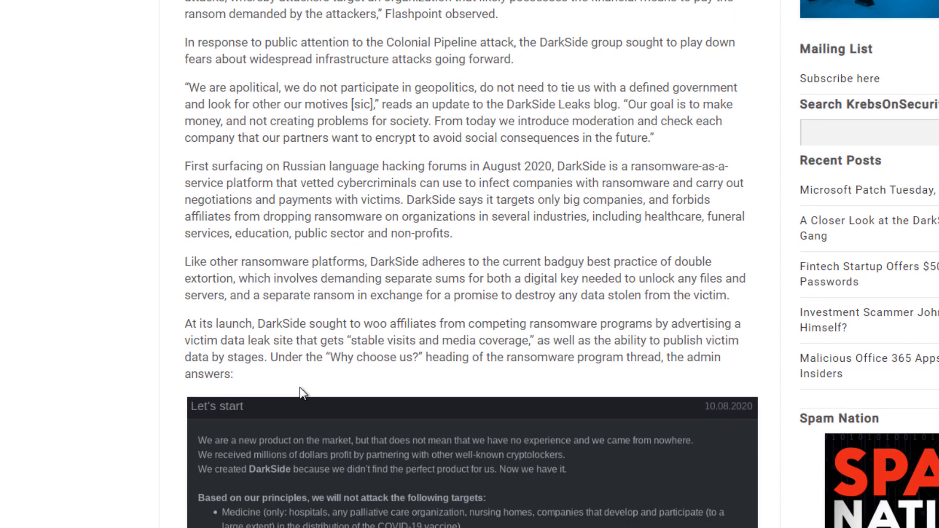
scroll("down", 3)
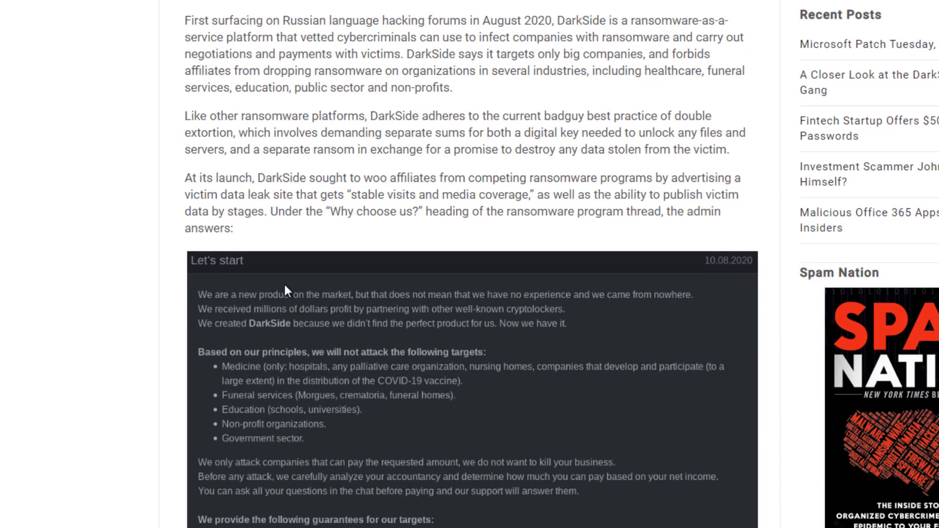
scroll("down", 3)
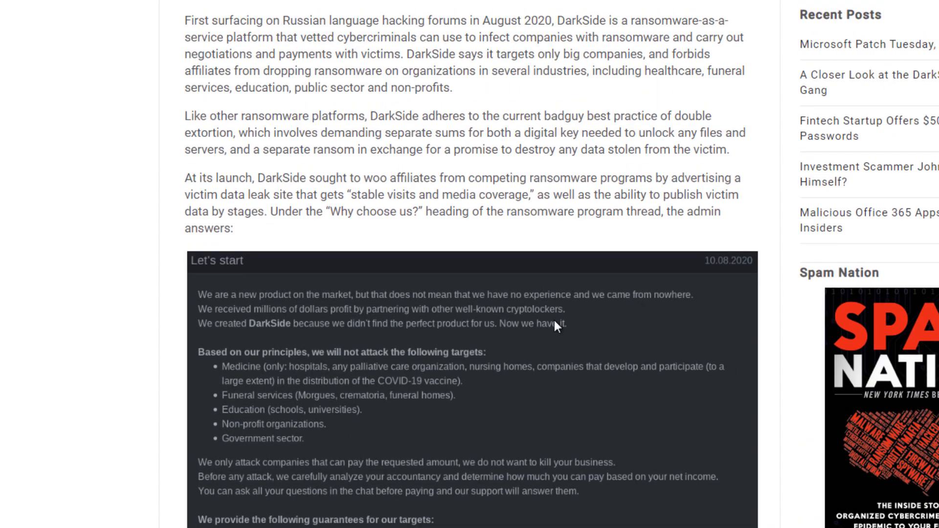
mouse_move(218, 323)
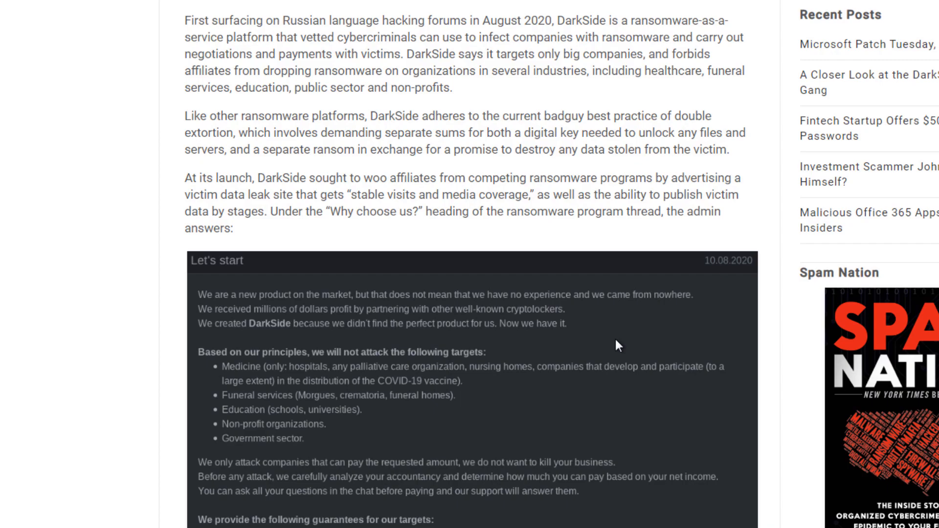
mouse_move(506, 314)
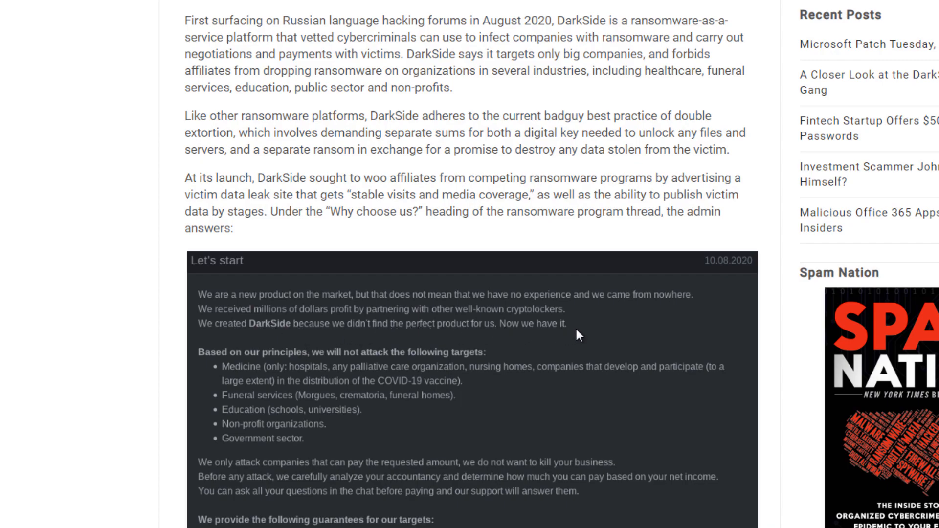
scroll("down", 3)
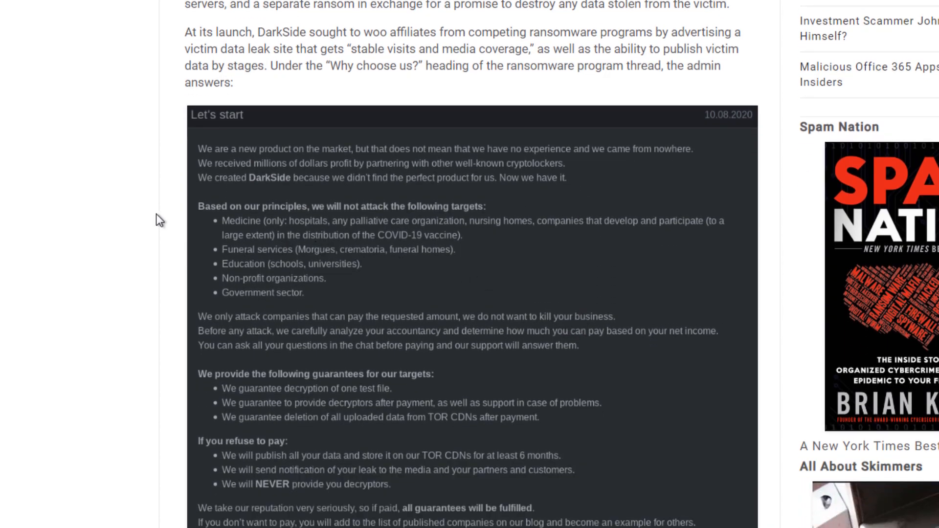
mouse_move(480, 213)
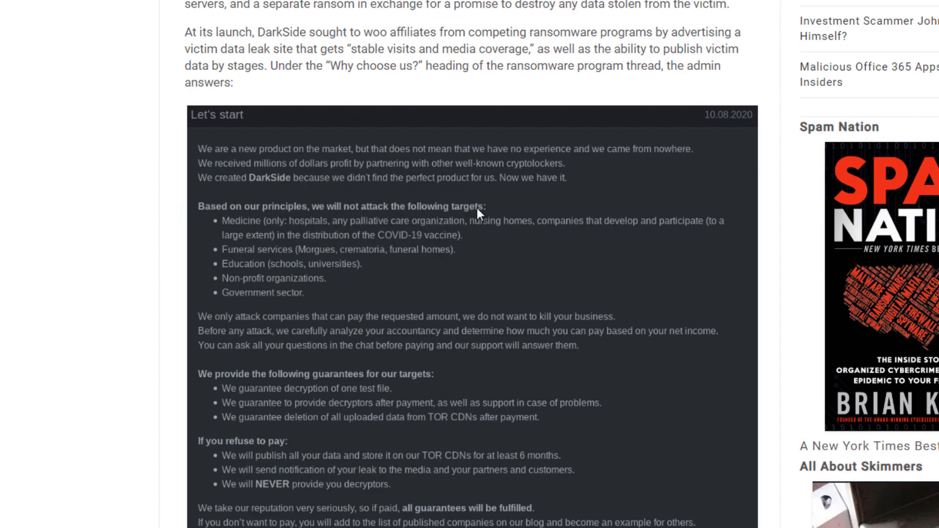
mouse_move(510, 226)
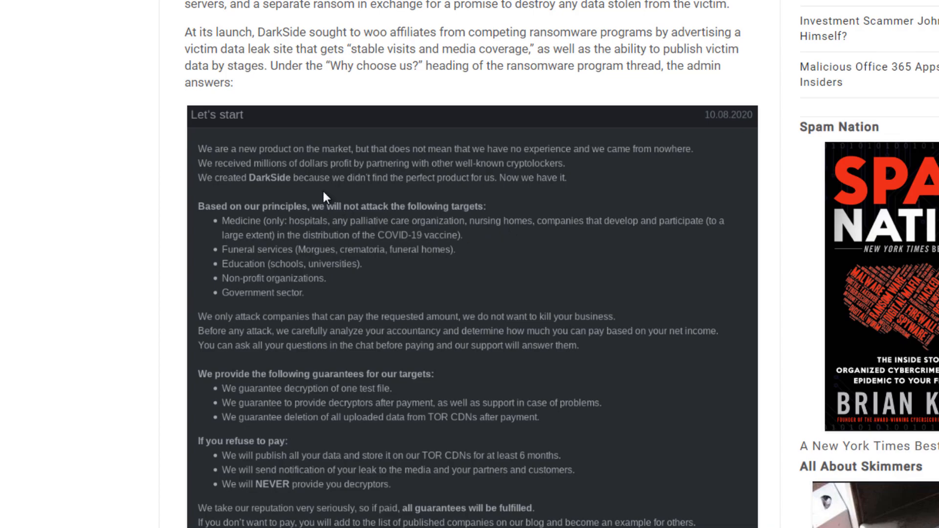
mouse_move(251, 324)
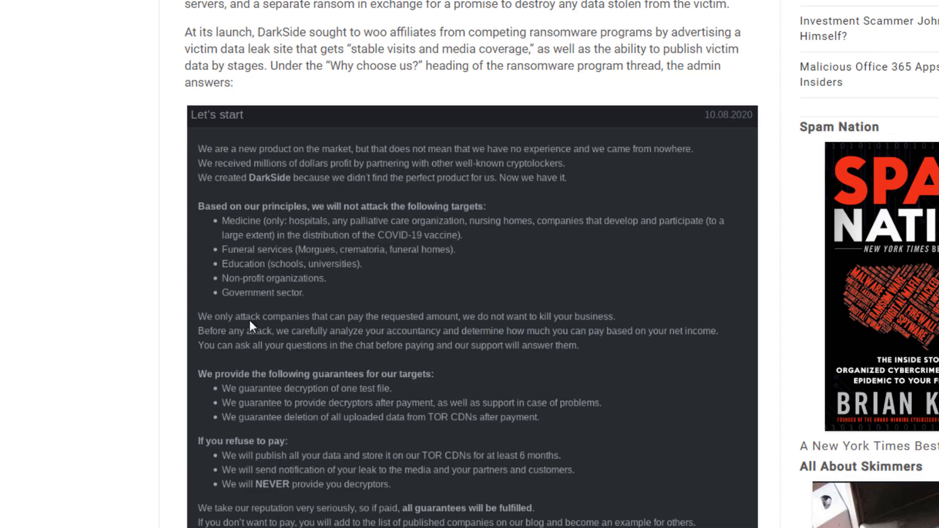
mouse_move(308, 307)
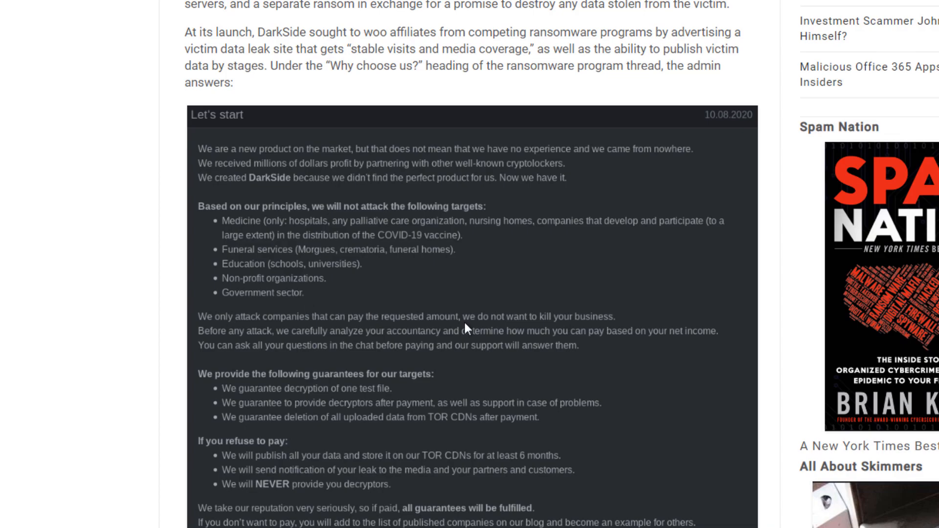
mouse_move(294, 335)
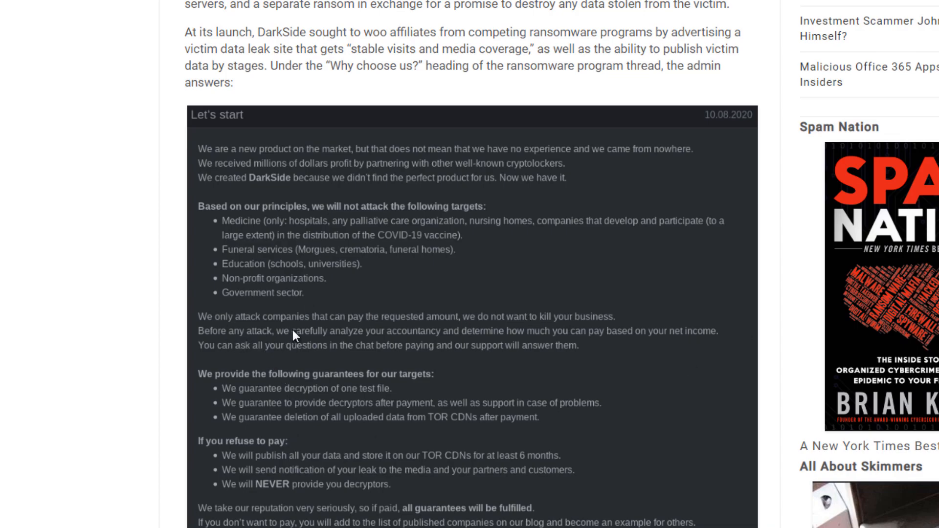
mouse_move(431, 348)
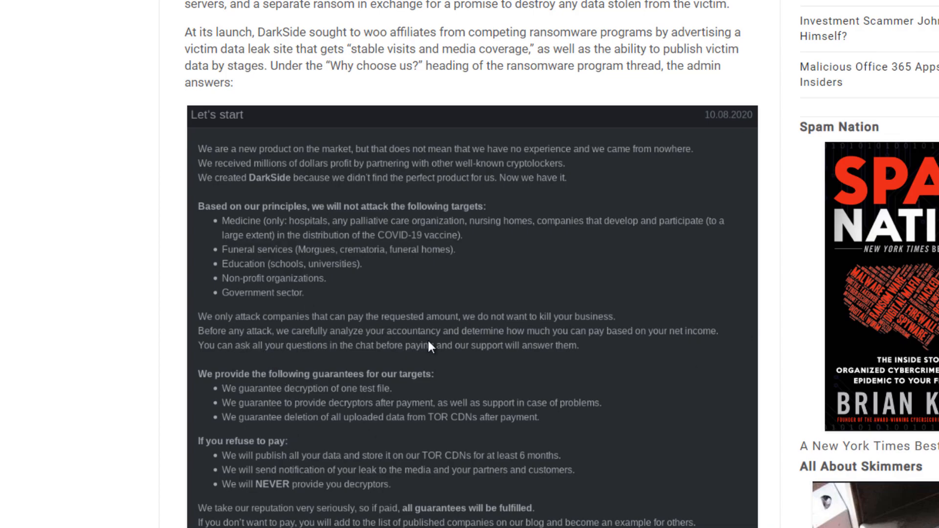
mouse_move(433, 346)
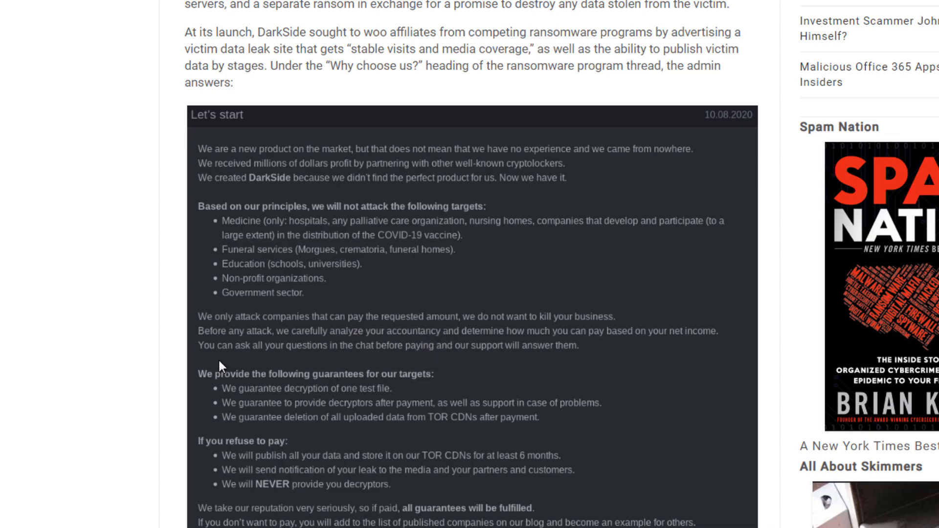
mouse_move(442, 358)
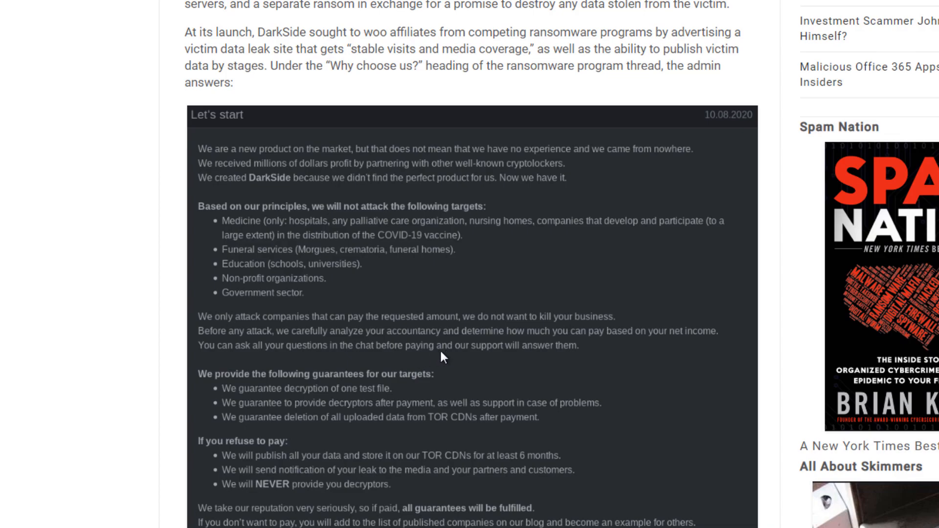
mouse_move(545, 358)
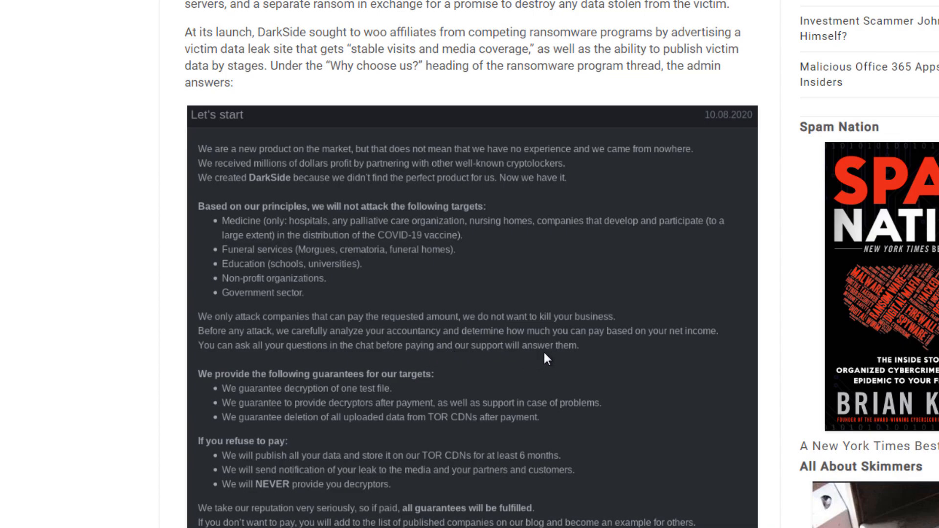
scroll("down", 3)
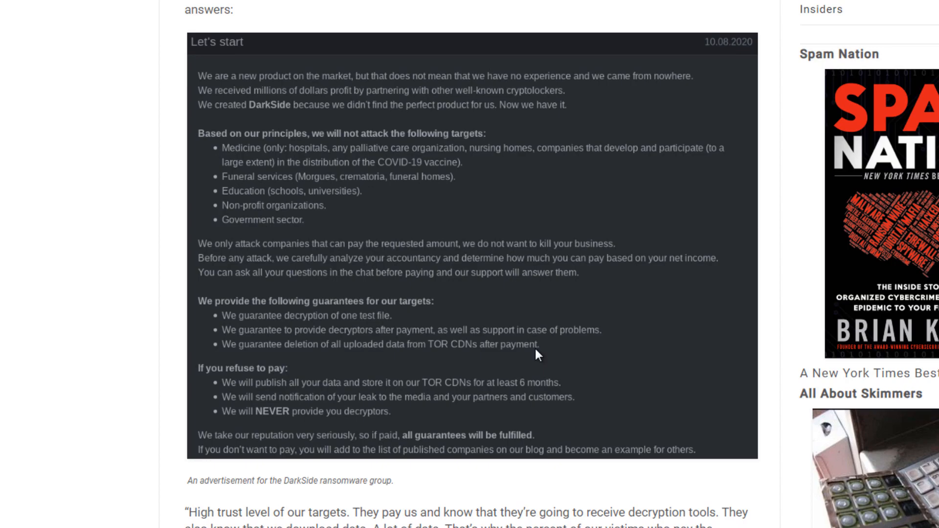
mouse_move(265, 322)
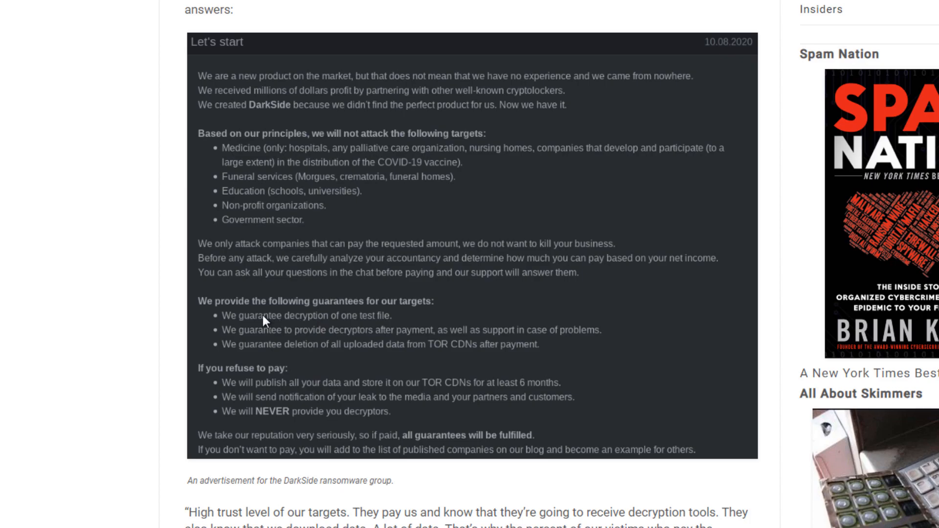
mouse_move(317, 335)
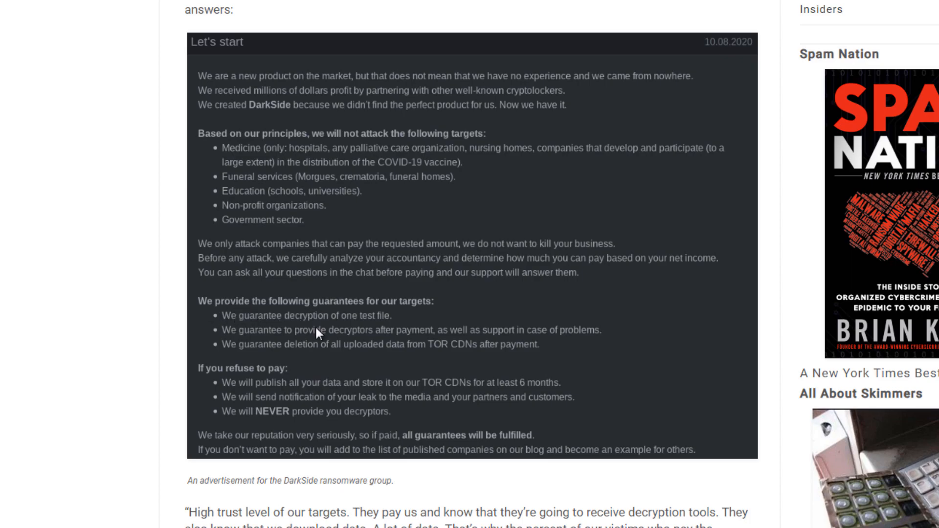
mouse_move(328, 330)
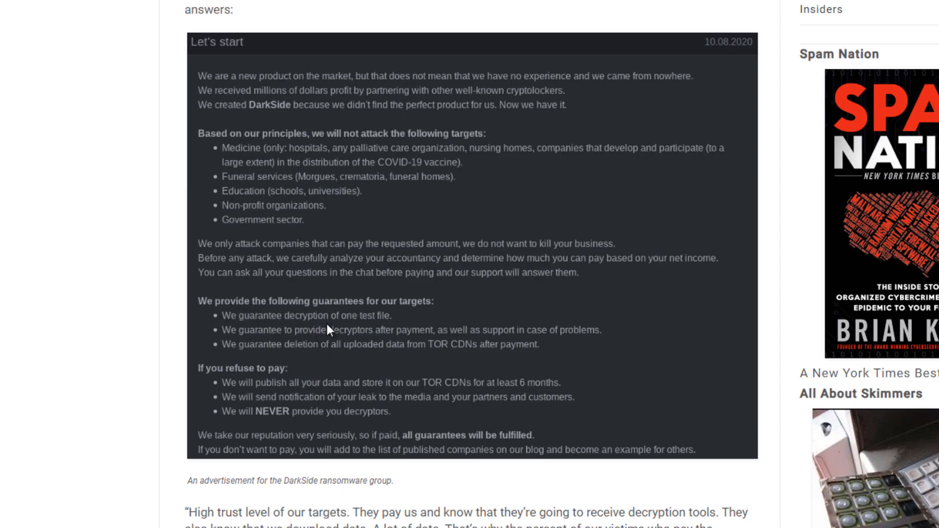
mouse_move(425, 400)
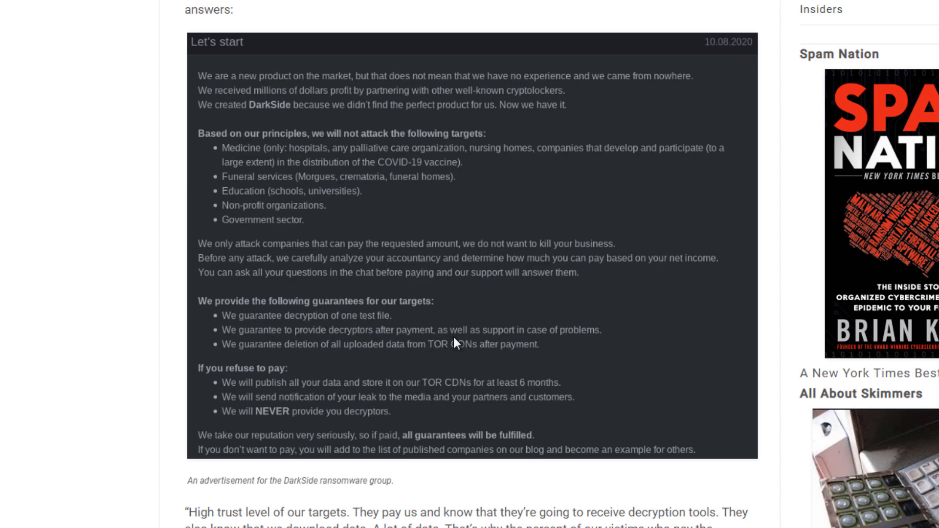
mouse_move(532, 355)
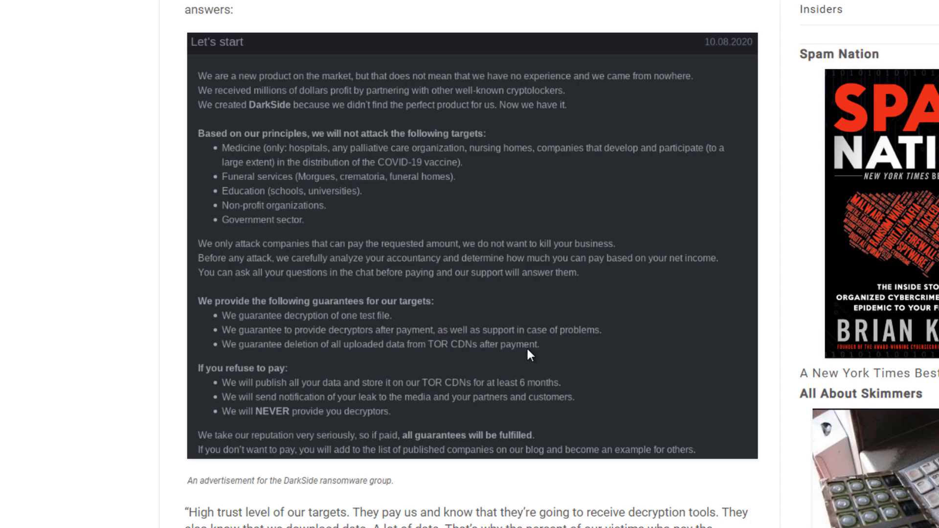
mouse_move(377, 329)
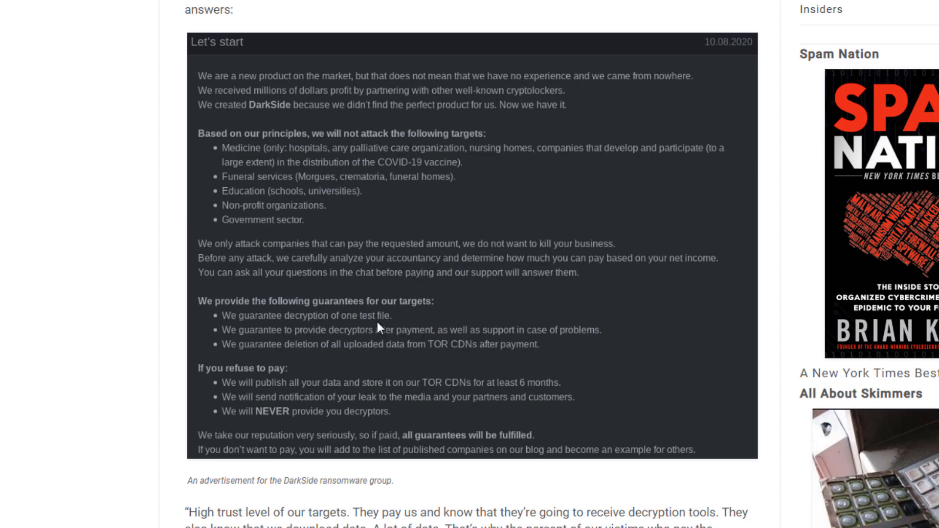
mouse_move(371, 324)
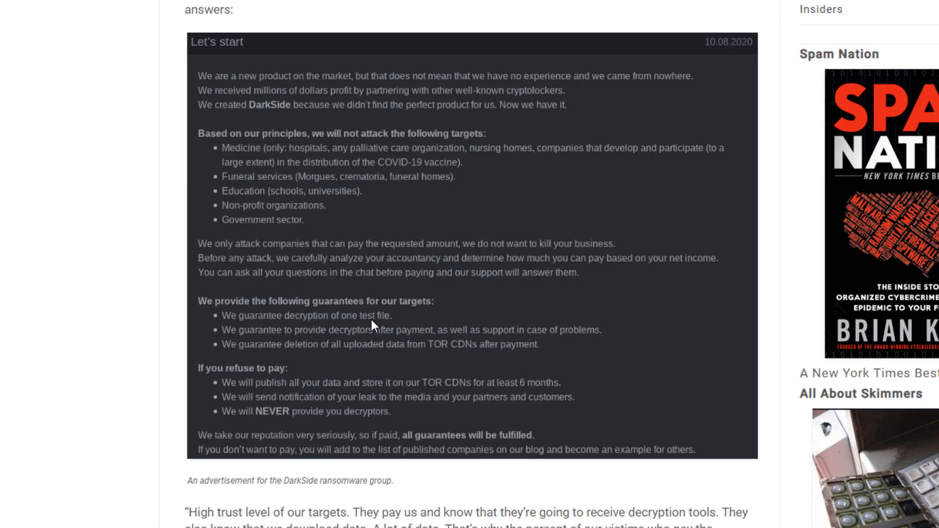
mouse_move(423, 365)
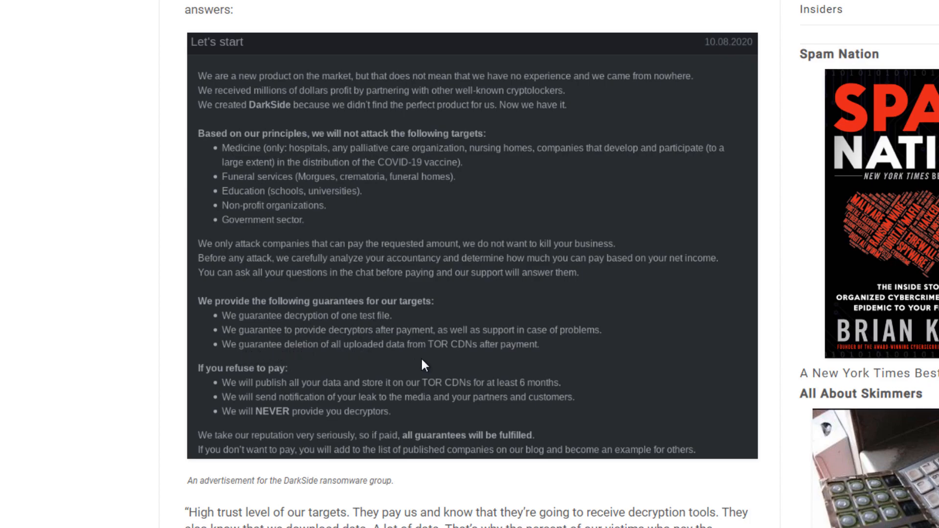
mouse_move(449, 353)
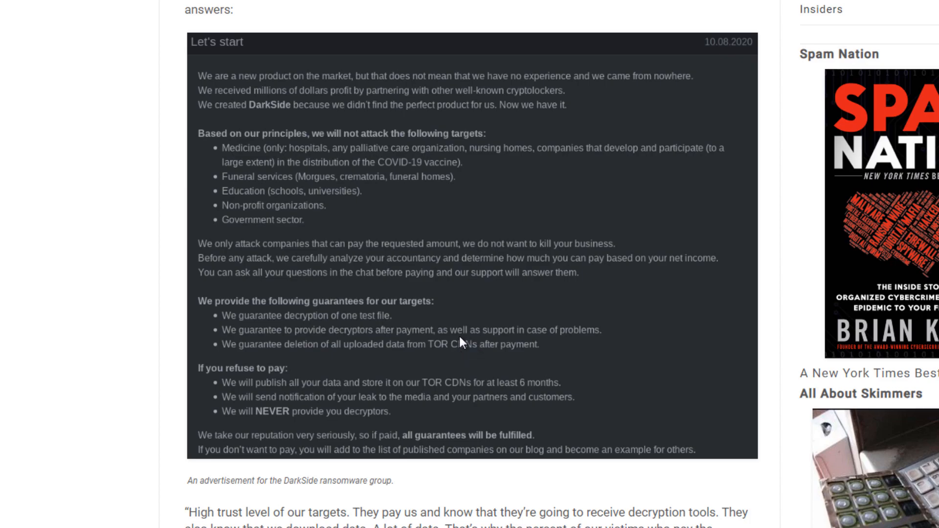
mouse_move(470, 367)
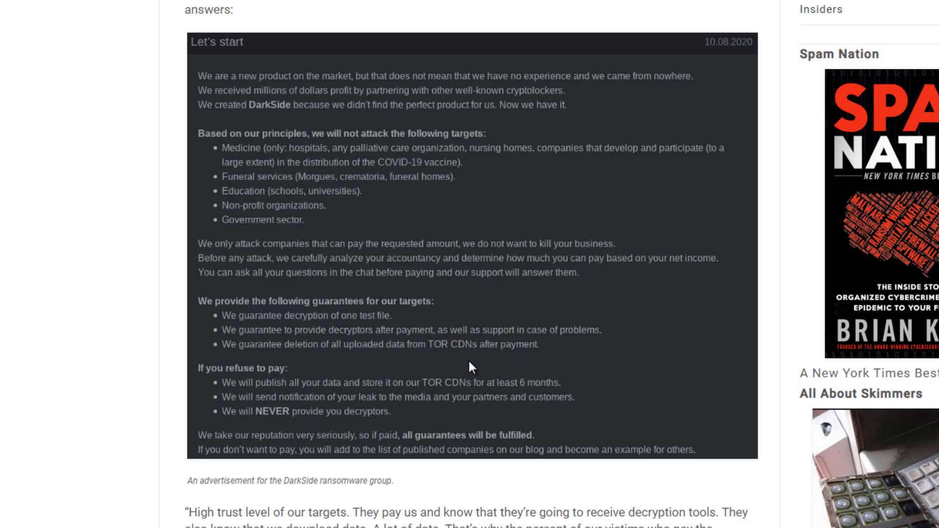
mouse_move(433, 360)
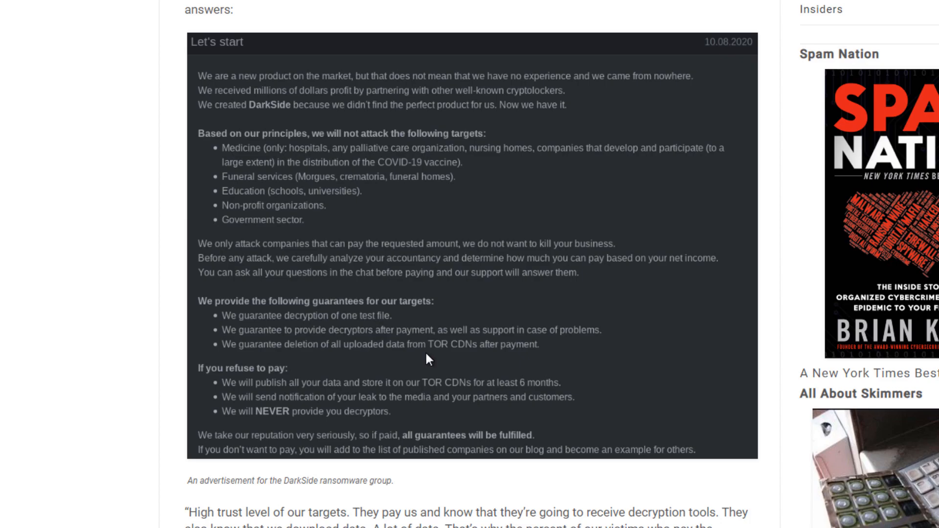
mouse_move(235, 328)
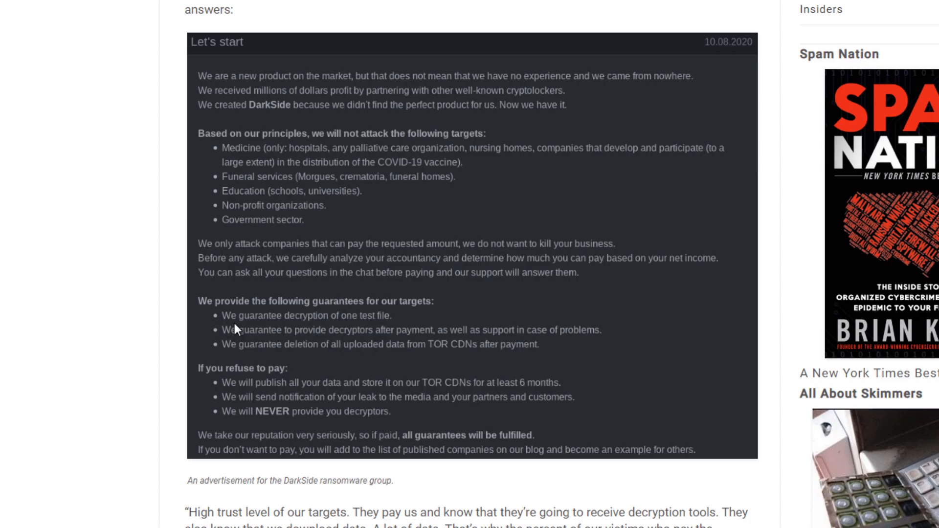
mouse_move(311, 325)
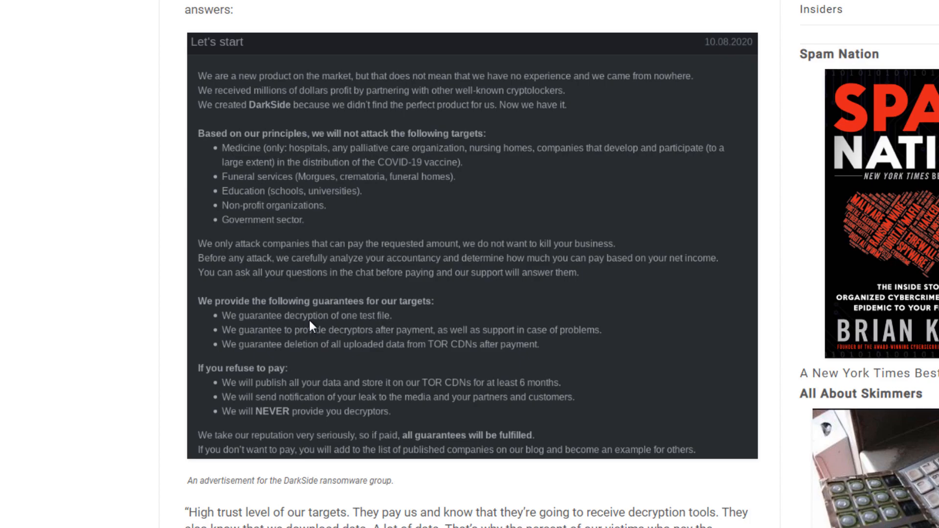
mouse_move(233, 411)
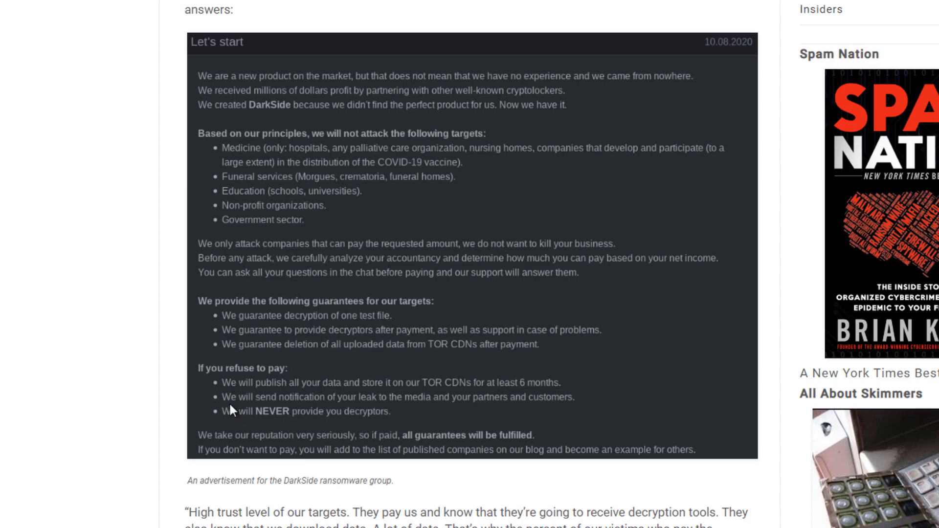
mouse_move(511, 400)
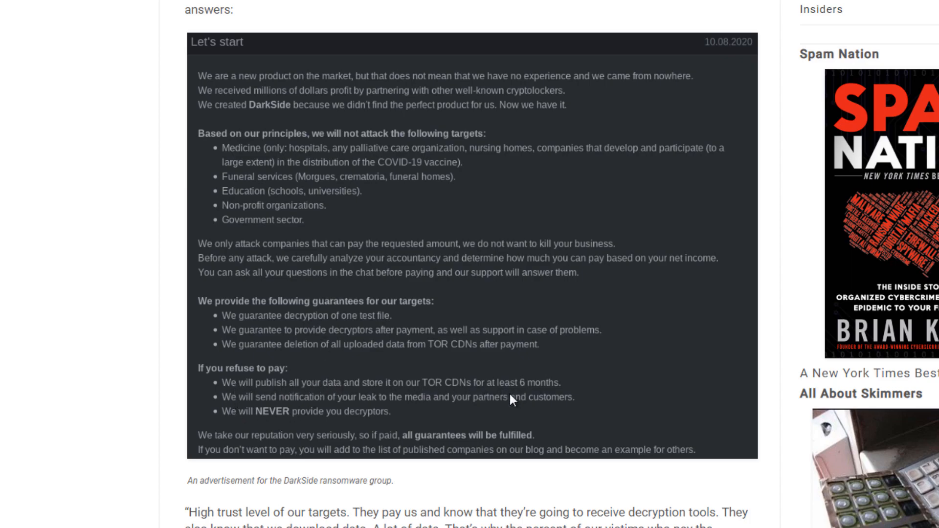
mouse_move(266, 401)
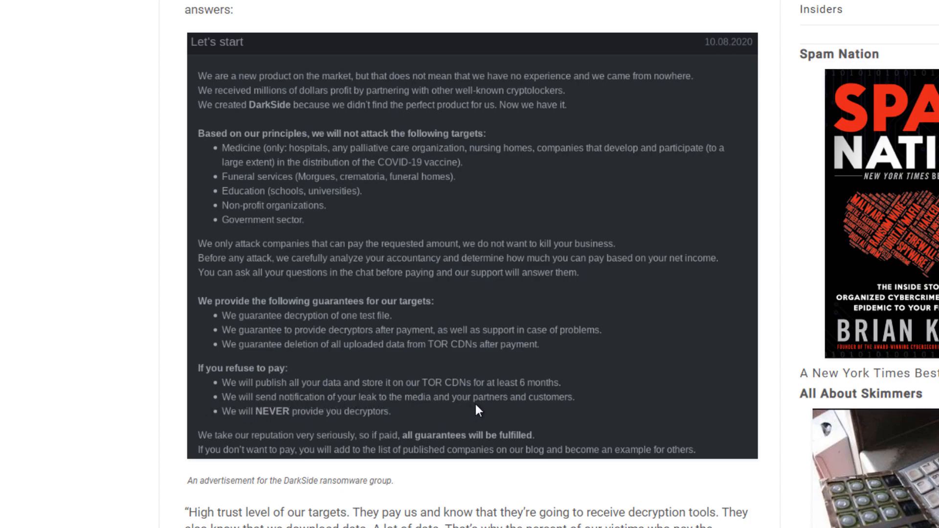
mouse_move(236, 412)
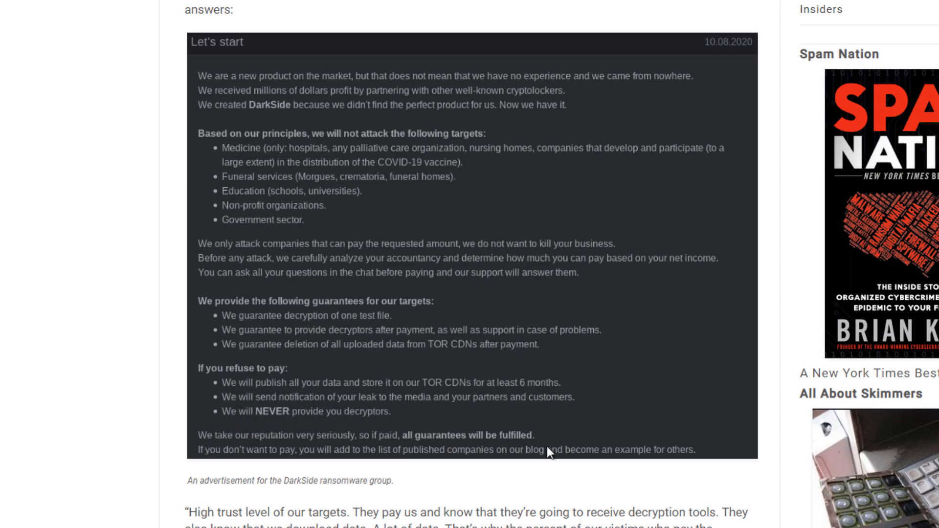
mouse_move(577, 373)
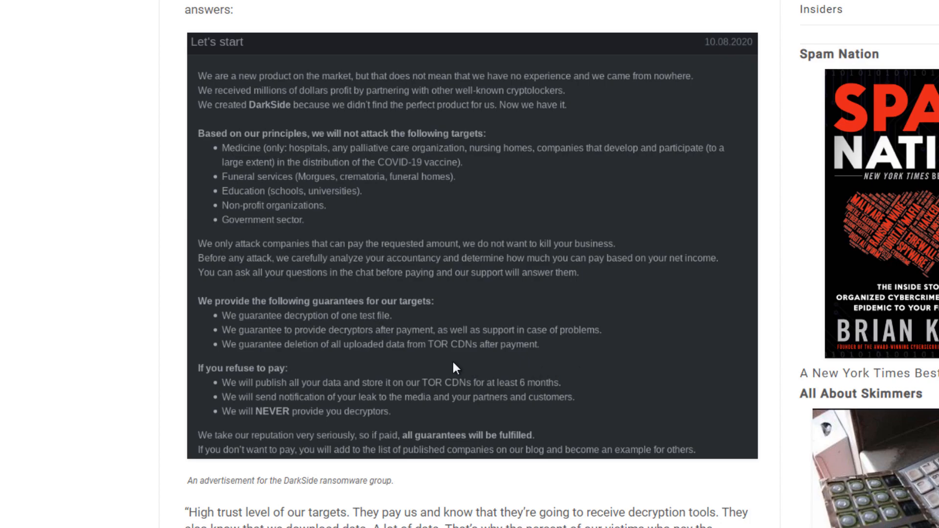
Read on past the advertisement to the DarkSide ransom note image demanding $30,000,000 with its countdown.
scroll("down", 3)
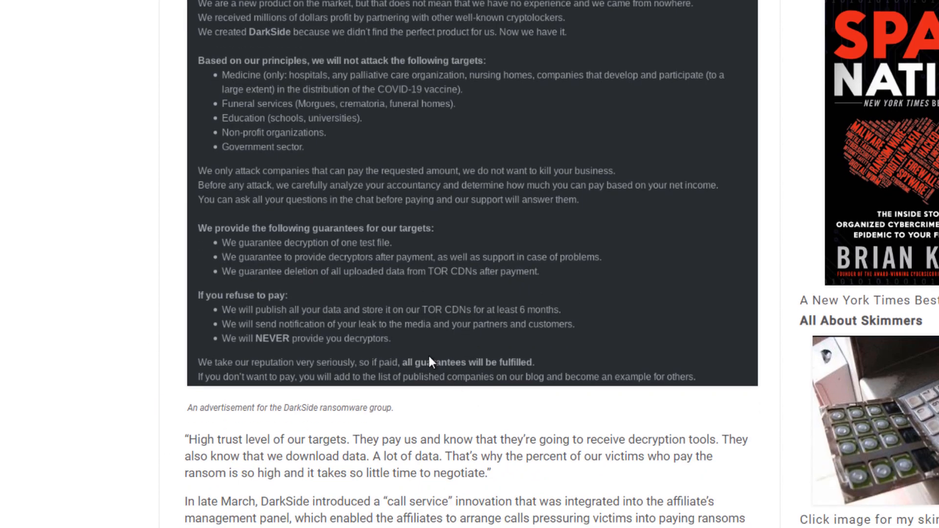
mouse_move(366, 354)
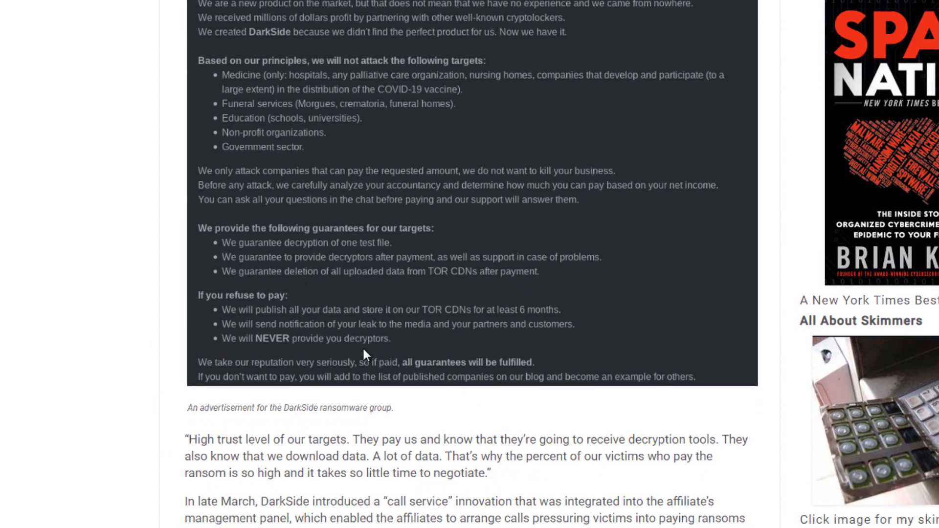
scroll("down", 3)
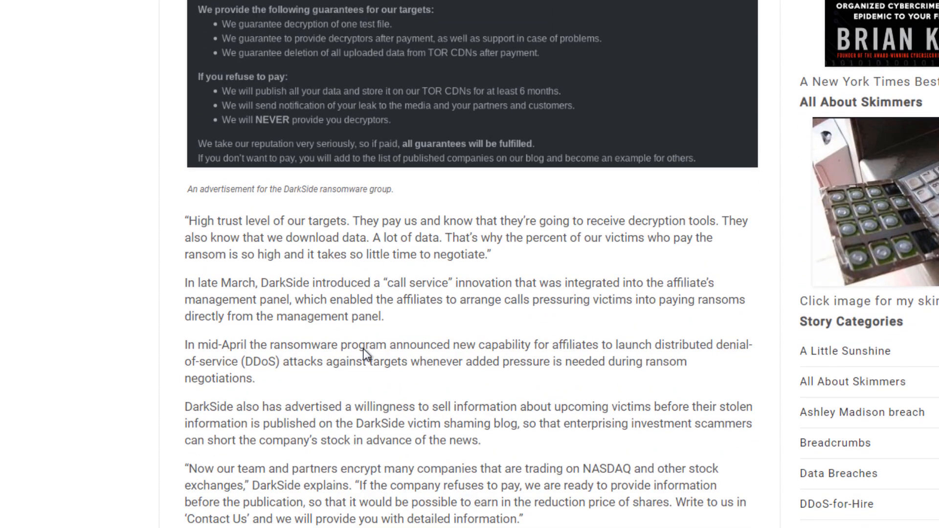
scroll("down", 3)
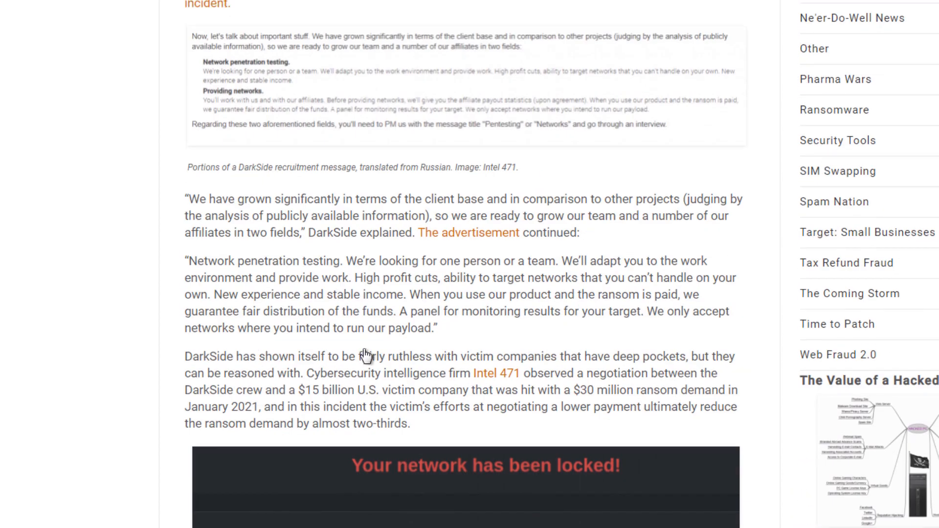
scroll("down", 3)
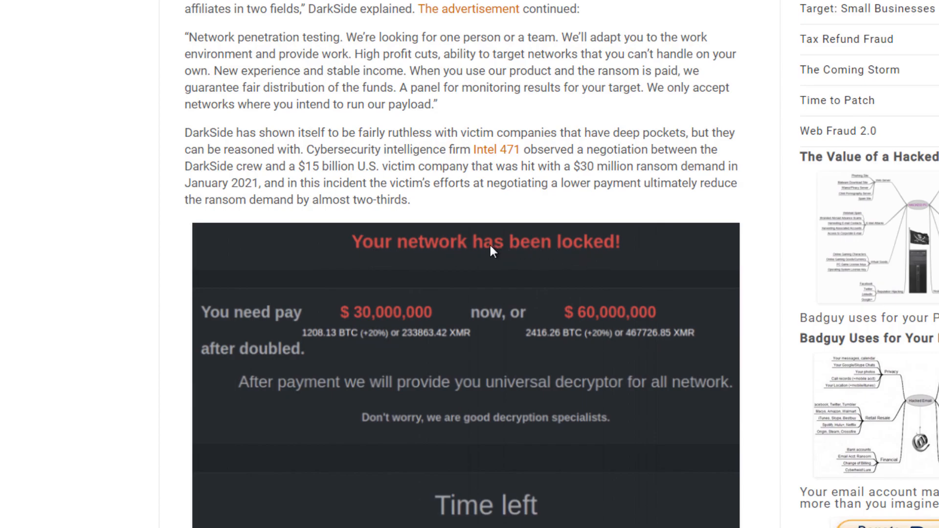
mouse_move(384, 327)
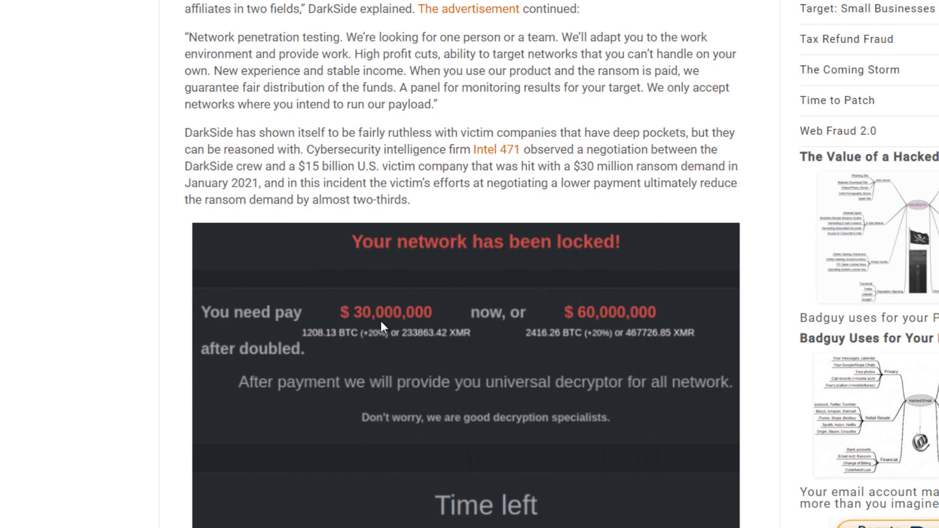
mouse_move(544, 317)
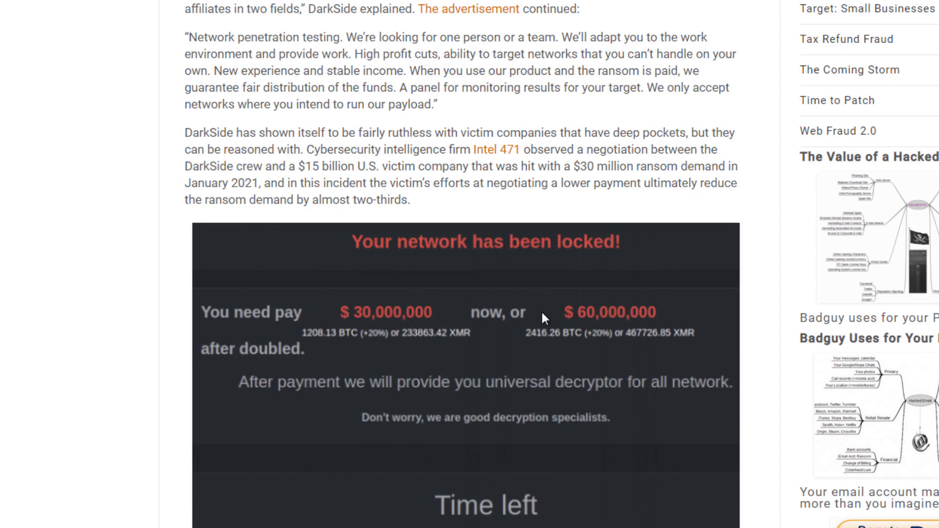
mouse_move(274, 352)
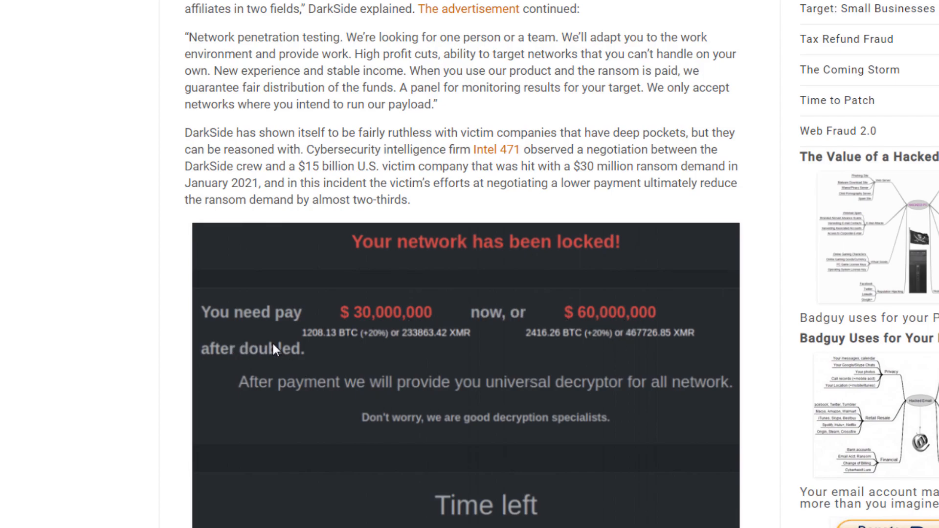
scroll("down", 3)
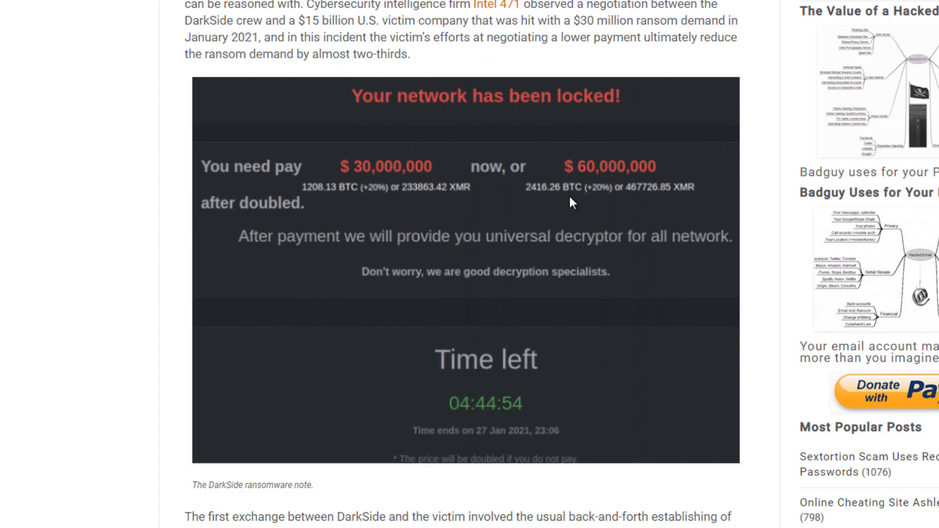
Read past the negotiation chat screenshot to the victim's $2.25 million counter-offer and DarkSide's reply.
scroll("down", 3)
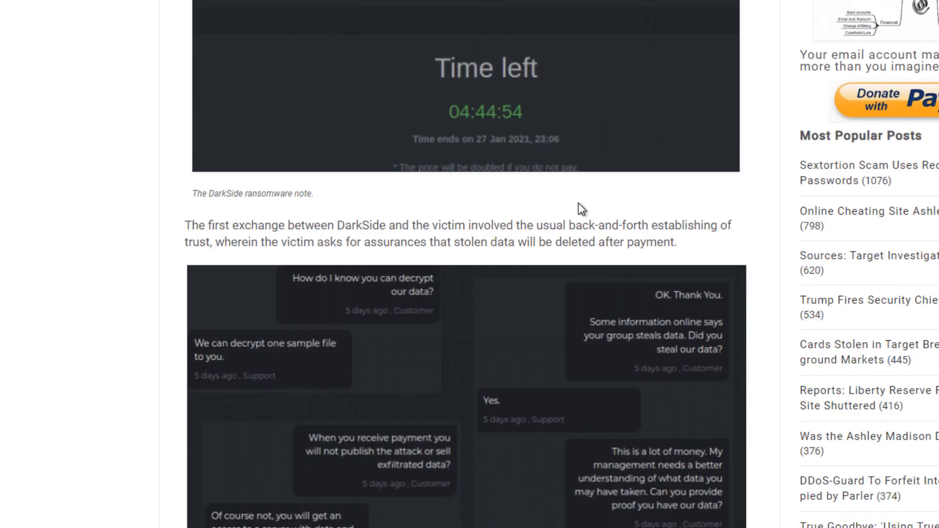
mouse_move(335, 305)
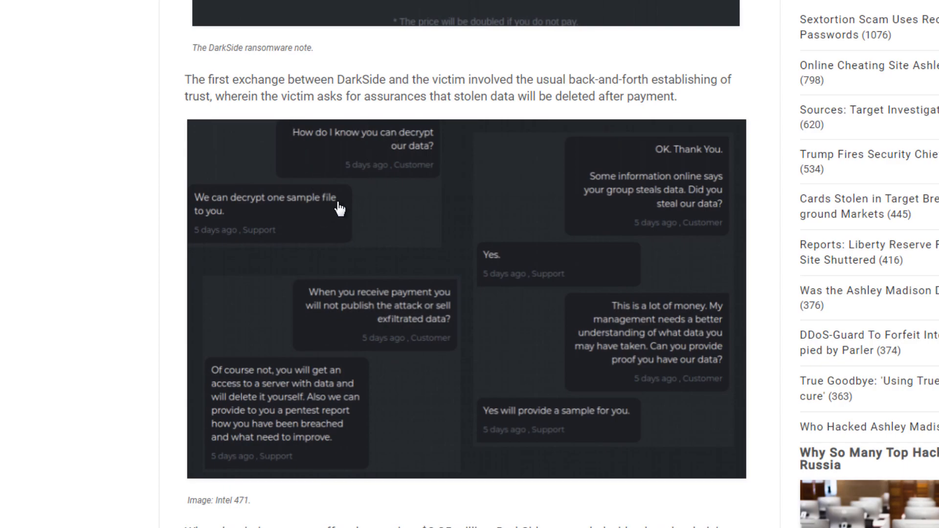
mouse_move(411, 151)
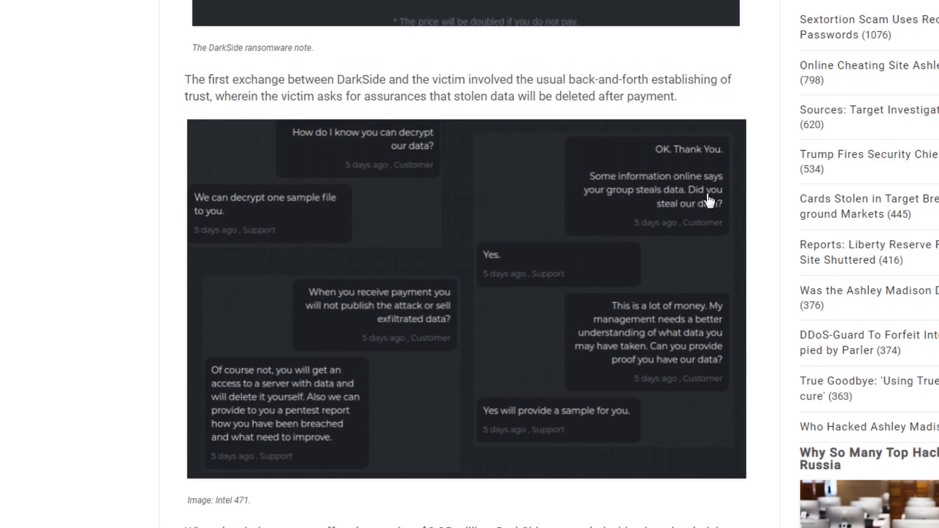
scroll("down", 3)
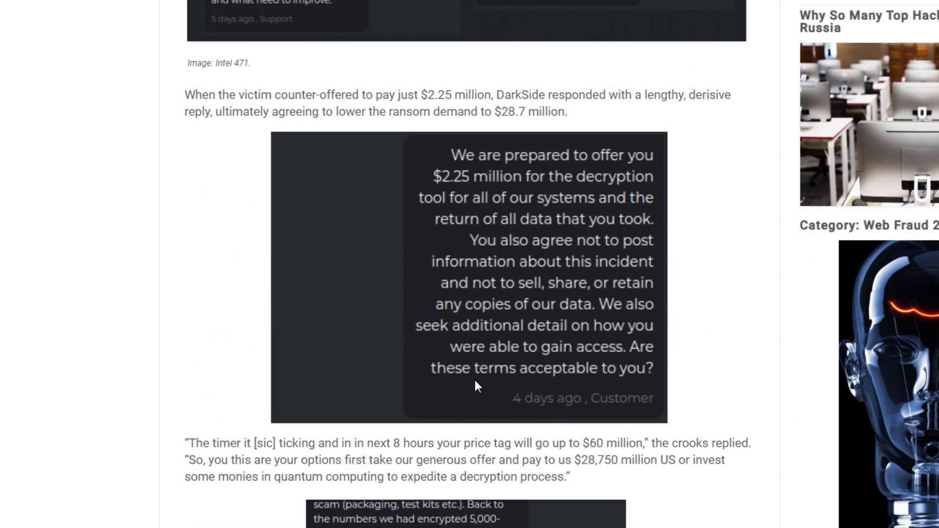
Read past the $60 million threat to DarkSide's refusal to extend the deadline and the $4.75 million offer.
scroll("down", 3)
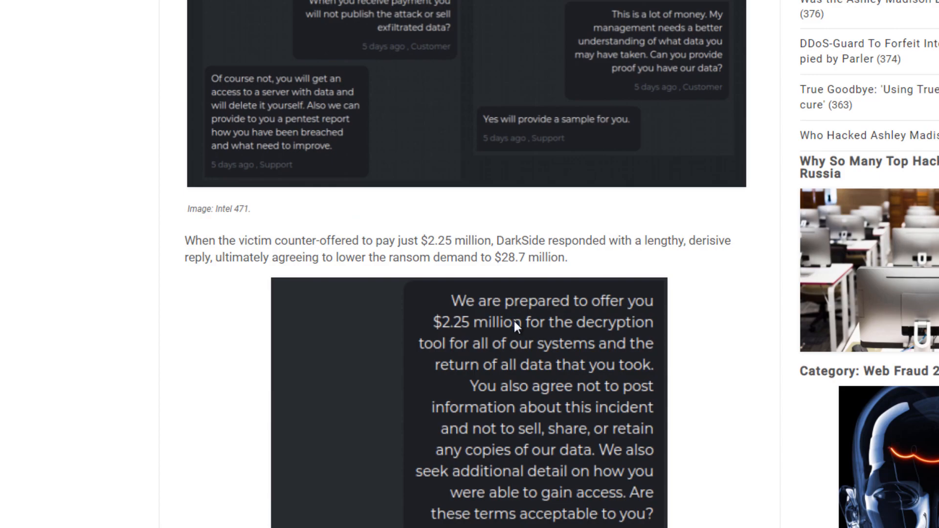
mouse_move(512, 351)
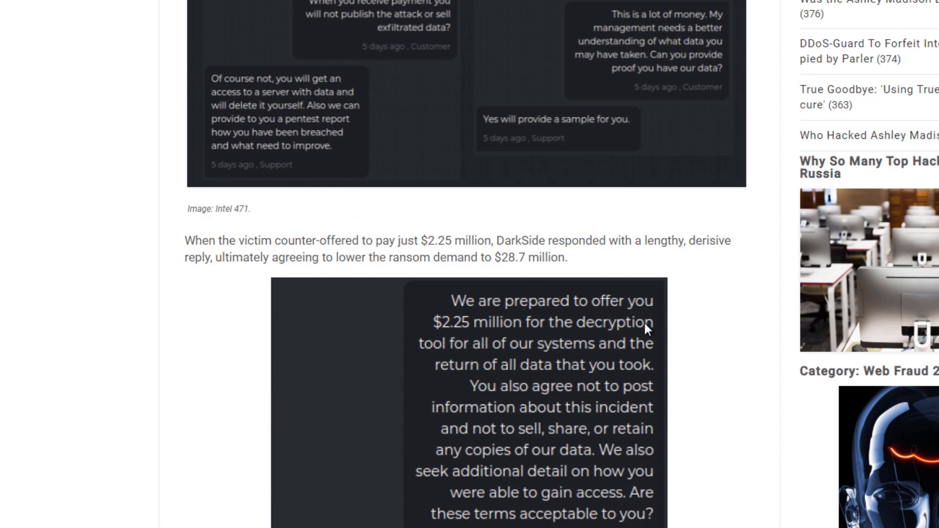
scroll("down", 3)
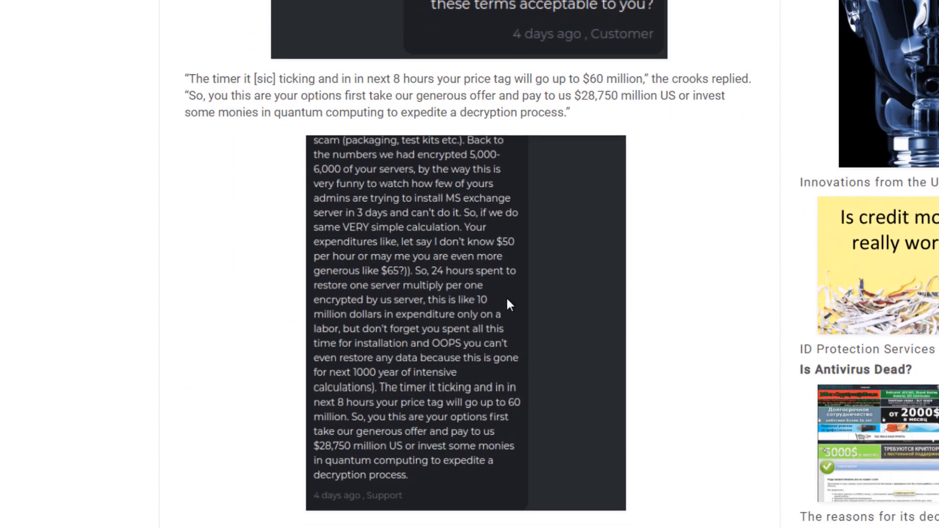
mouse_move(378, 426)
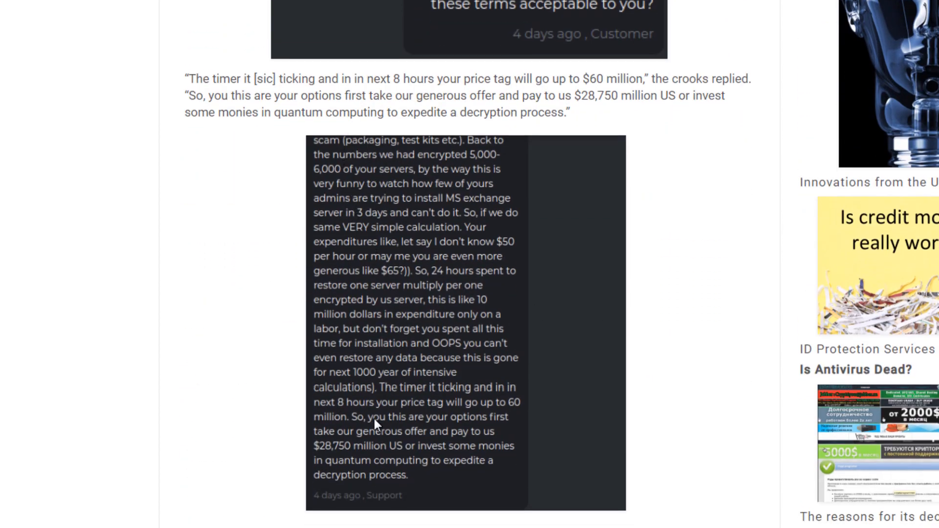
mouse_move(420, 116)
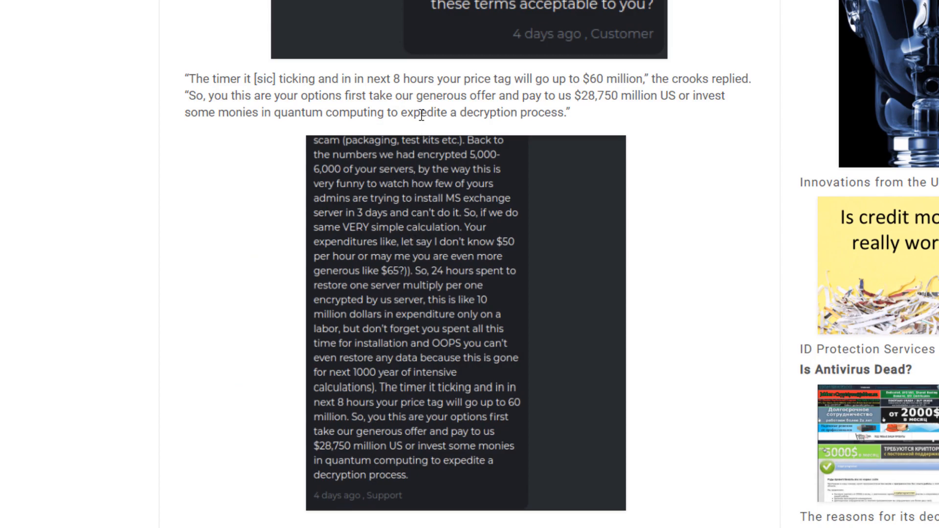
scroll("down", 3)
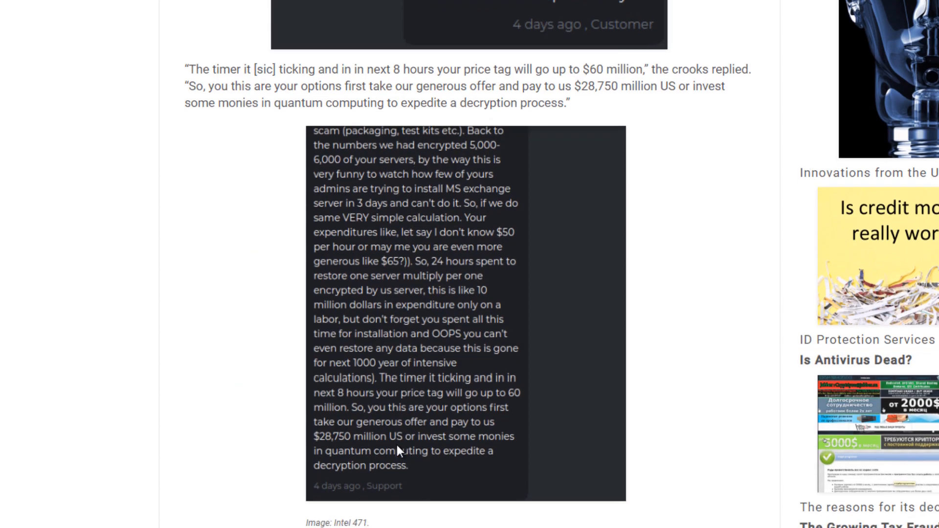
scroll("down", 3)
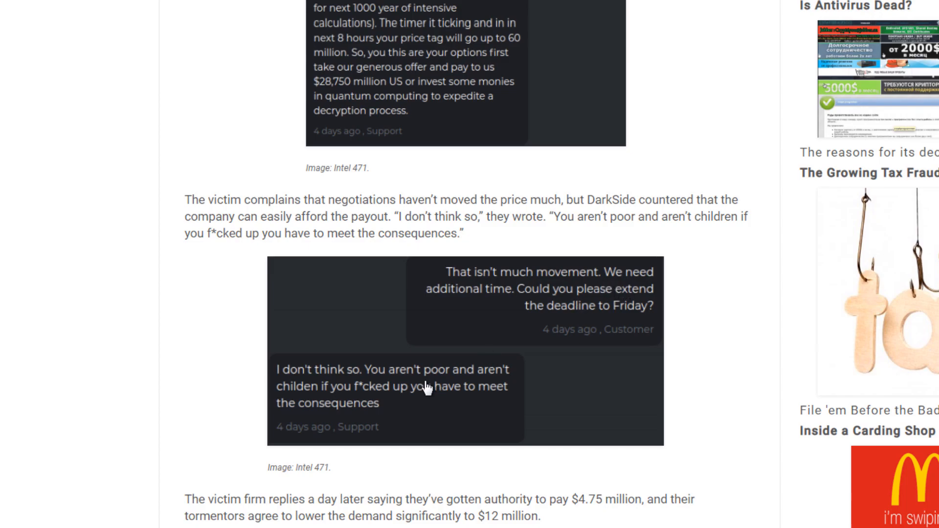
mouse_move(473, 329)
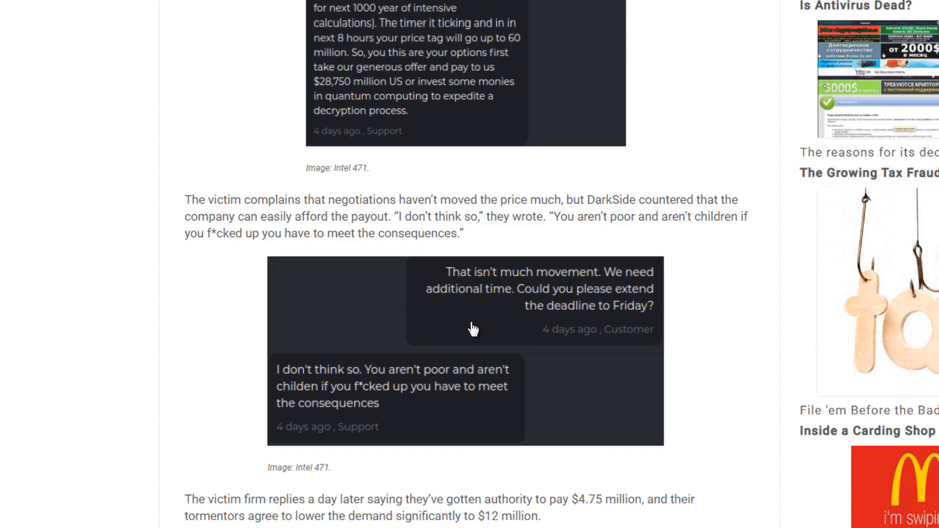
mouse_move(500, 293)
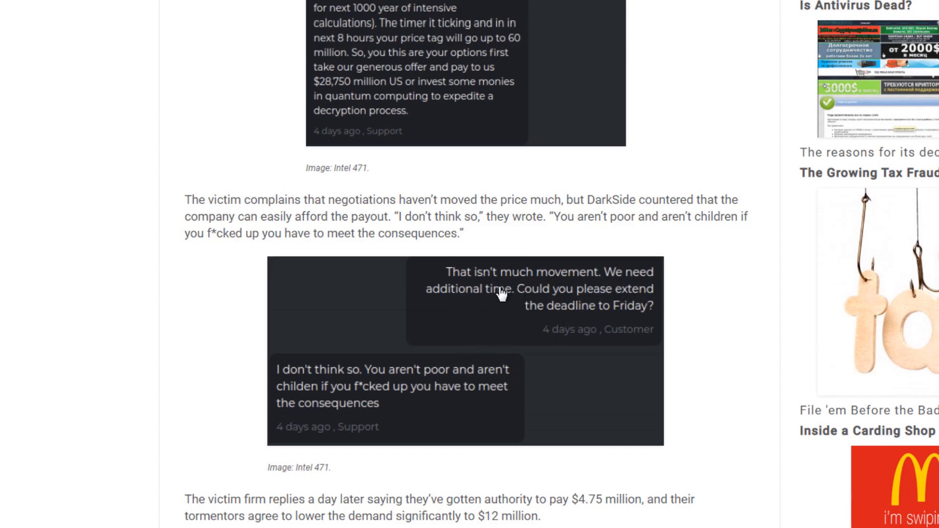
mouse_move(640, 292)
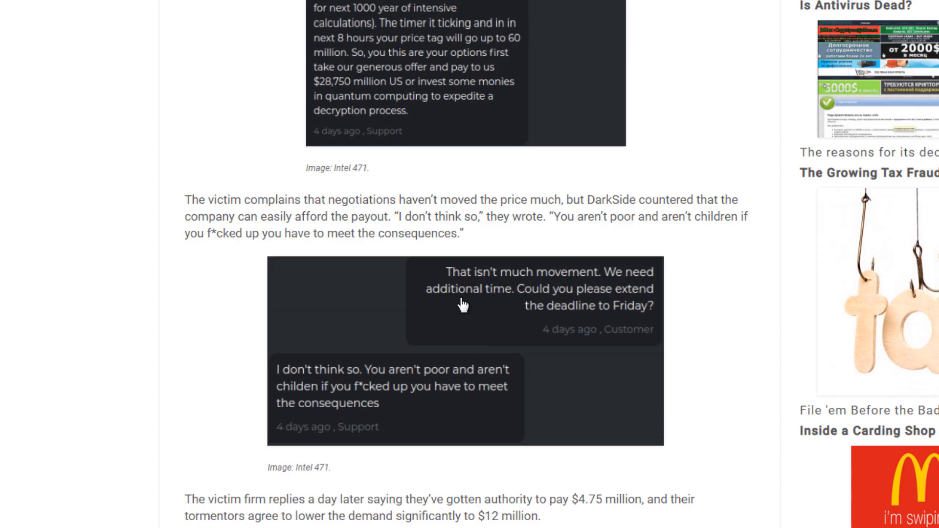
mouse_move(425, 399)
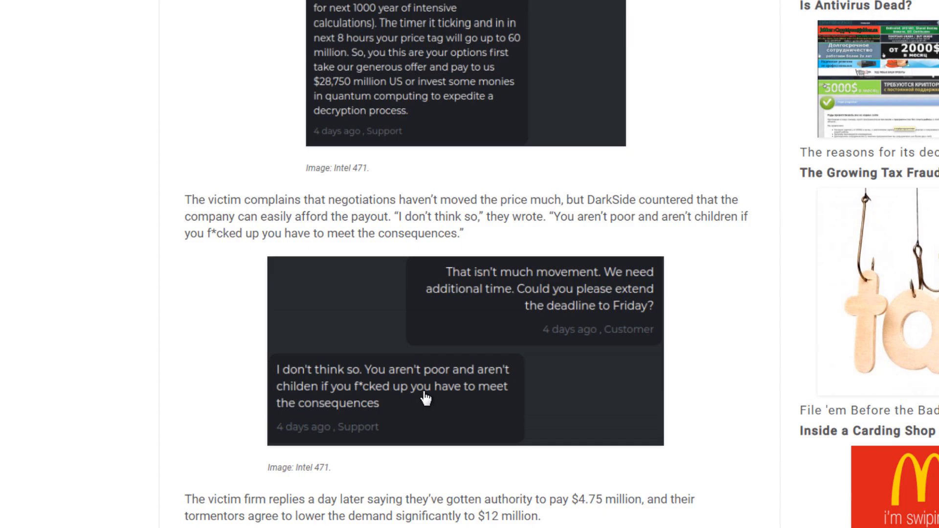
mouse_move(476, 394)
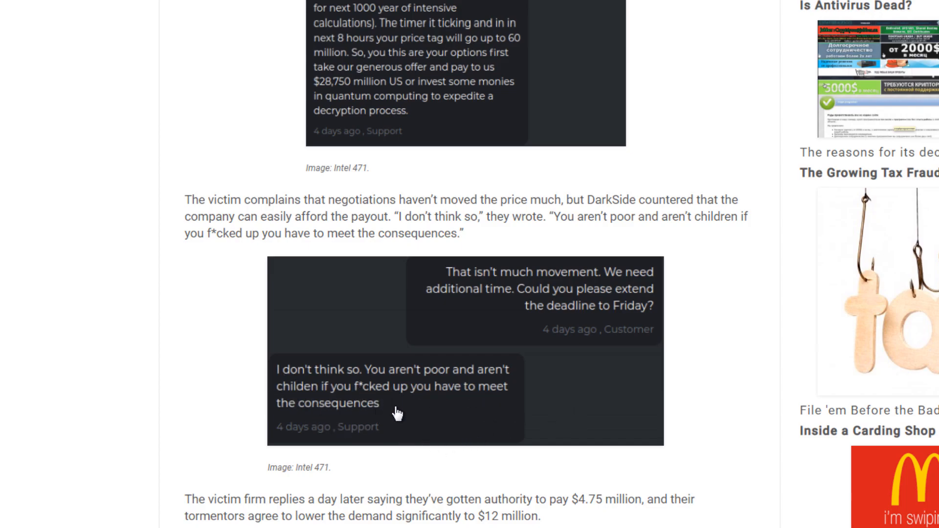
Read through the remainder of the Krebs DarkSide article to its end.
scroll("down", 3)
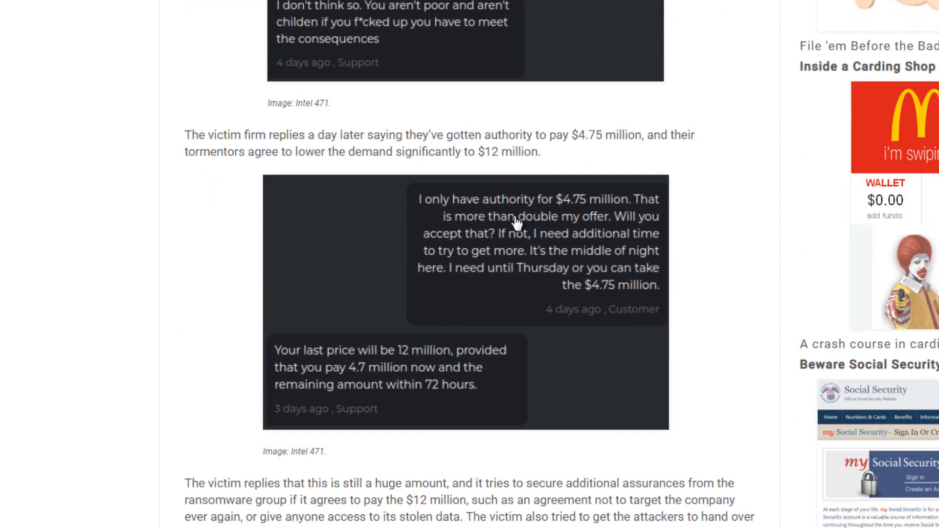
mouse_move(597, 218)
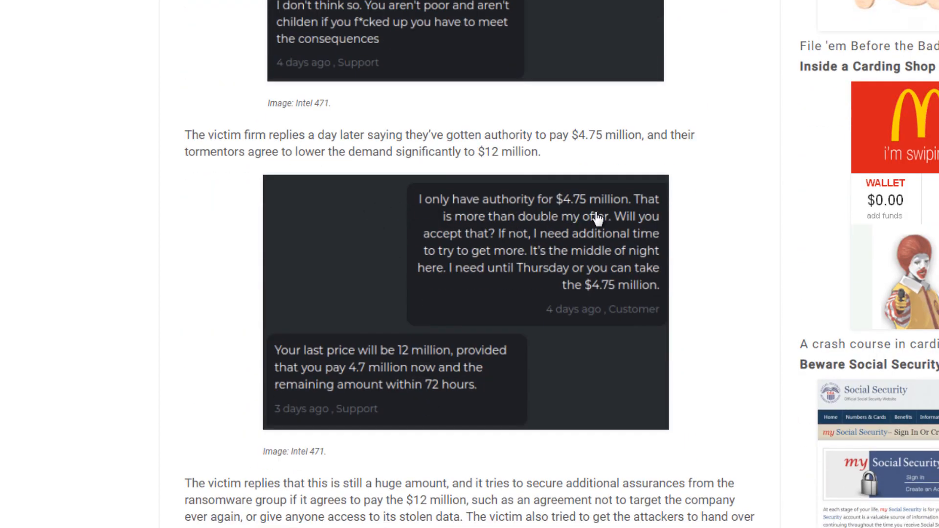
mouse_move(574, 239)
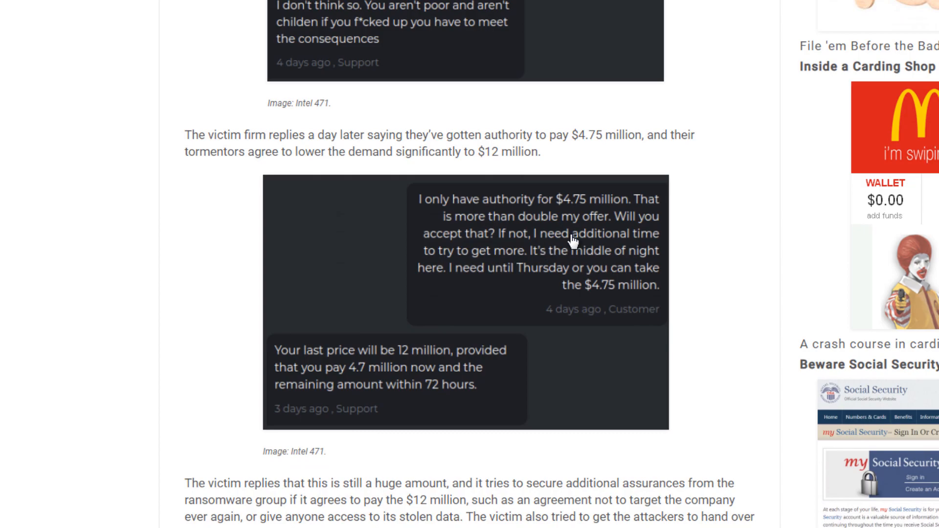
scroll("down", 3)
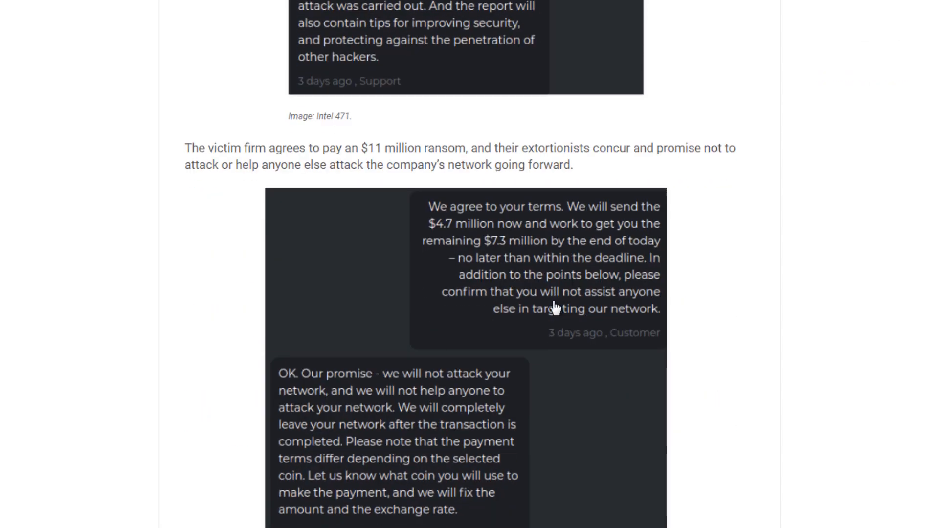
mouse_move(457, 248)
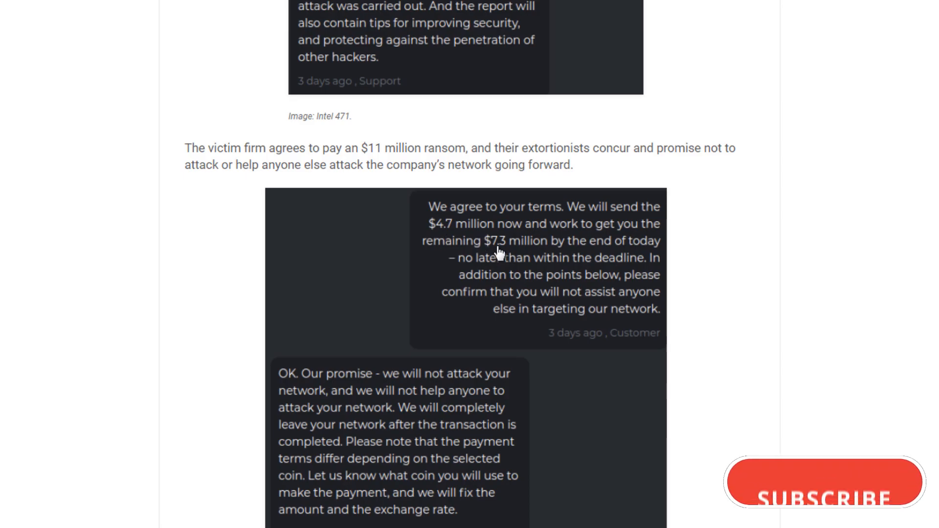
scroll("down", 3)
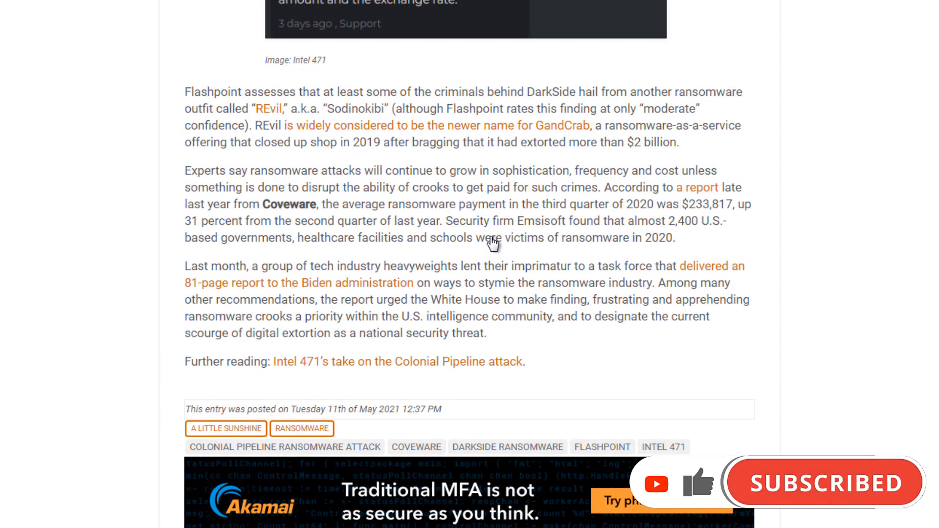
scroll("down", 3)
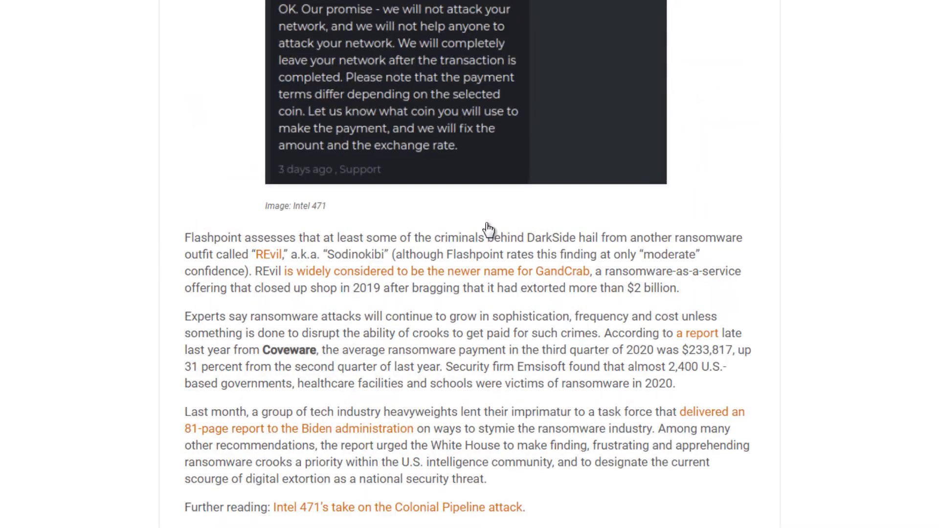
scroll("down", 3)
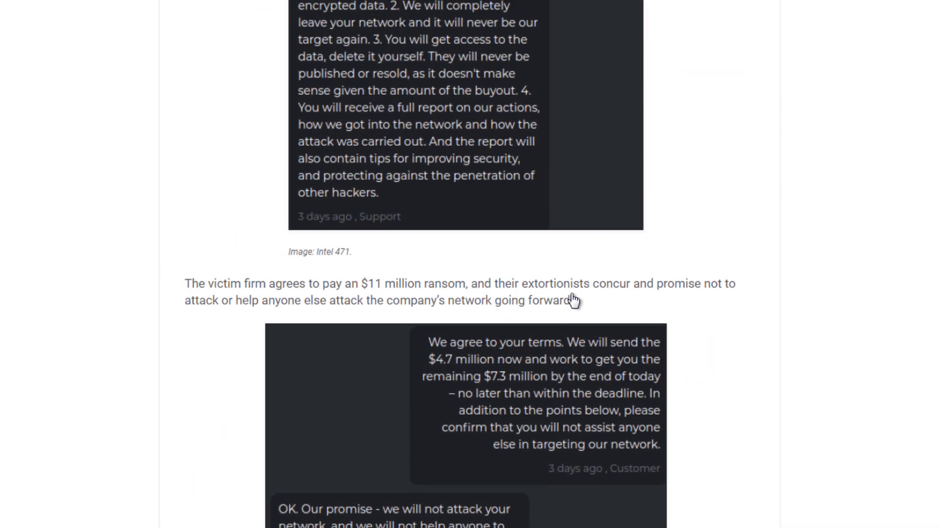
scroll("down", 3)
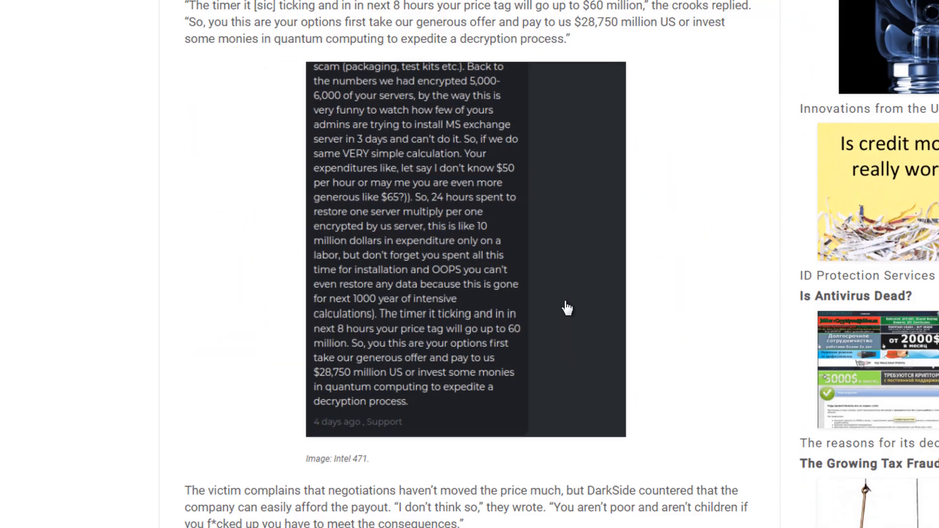
scroll("down", 3)
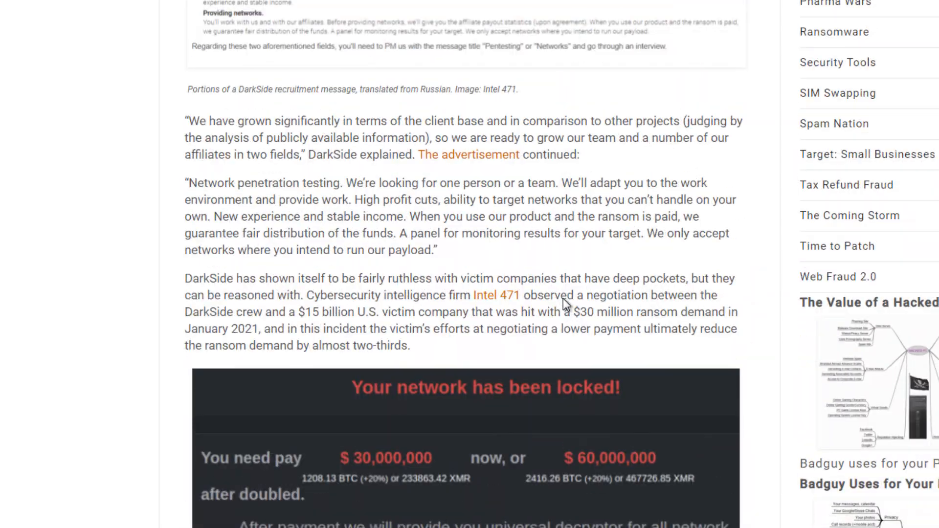
scroll("down", 3)
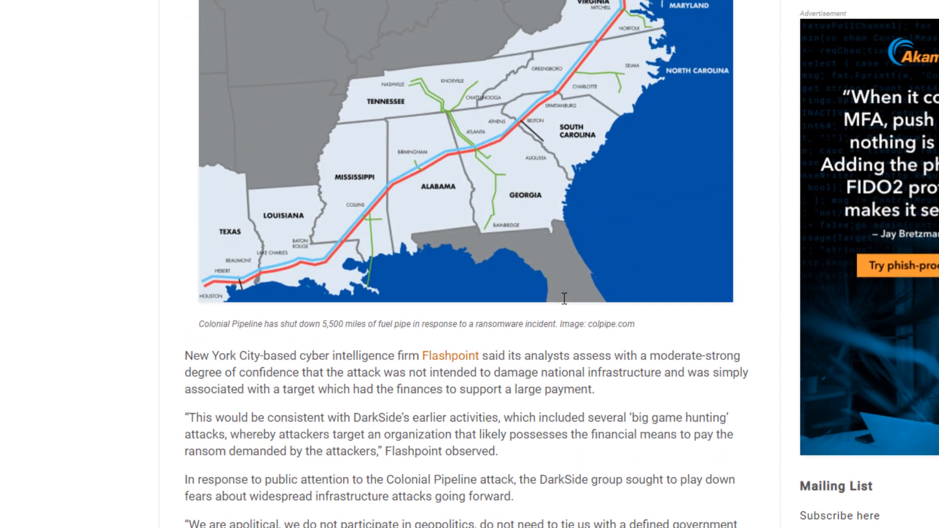
Review the article again, then bring up the VirusTotal report showing 54 of 69 vendors flagging the file.
scroll("up", 3)
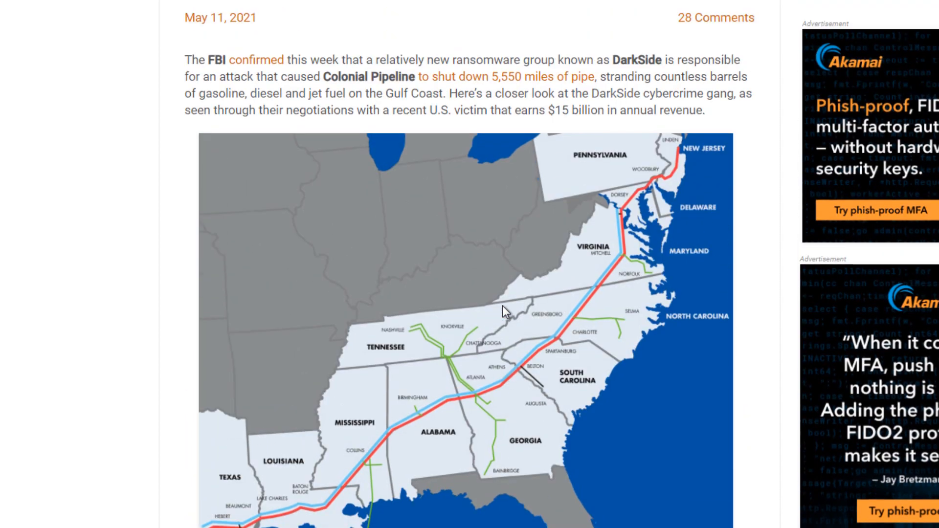
scroll("up", 3)
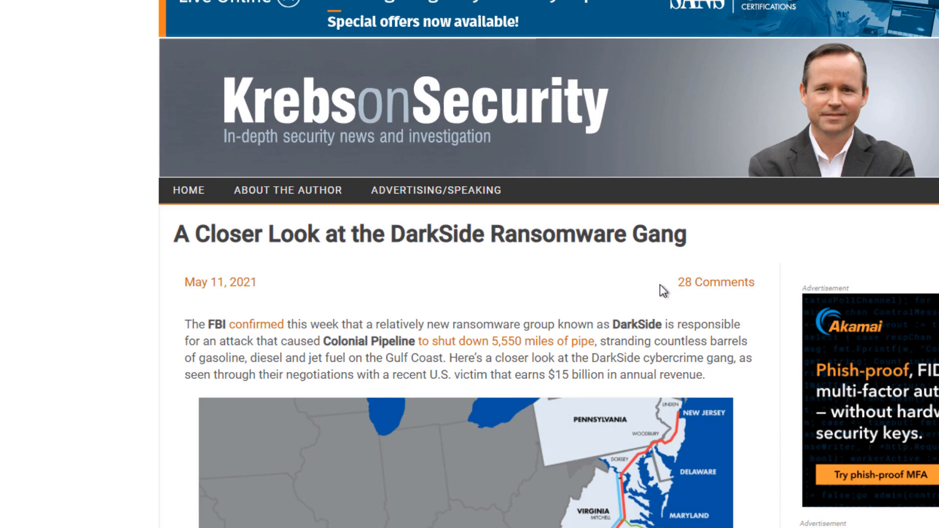
scroll("down", 3)
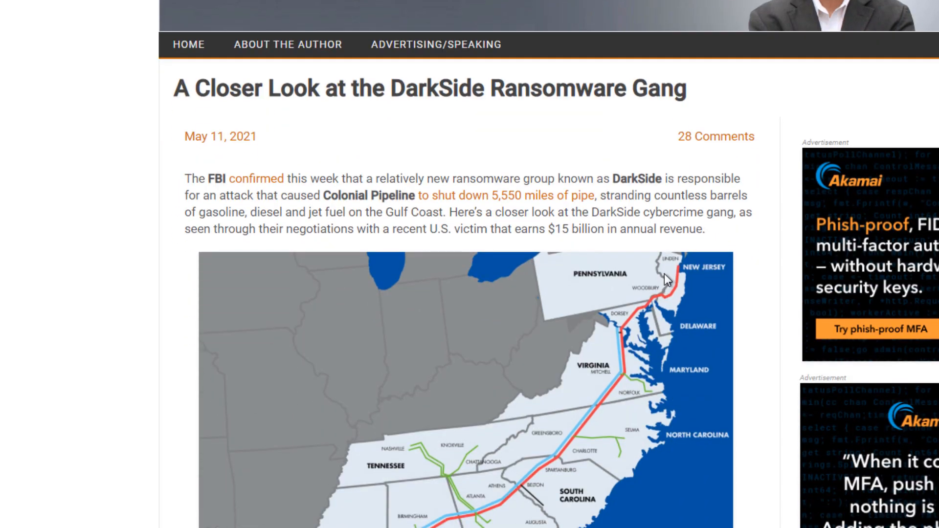
scroll("down", 3)
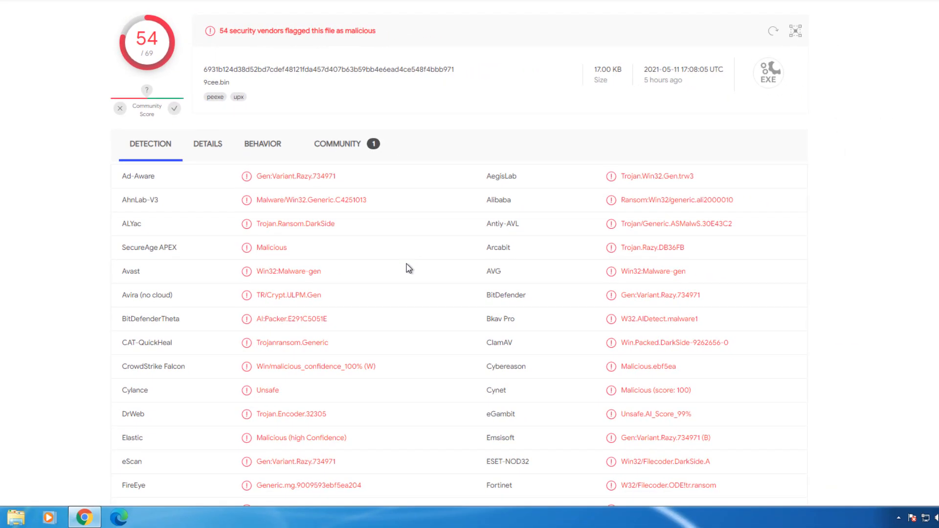
mouse_move(337, 170)
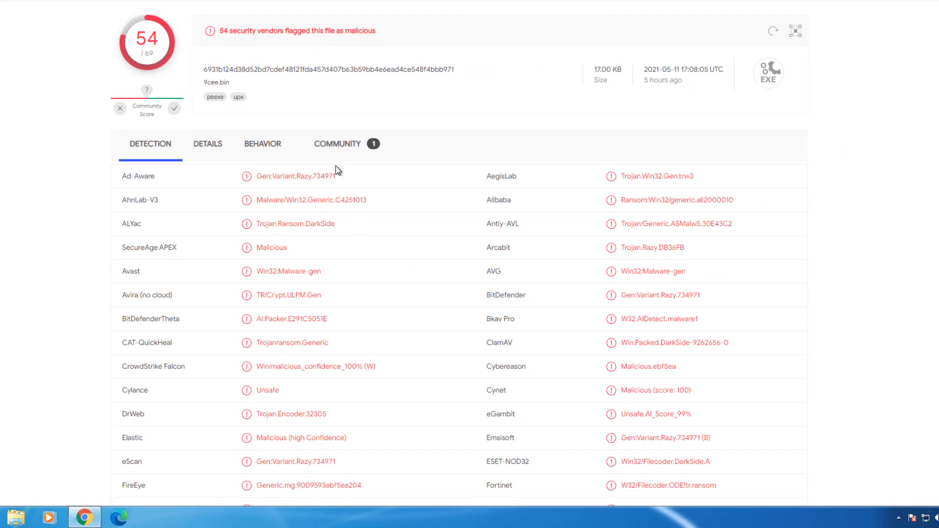
View the VirusTotal Community comments, including the Joe Sandbox verdict naming DarkSide with score 92/100.
left_click(338, 144)
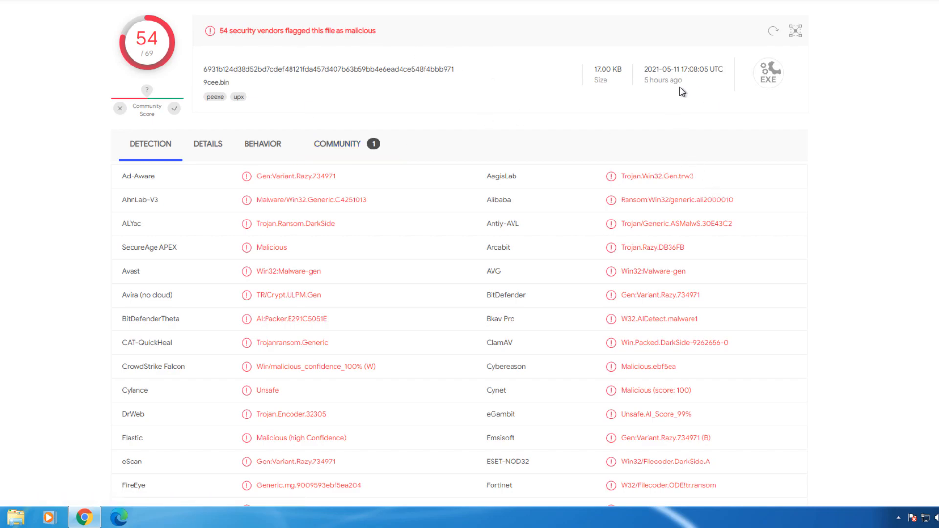
scroll("down", 3)
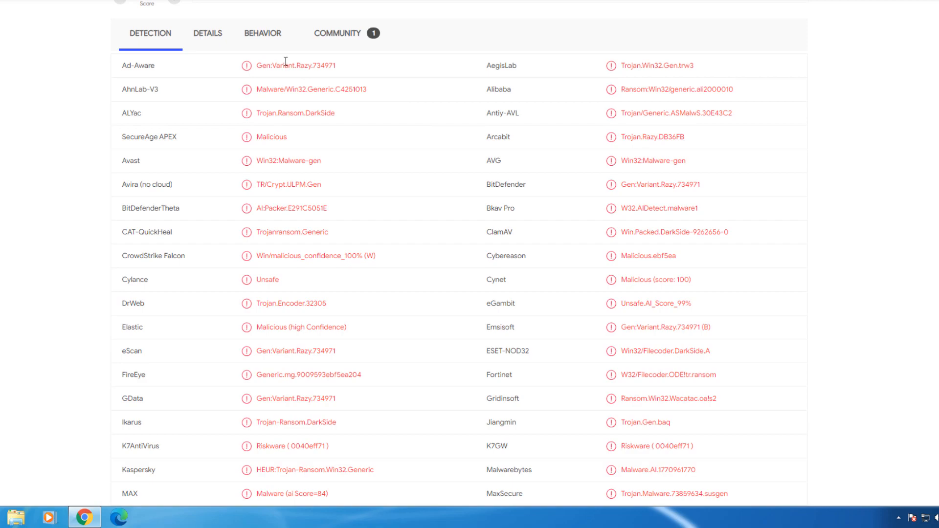
scroll("down", 3)
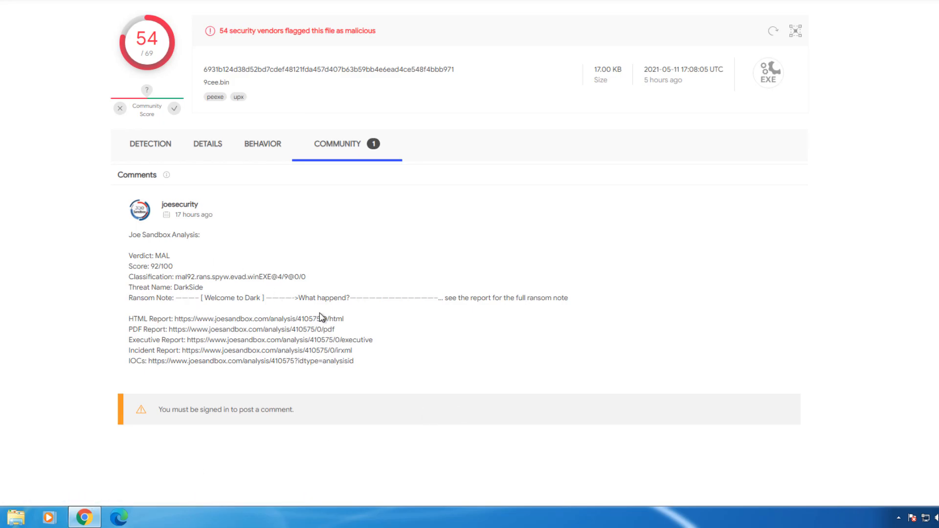
Check the 9cee.bin file's Details, then return to the per-vendor Detection results.
left_click(208, 144)
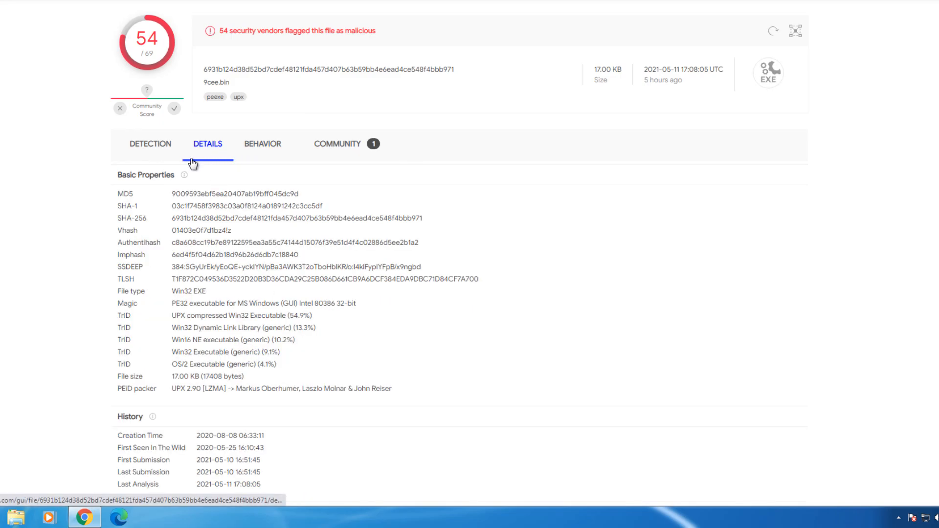
left_click(149, 144)
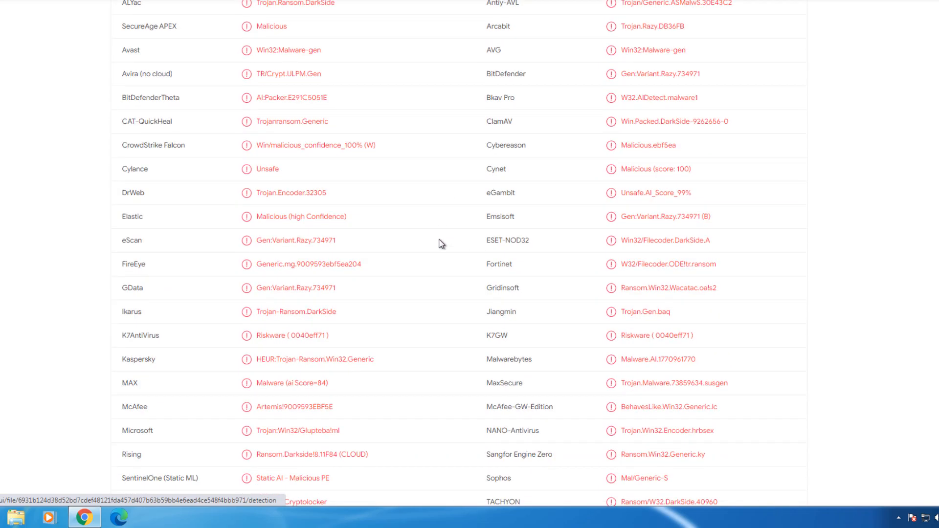
scroll("down", 3)
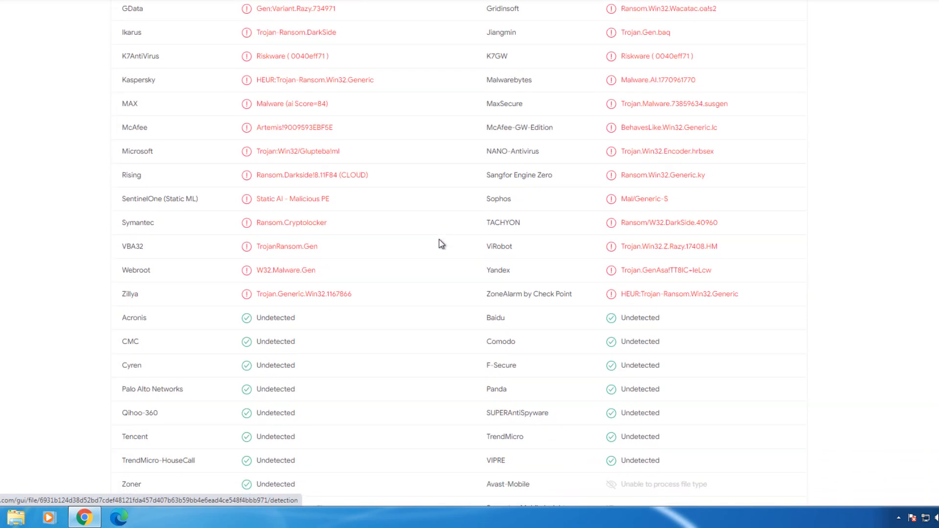
scroll("down", 3)
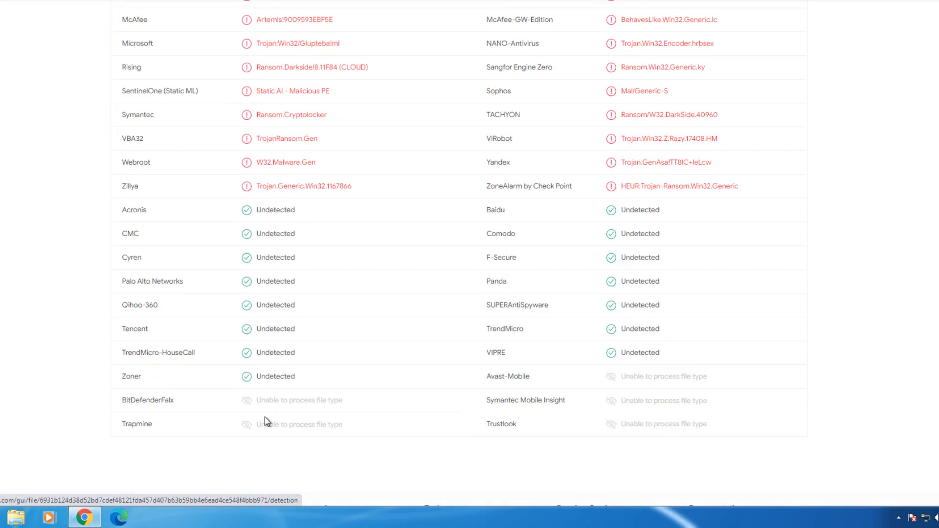
mouse_move(581, 347)
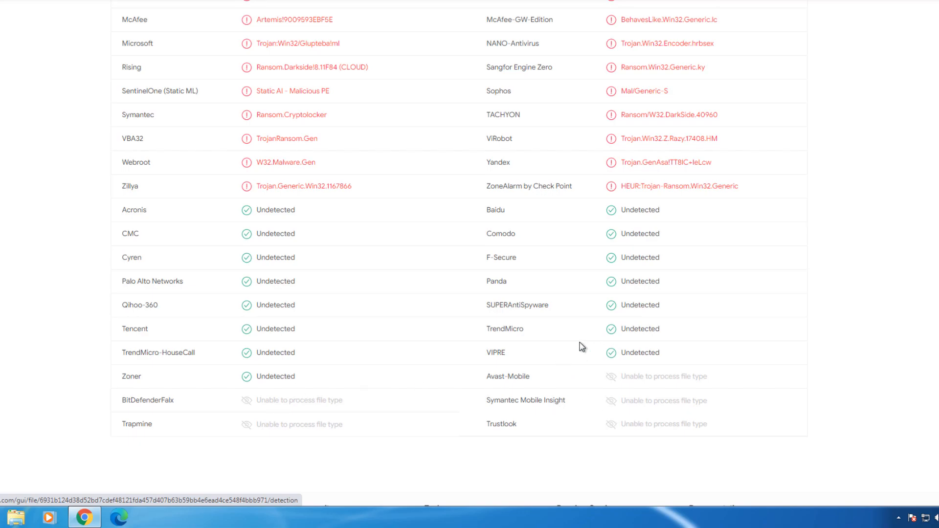
mouse_move(540, 285)
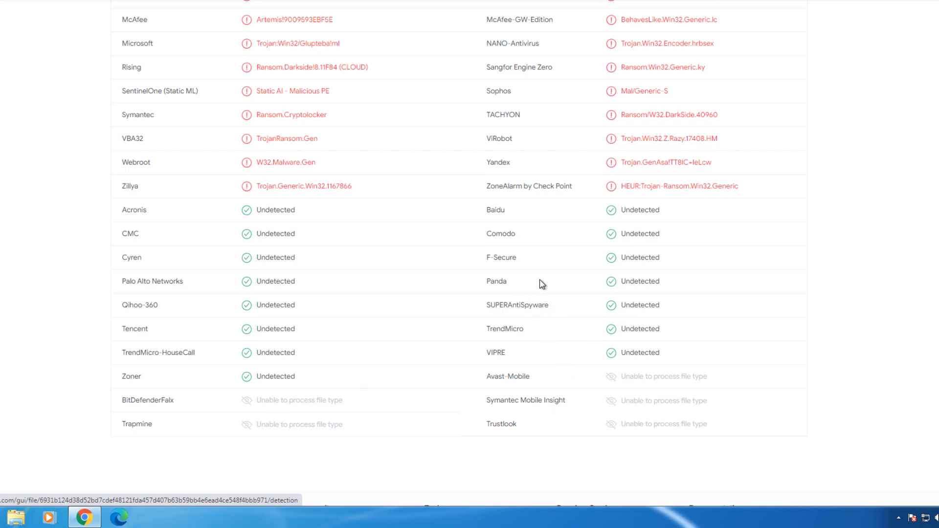
mouse_move(524, 287)
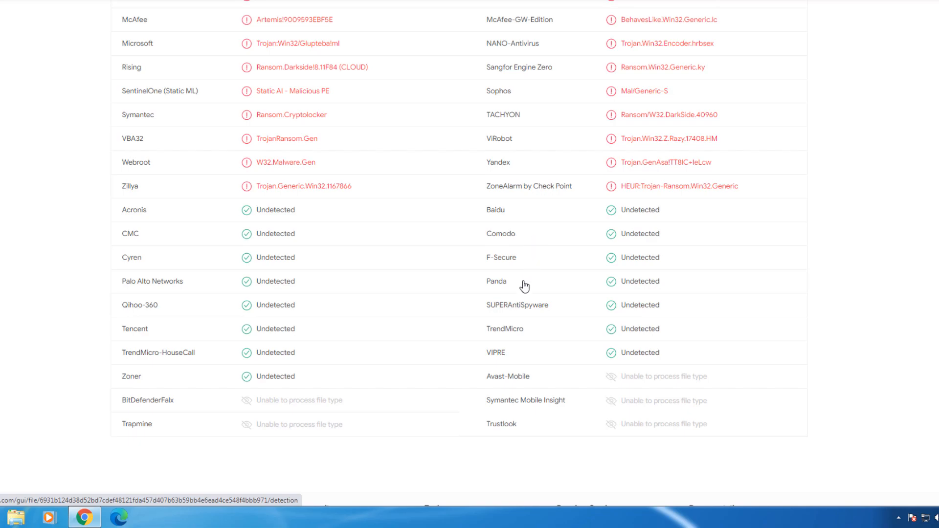
mouse_move(557, 502)
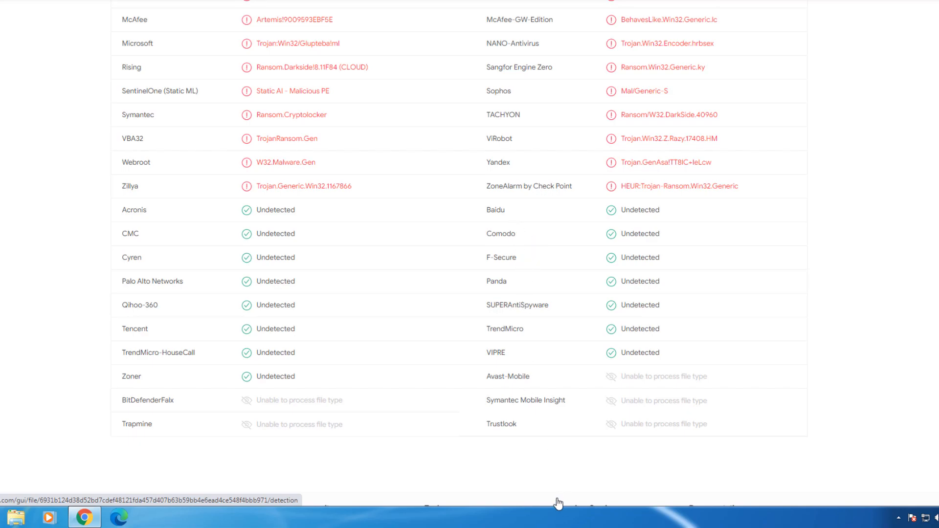
mouse_move(339, 339)
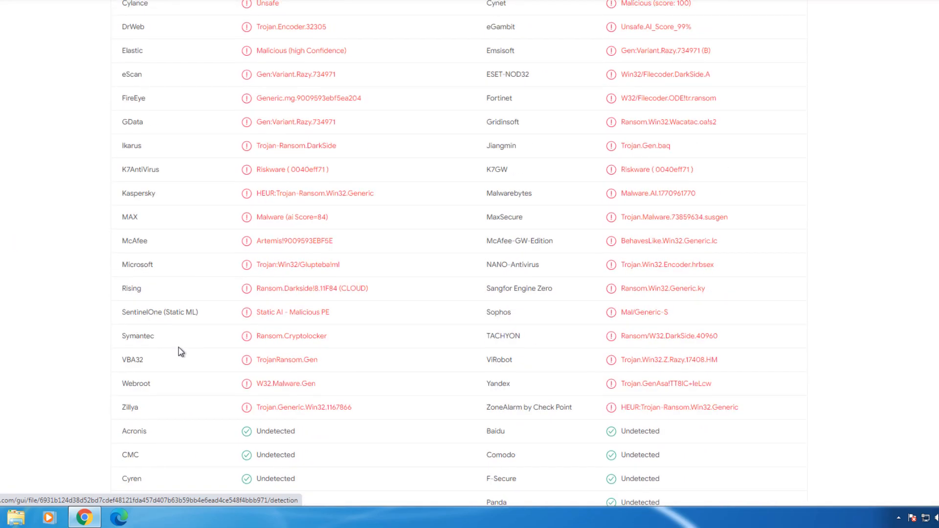
mouse_move(174, 316)
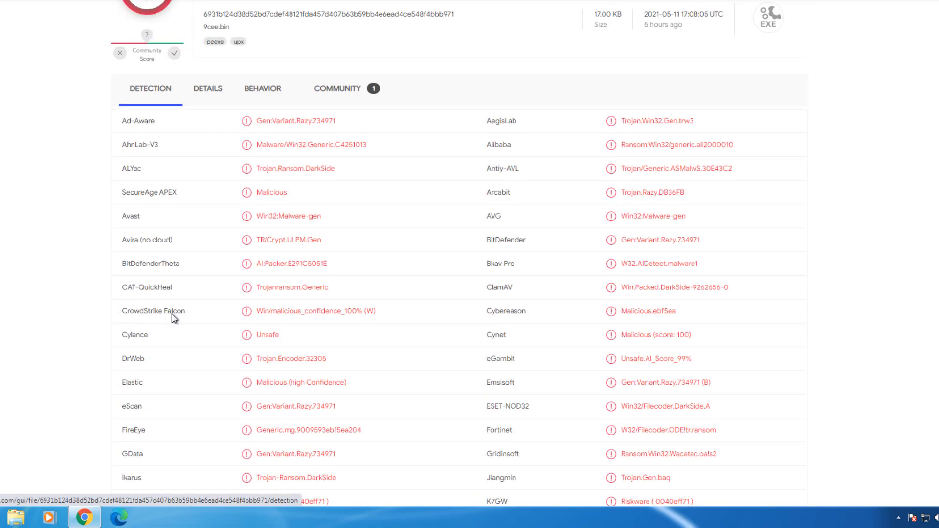
mouse_move(153, 311)
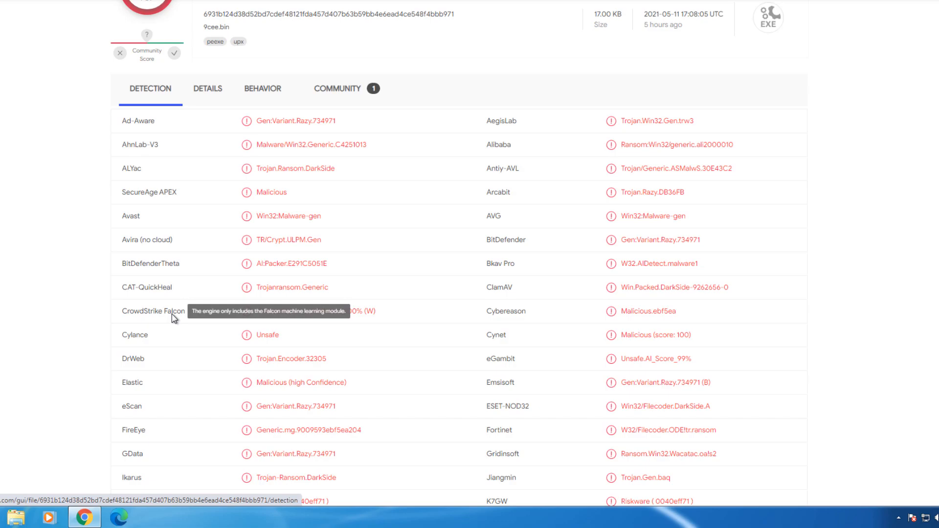
mouse_move(287, 212)
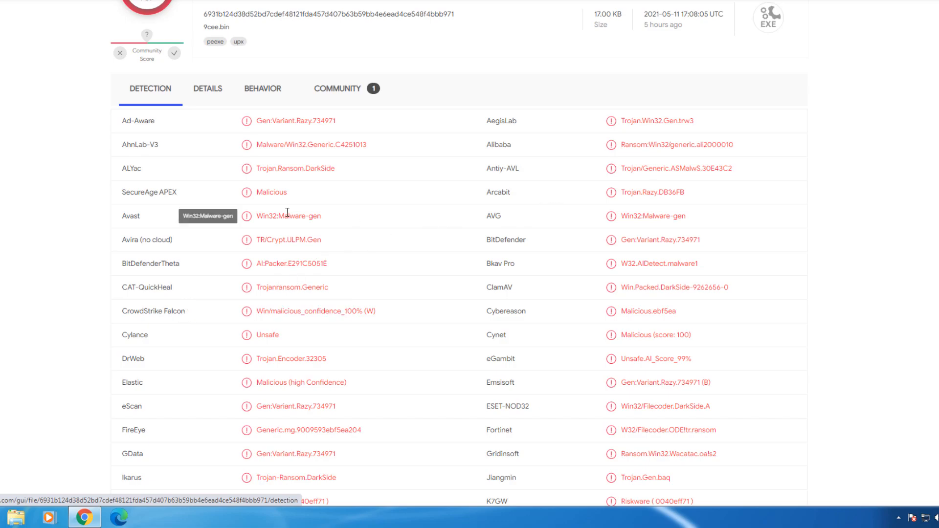
mouse_move(368, 212)
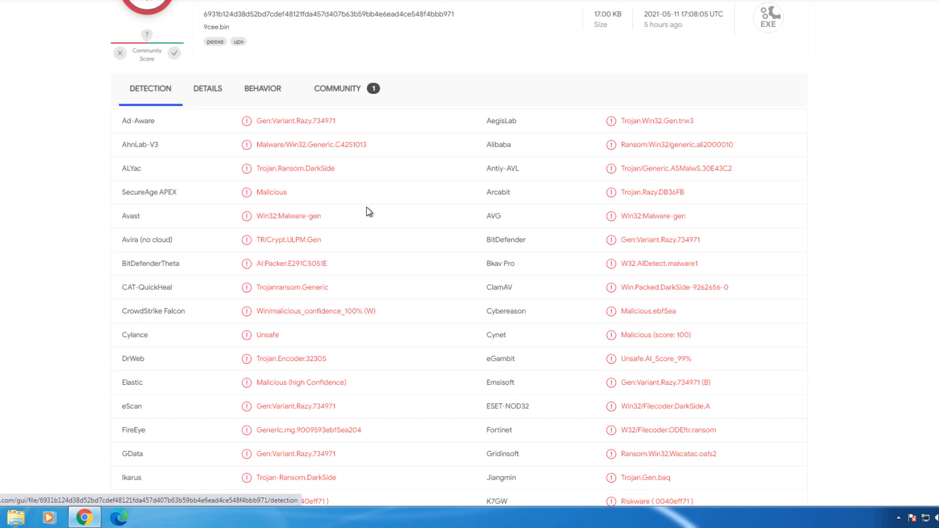
Review the vendor verdict list through the undetected and unsupported engines to the end and back.
scroll("down", 3)
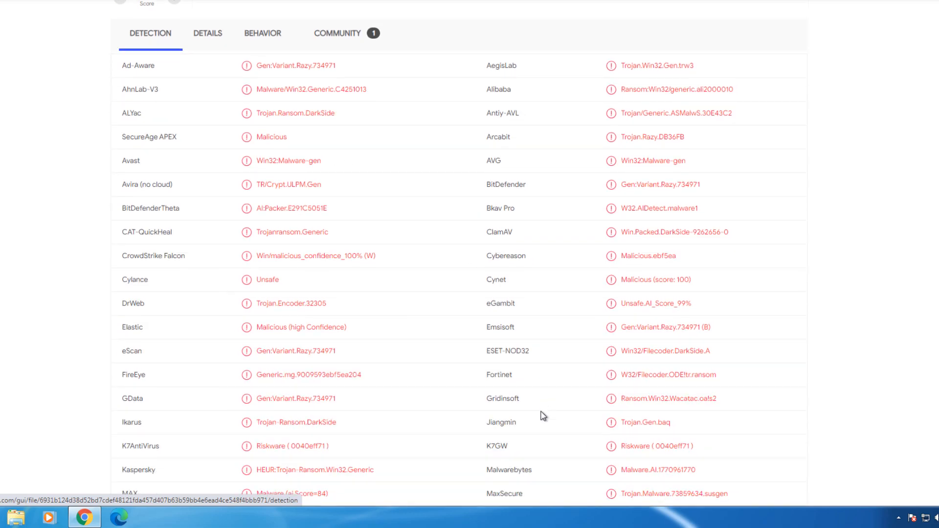
scroll("down", 3)
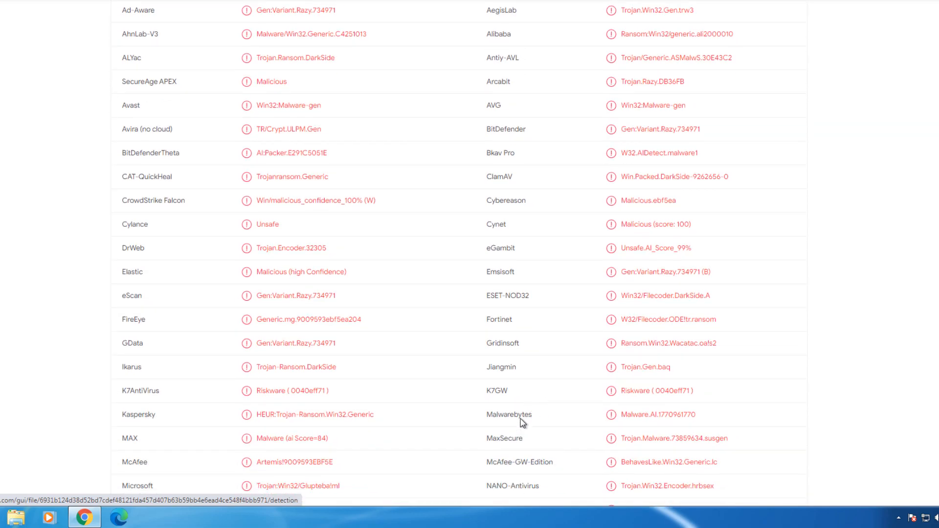
scroll("down", 3)
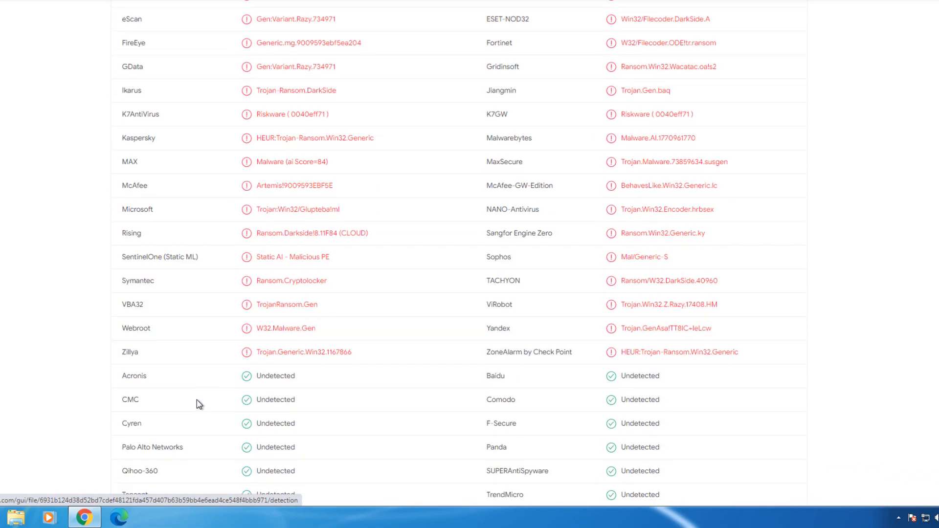
scroll("down", 3)
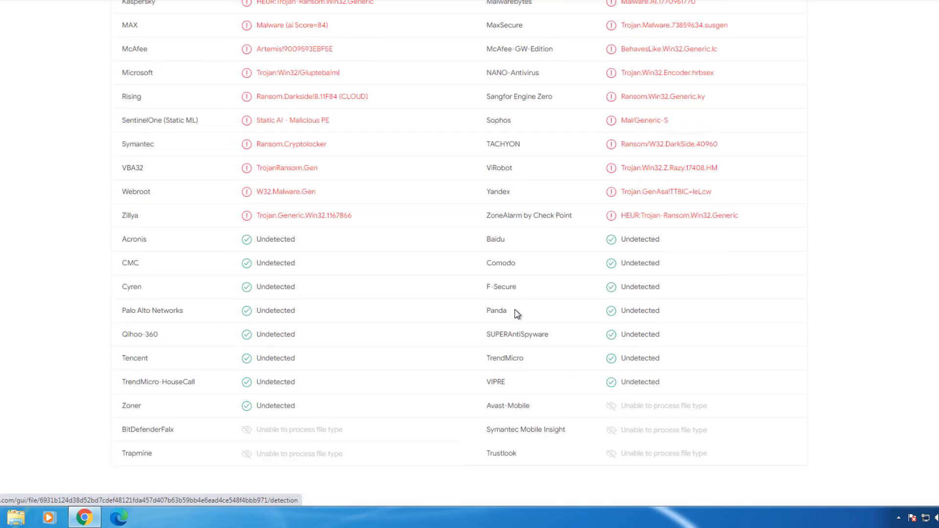
scroll("up", 3)
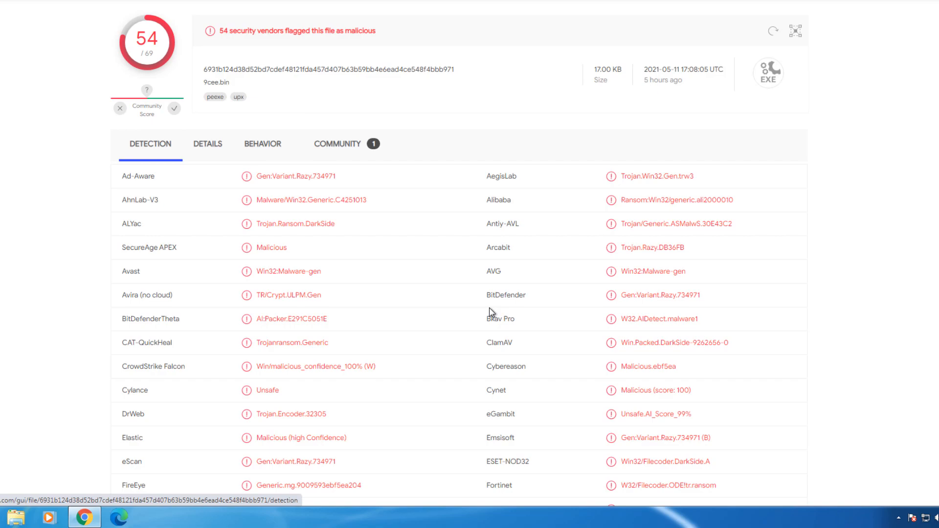
mouse_move(460, 242)
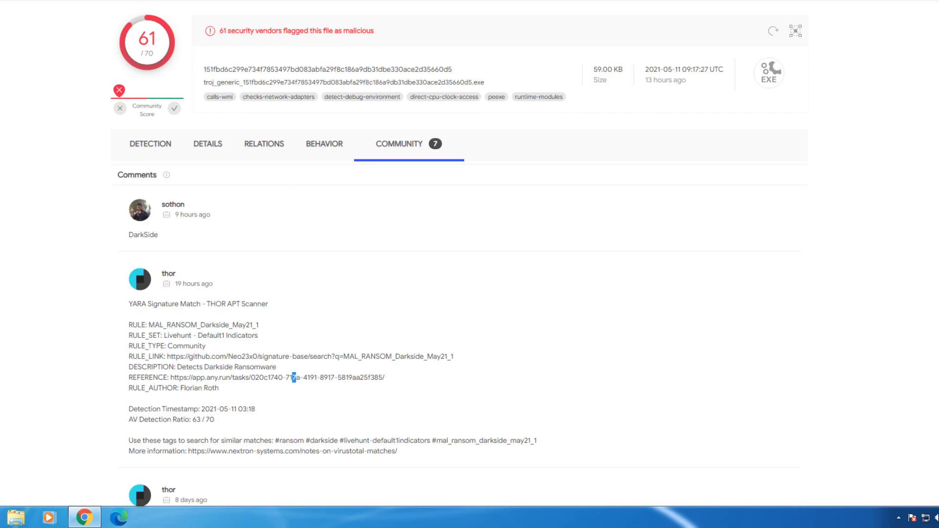
Leave the second VirusTotal report (61/70) and return to the Windows 7 desktop.
left_click(150, 144)
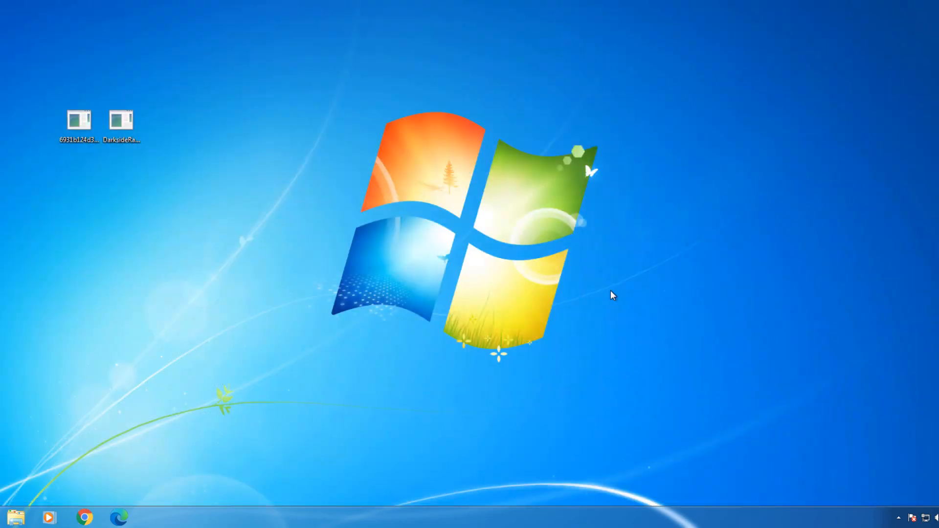
Show the desktop and bring up the taskbar shortcut menu with its Task Manager option.
left_click(121, 119)
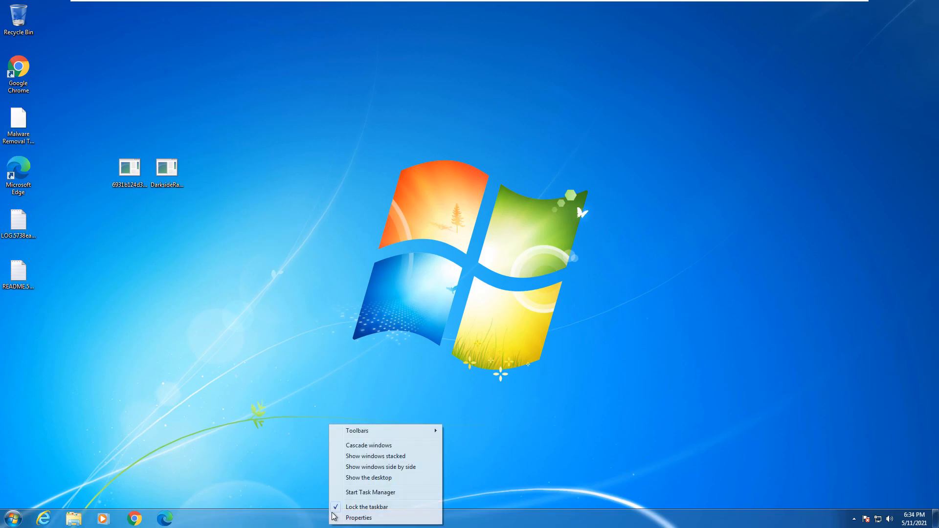
Start Task Manager and view the Processes list with the ransomware sample's process at the top.
left_click(369, 492)
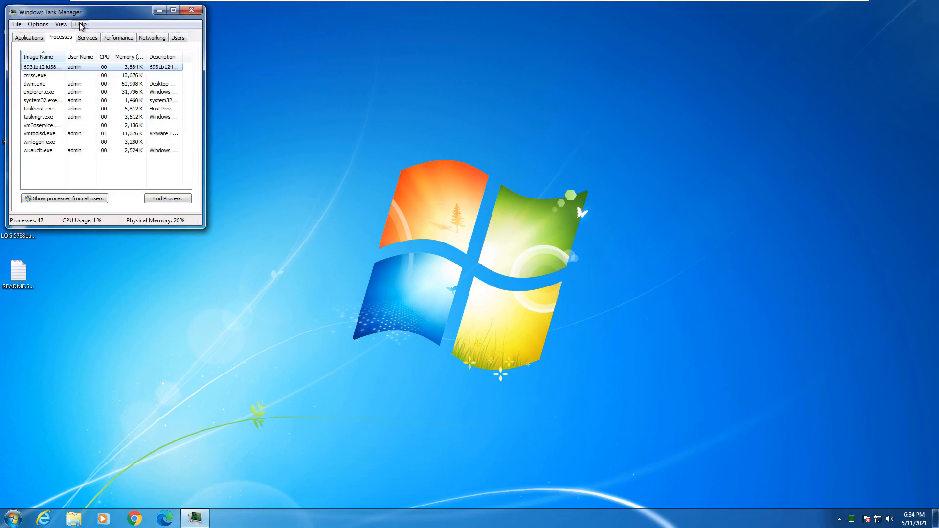
left_click(24, 197)
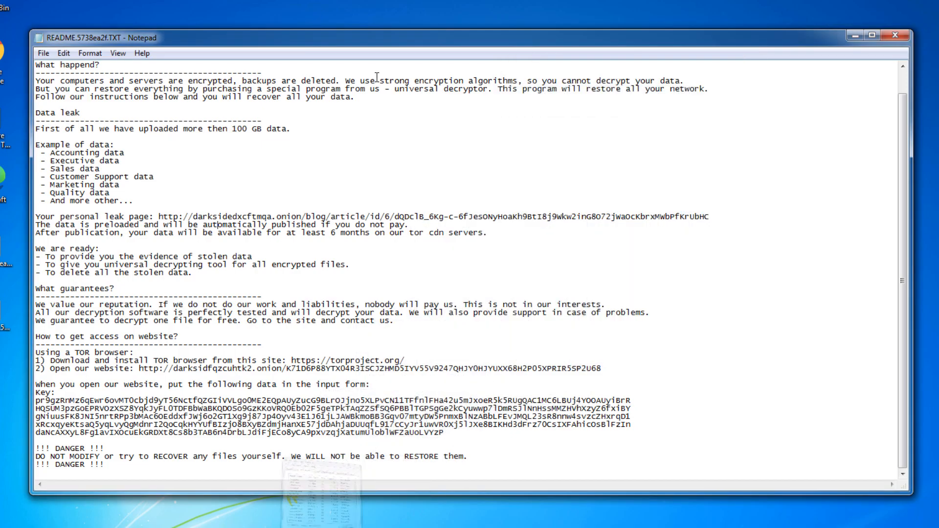
mouse_move(204, 156)
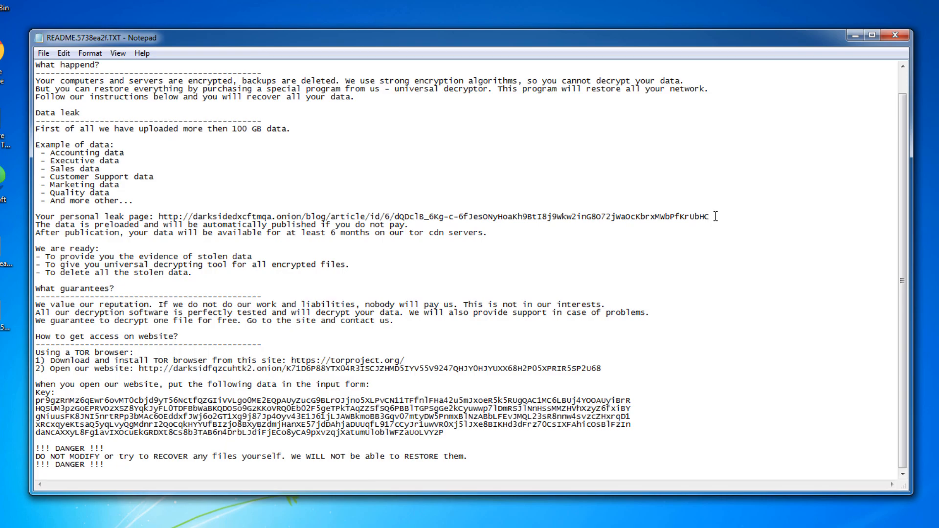
Highlight the personal leak page onion link in the README.5738ea2f.TXT ransom note.
left_click_drag(146, 217, 707, 217)
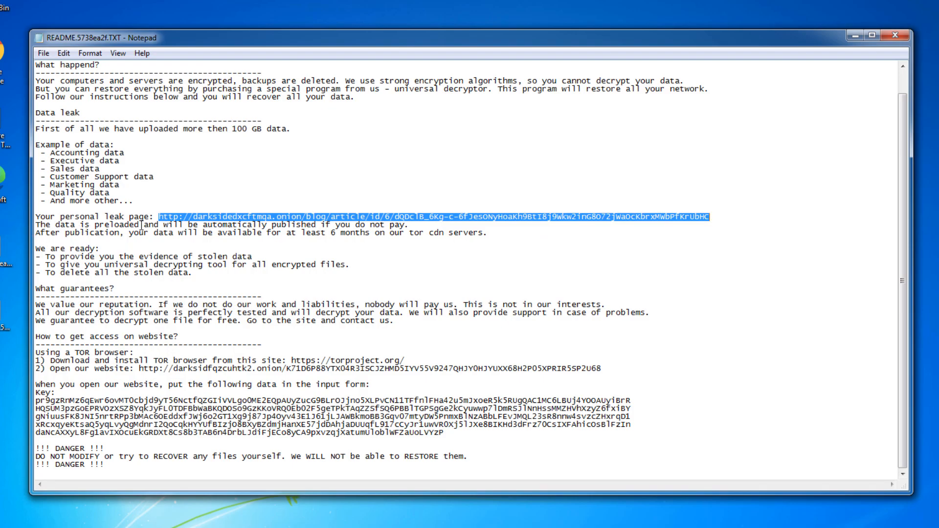
mouse_move(366, 225)
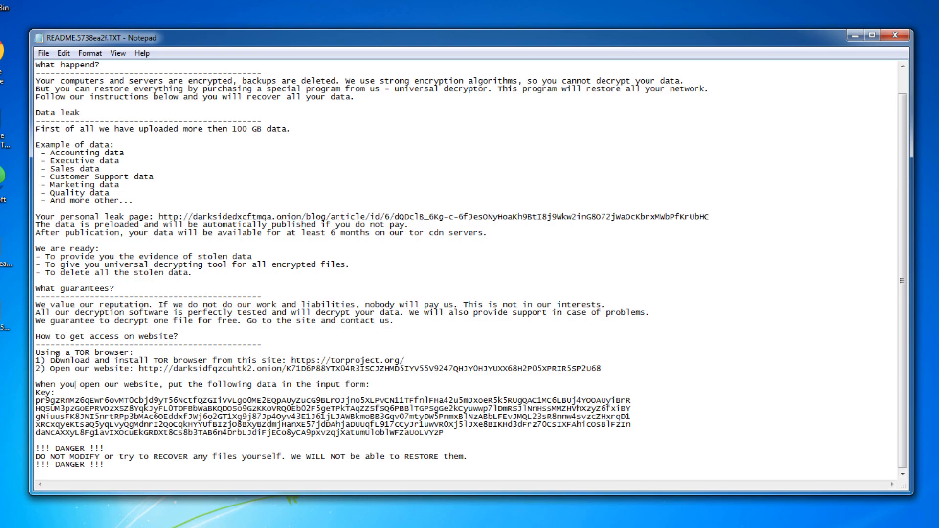
mouse_move(284, 360)
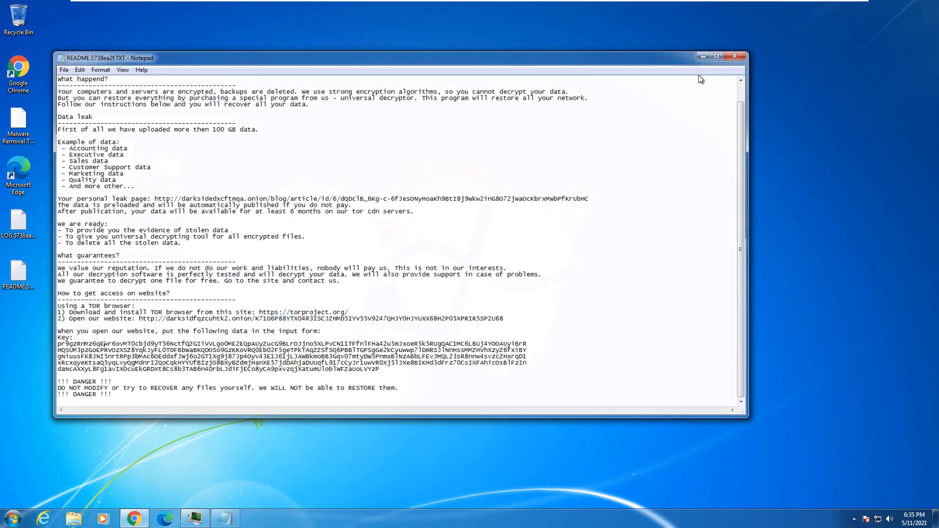
Close the ransom note and cancel the 'Windows can't open this file' prompt for Malware Removal Tools.zip.5738ea2f.
left_click(735, 57)
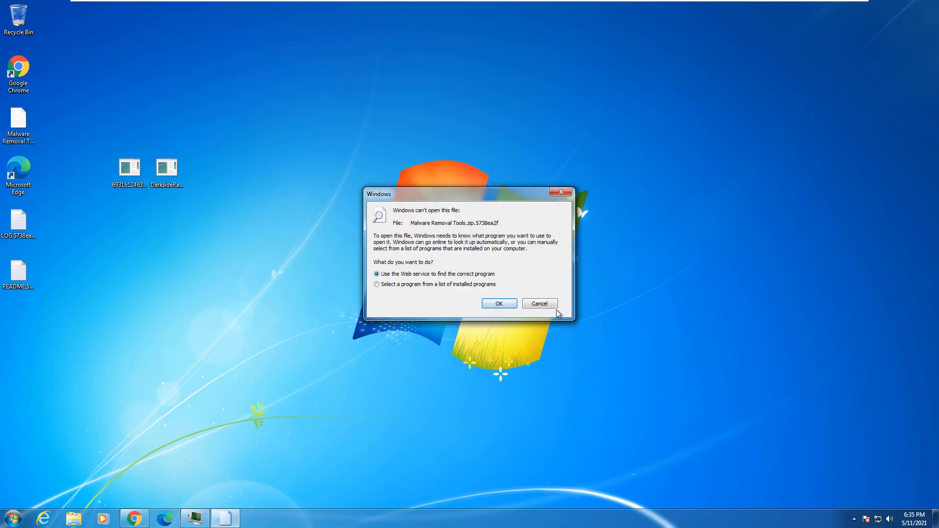
left_click(538, 303)
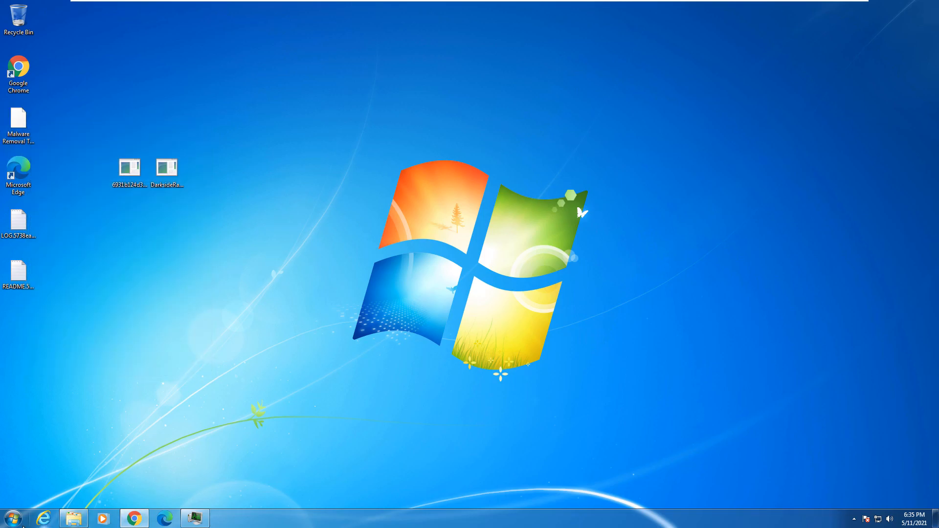
left_click(180, 493)
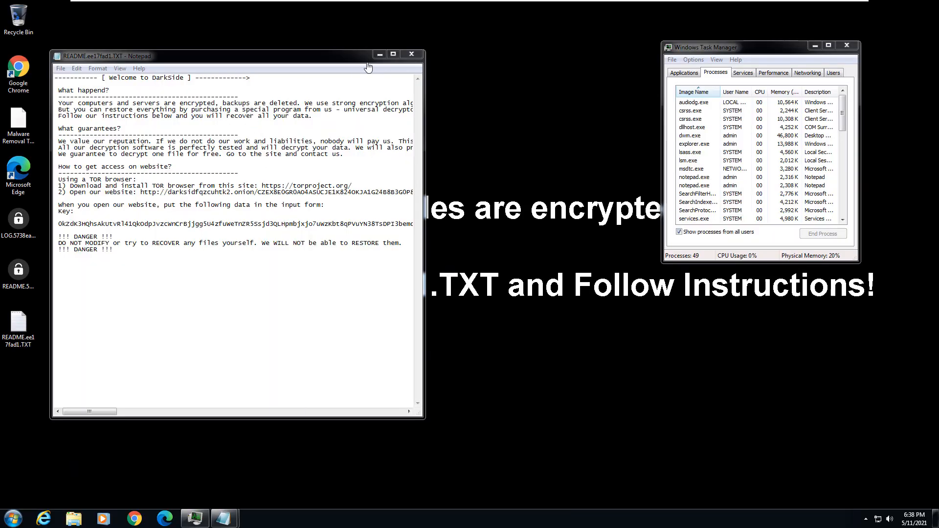
Reopen the desktop README ransom note in Notepad and widen it to show the Tor instructions, onion address and key.
left_click(412, 54)
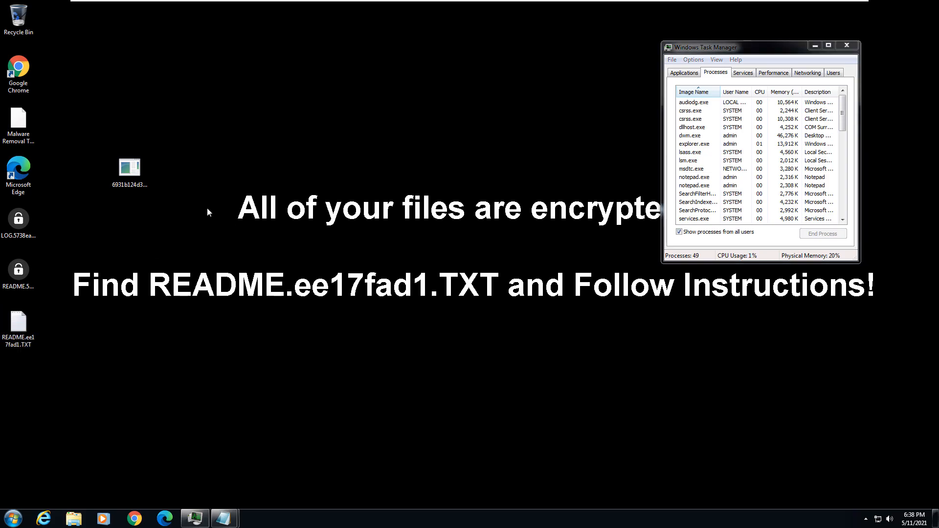
left_click(18, 329)
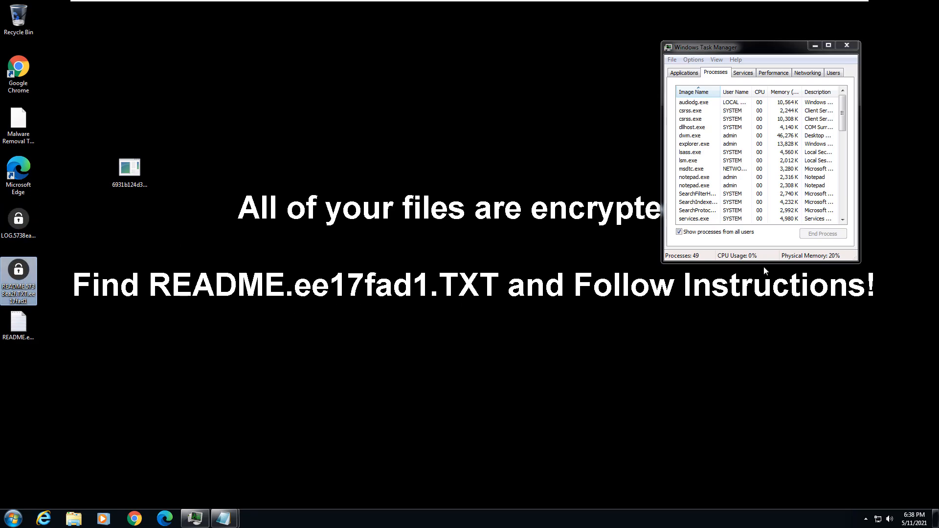
left_click(847, 45)
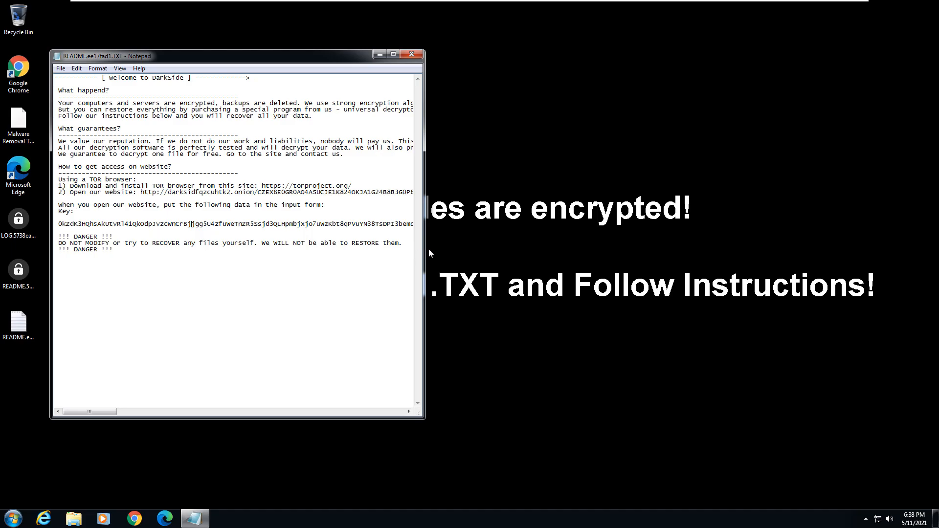
left_click_drag(425, 241, 485, 242)
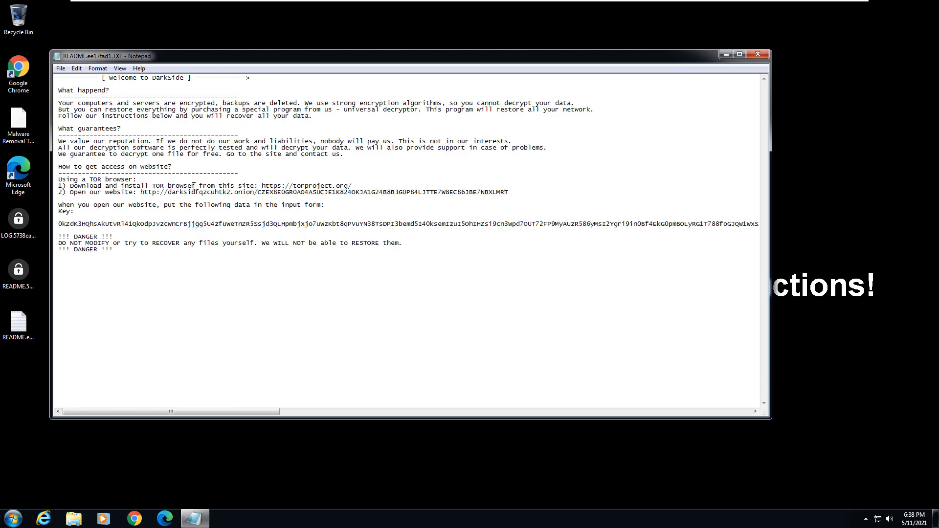
left_click_drag(307, 184, 351, 185)
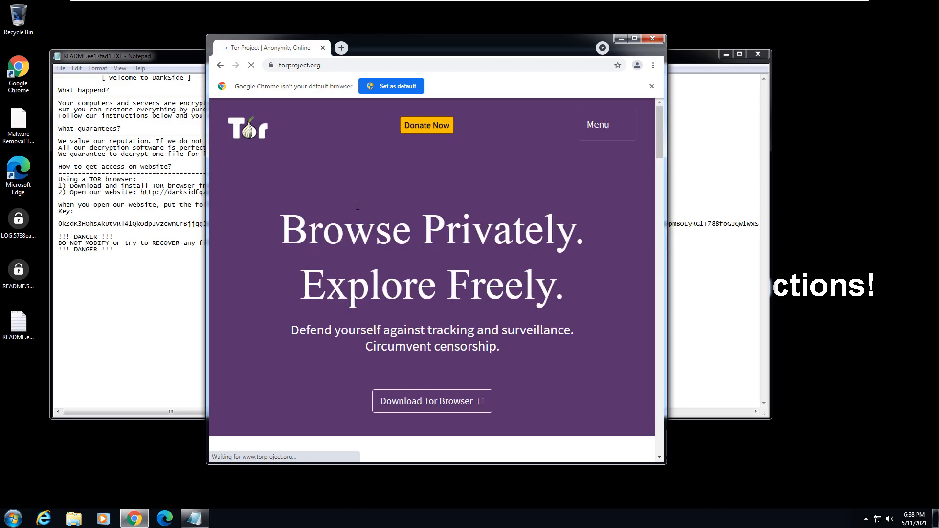
Download the Tor Browser installer, check its digital signature, run it and accept English as the language.
left_click(431, 401)
type("team")
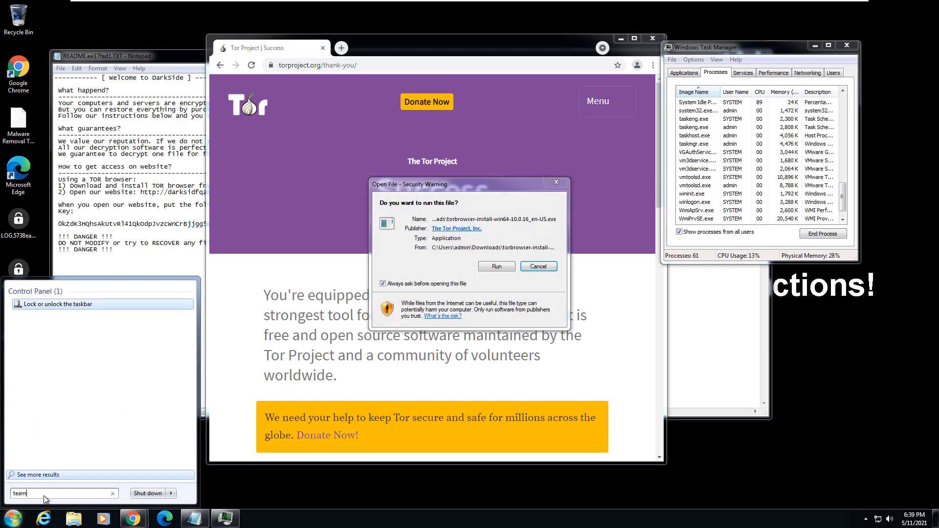
left_click(456, 228)
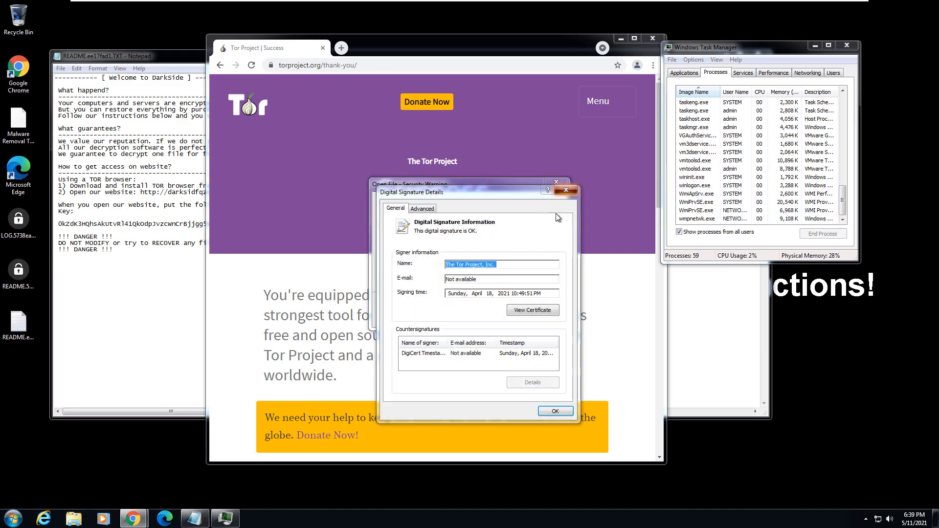
left_click(553, 410)
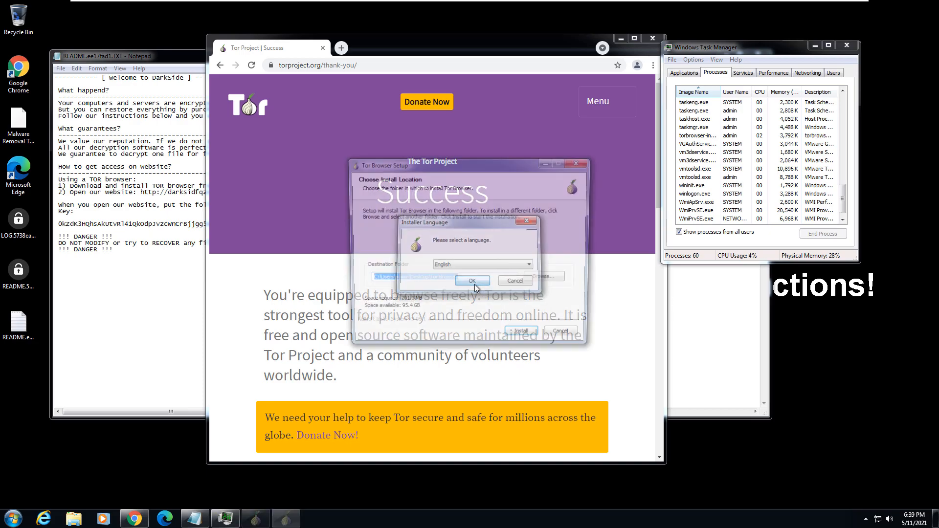
left_click(472, 281)
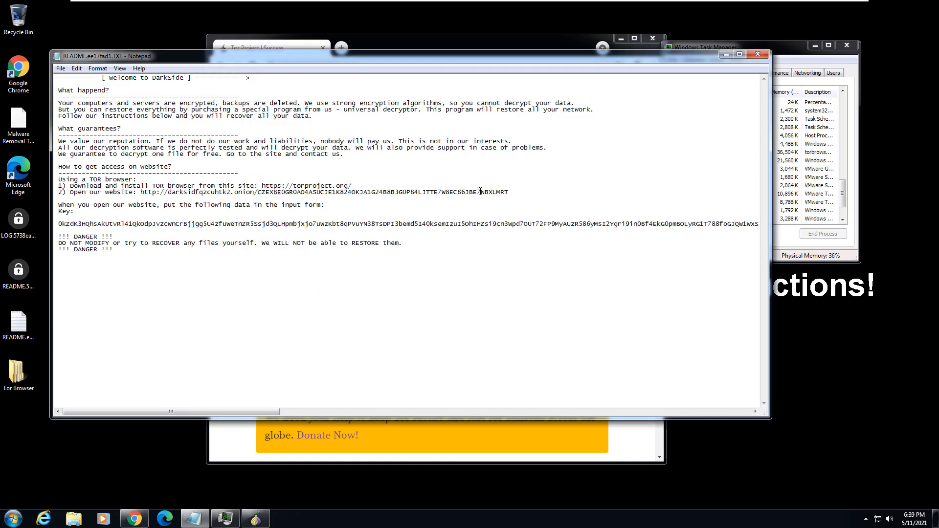
Select the onion address in the note, finish Tor Browser Setup and connect to the Tor network.
left_click_drag(145, 192, 508, 192)
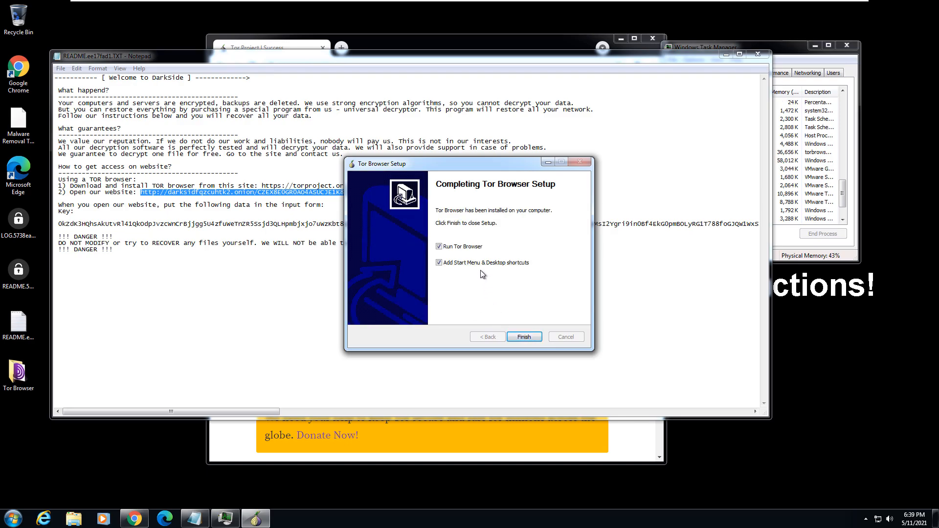
left_click(524, 336)
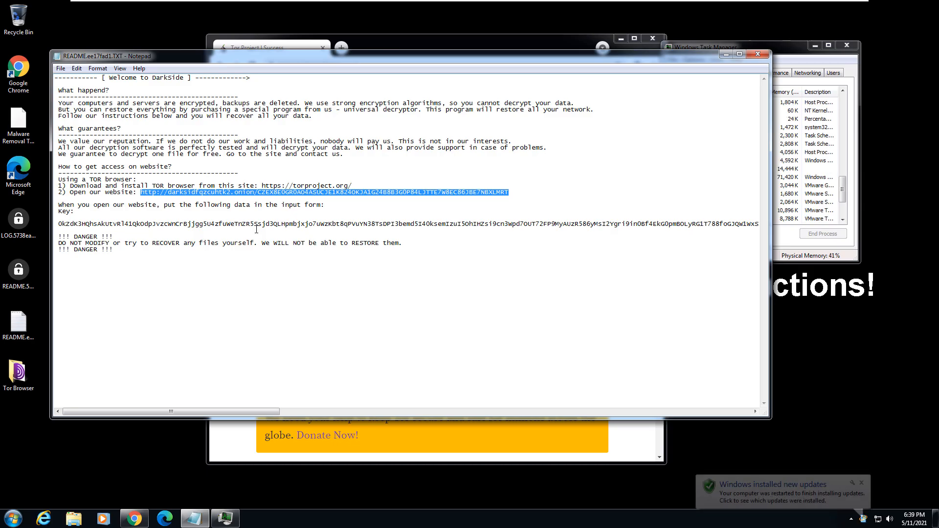
left_click(19, 373)
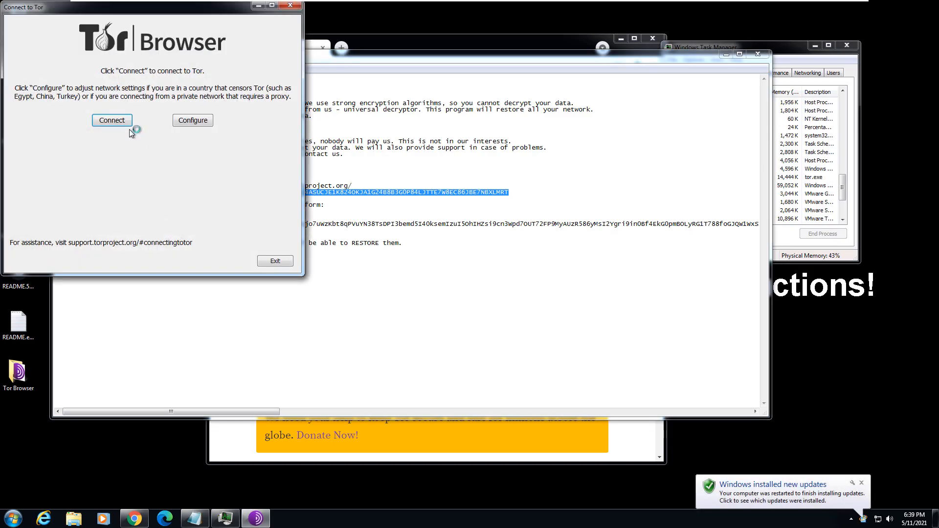
left_click(112, 119)
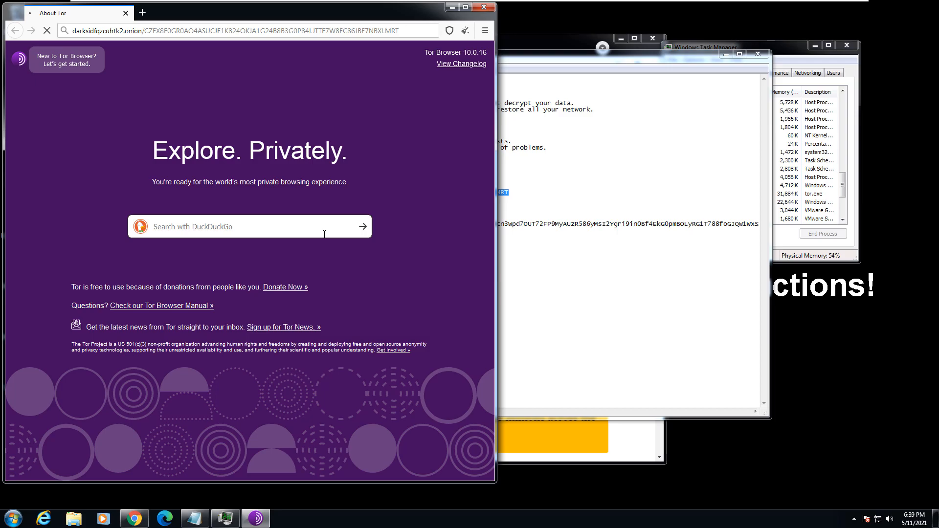
mouse_move(266, 133)
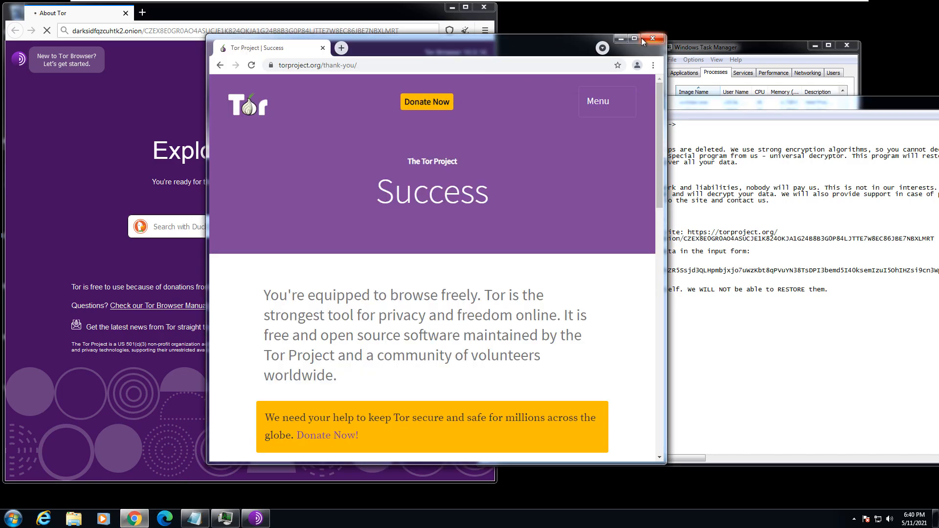
left_click(651, 38)
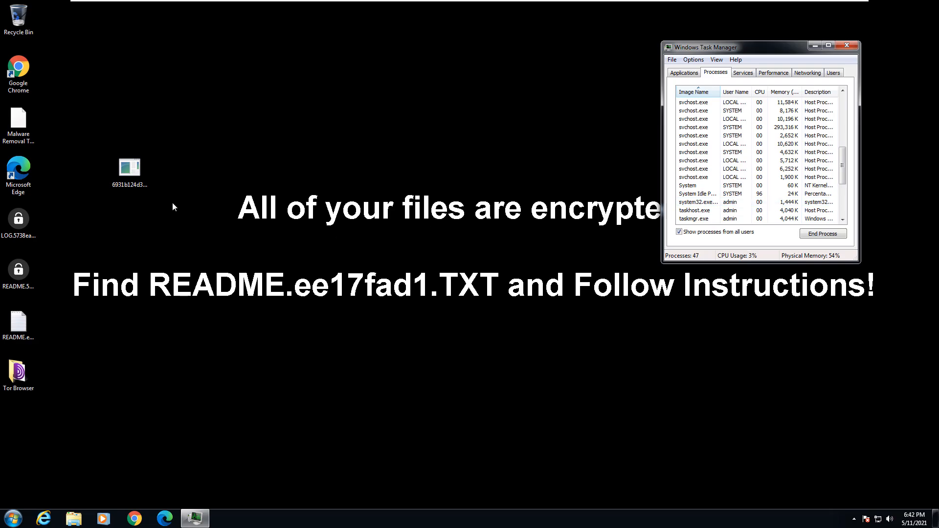
Look over the Services listing in Task Manager, then scroll the full Processes list from csrss.exe to wuauclt.exe.
left_click(129, 166)
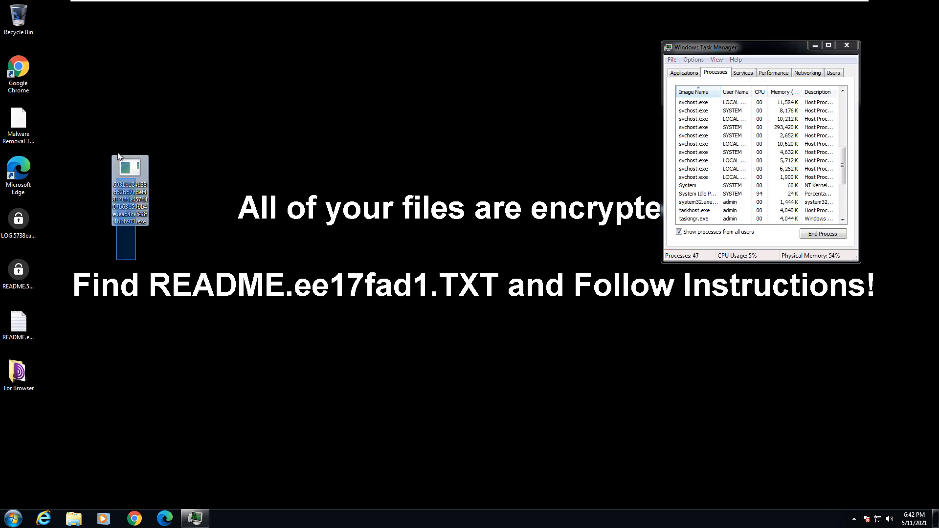
left_click(199, 245)
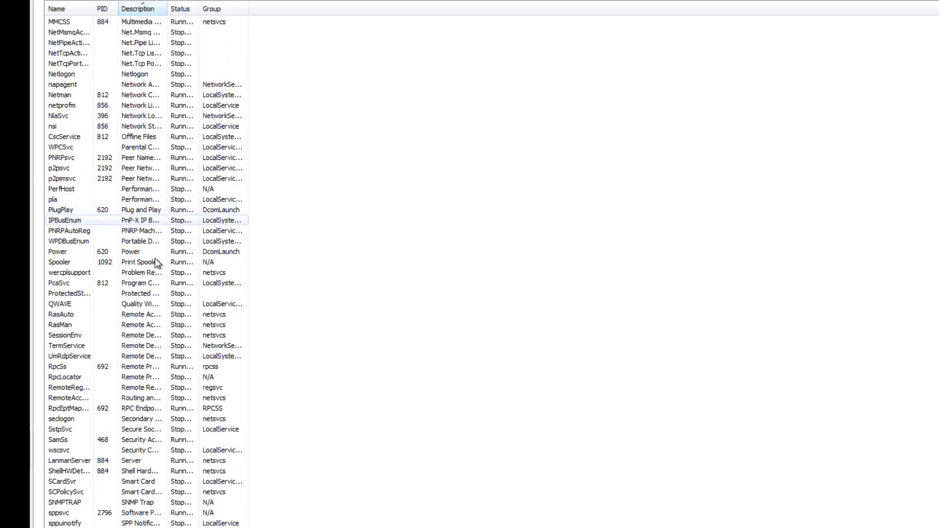
scroll("down", 3)
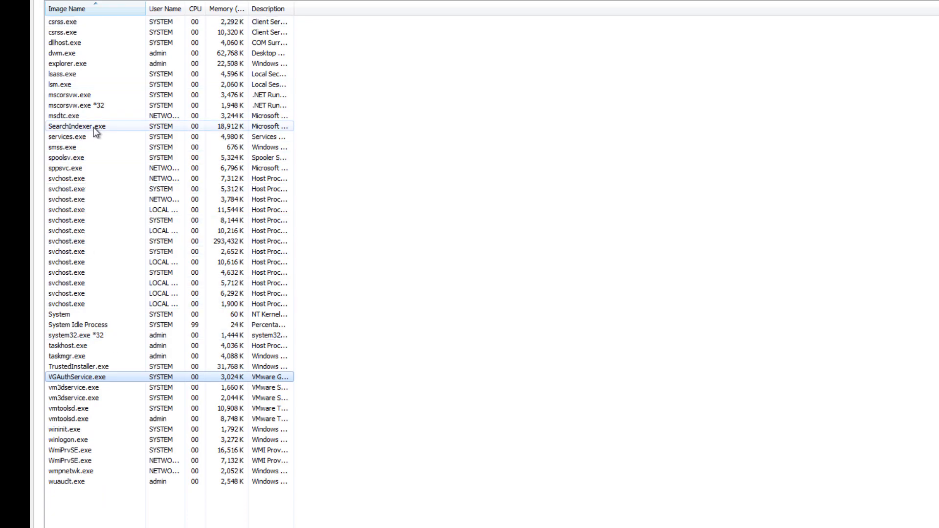
left_click(77, 377)
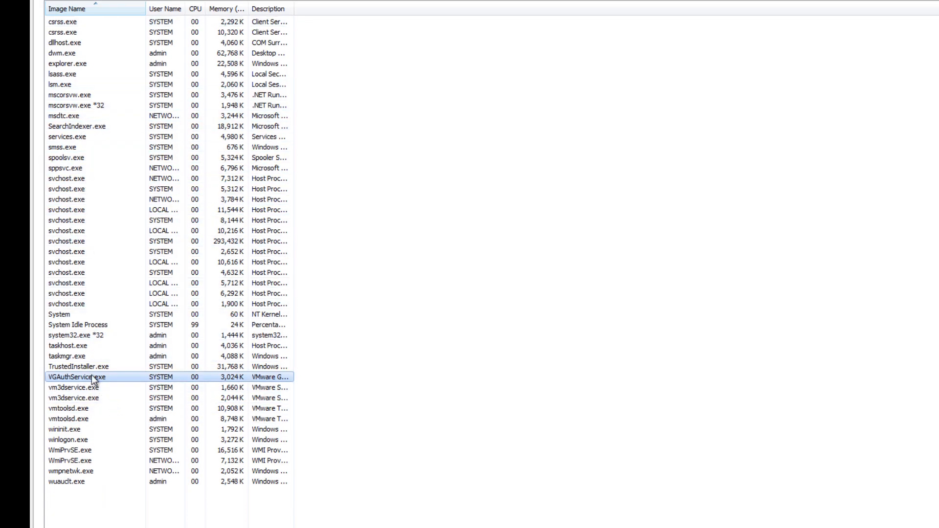
left_click(78, 367)
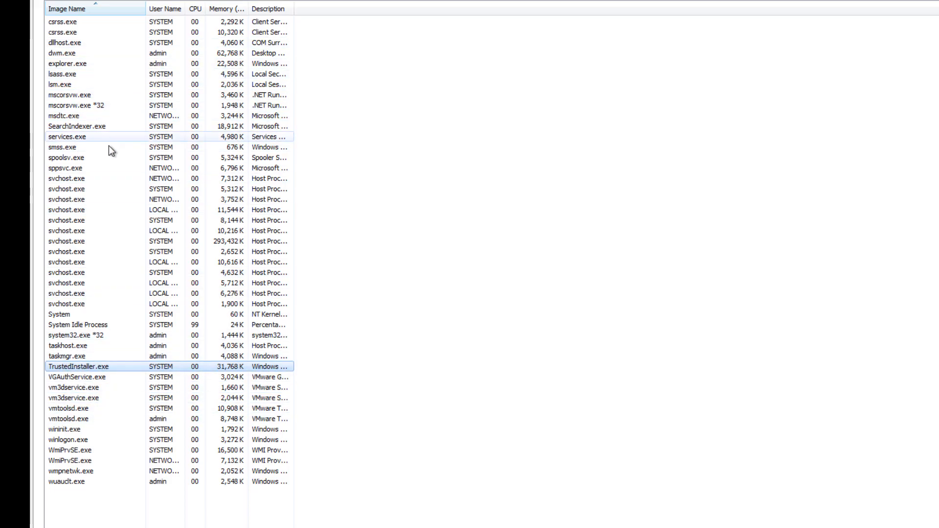
left_click(77, 105)
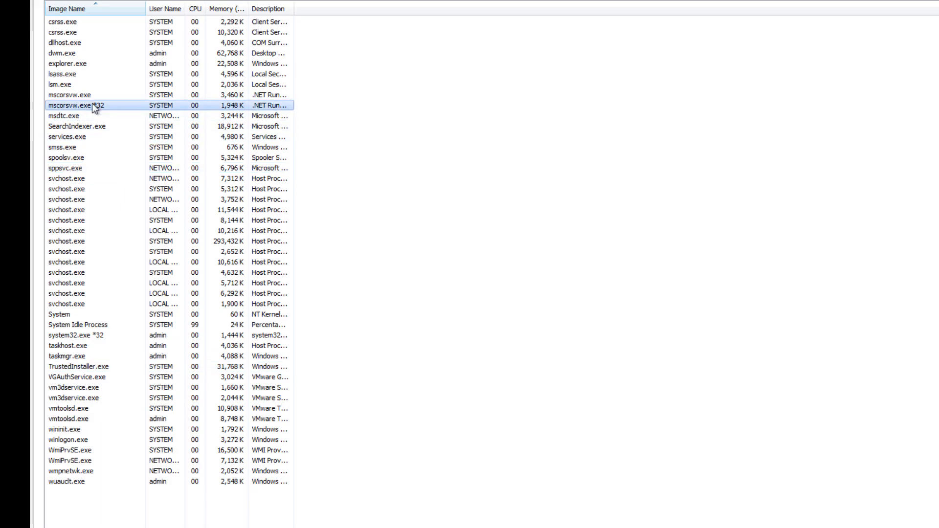
right_click(77, 105)
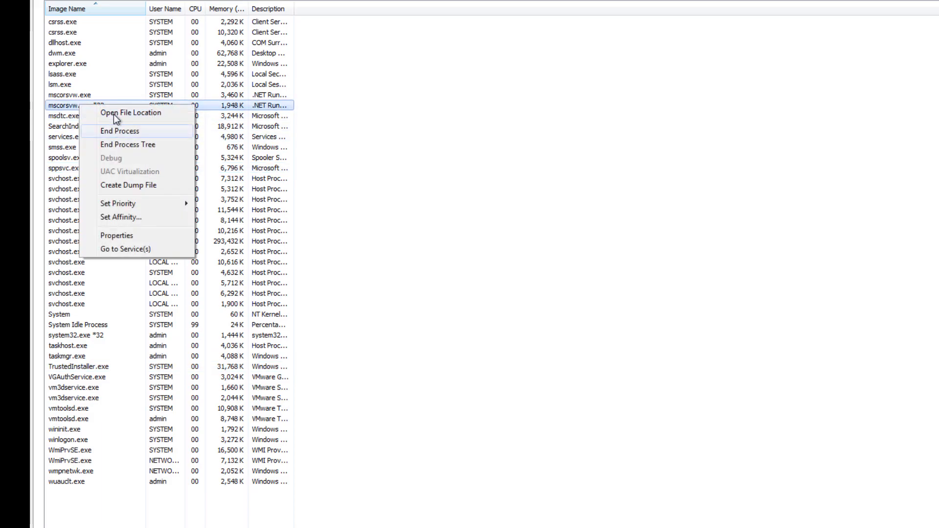
left_click(130, 113)
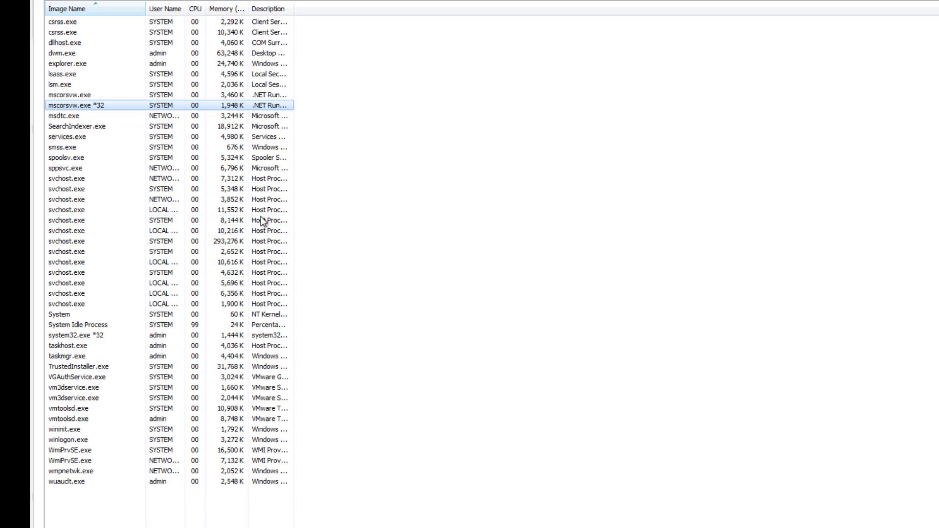
mouse_move(390, 95)
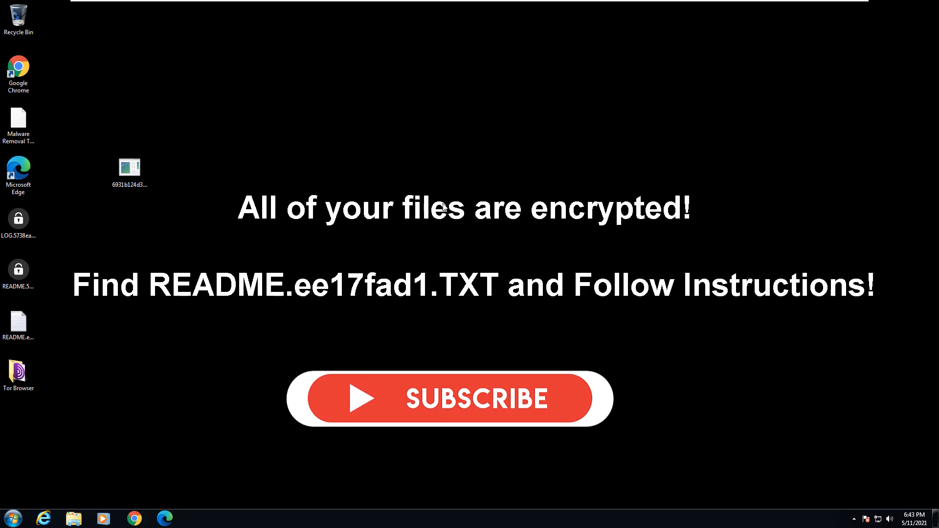
mouse_move(367, 197)
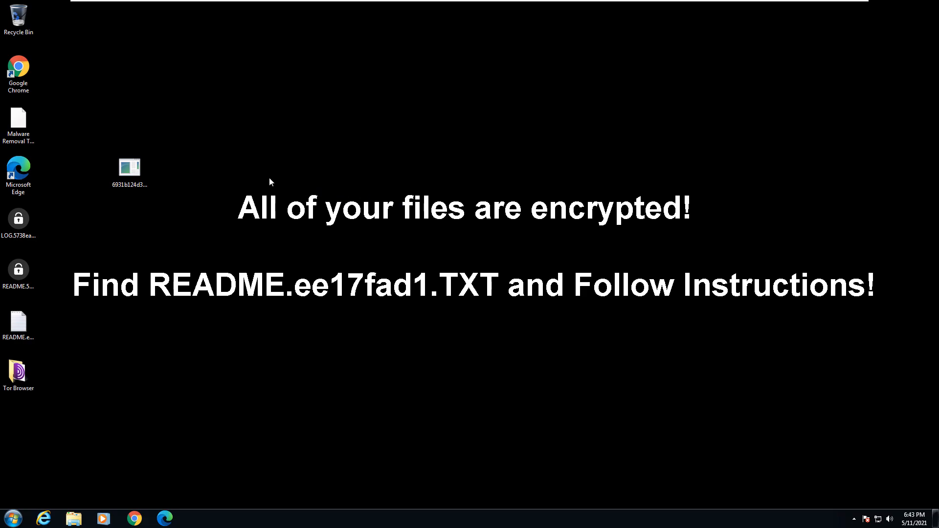
mouse_move(220, 174)
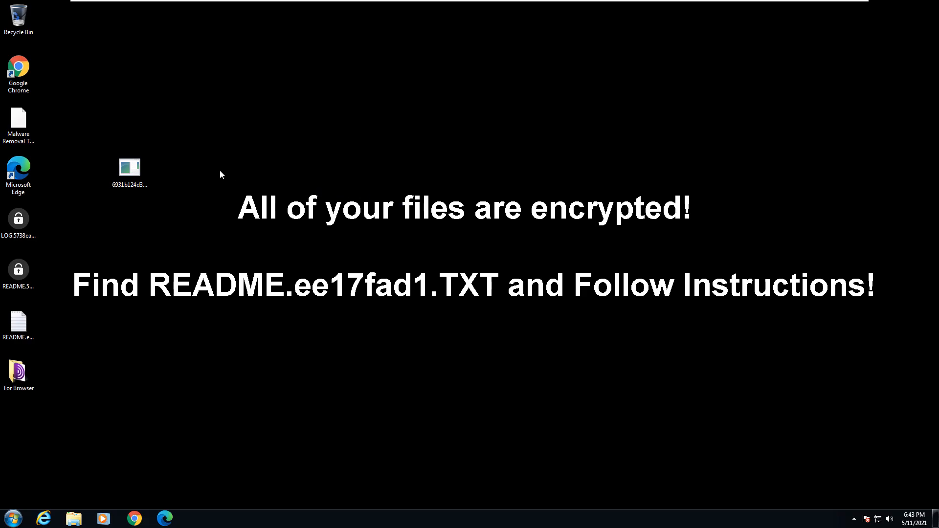